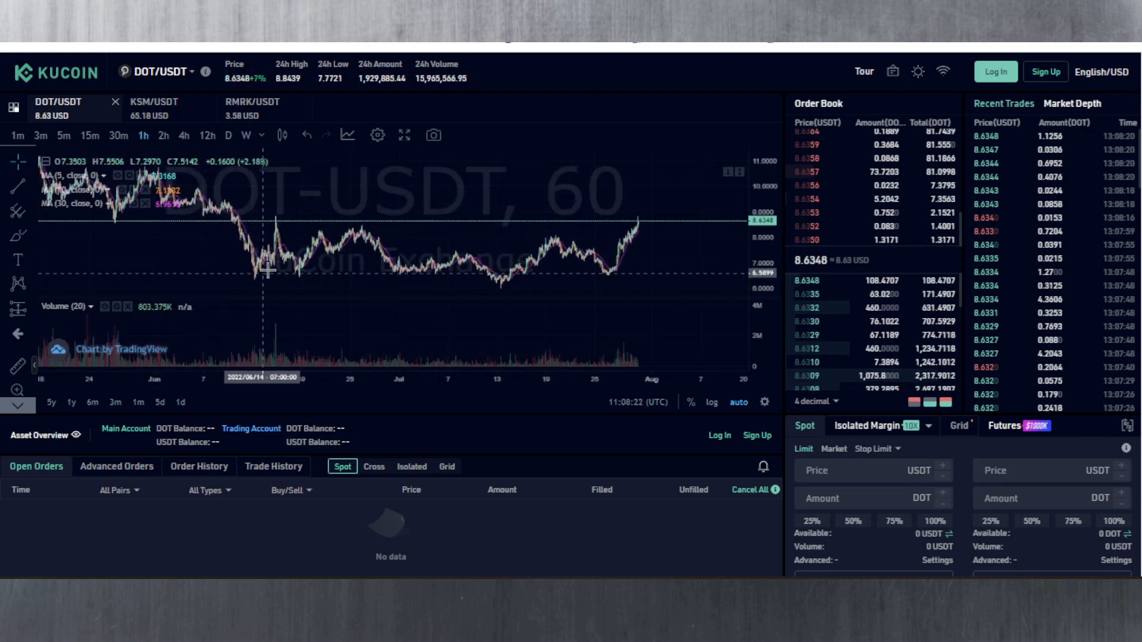
pyautogui.moveTo(253, 273)
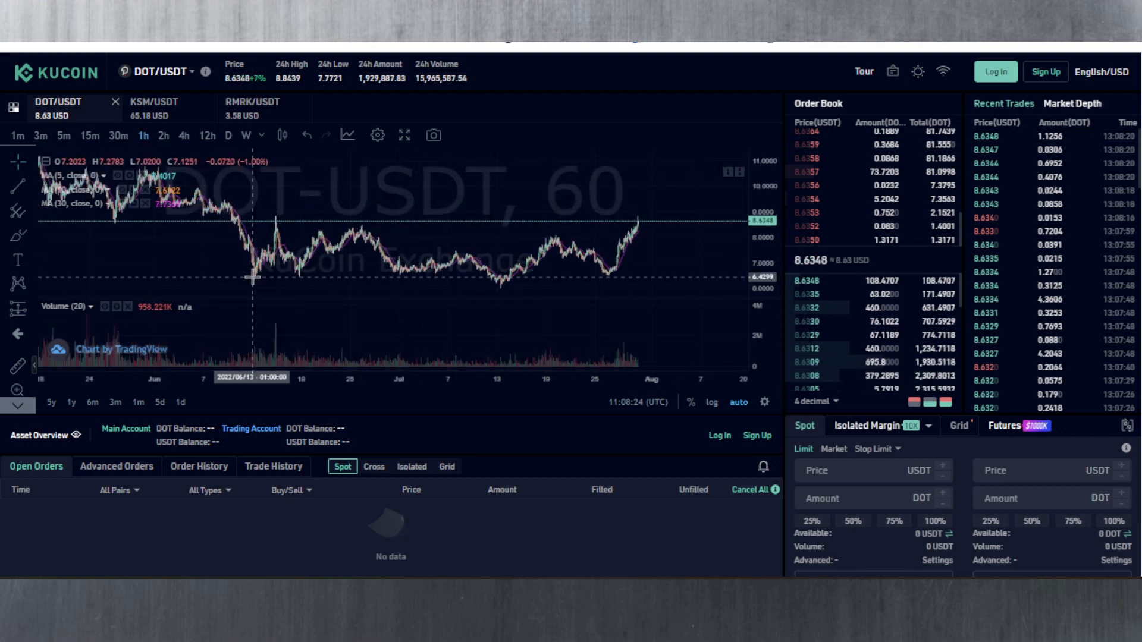
pyautogui.moveTo(302, 272)
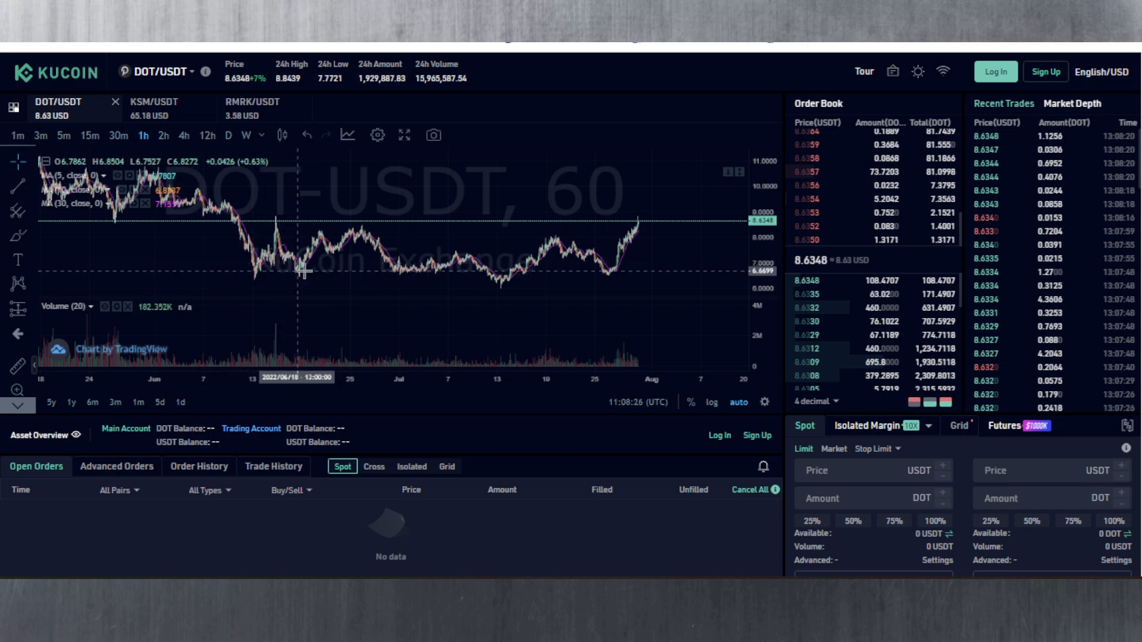
pyautogui.moveTo(499, 283)
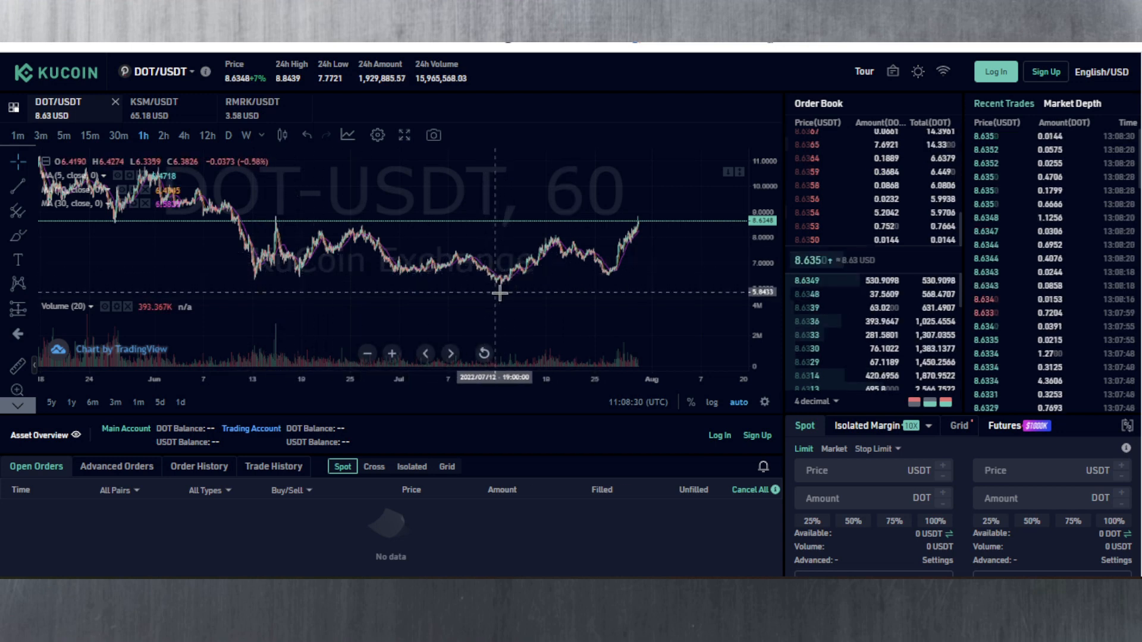
pyautogui.moveTo(630, 287)
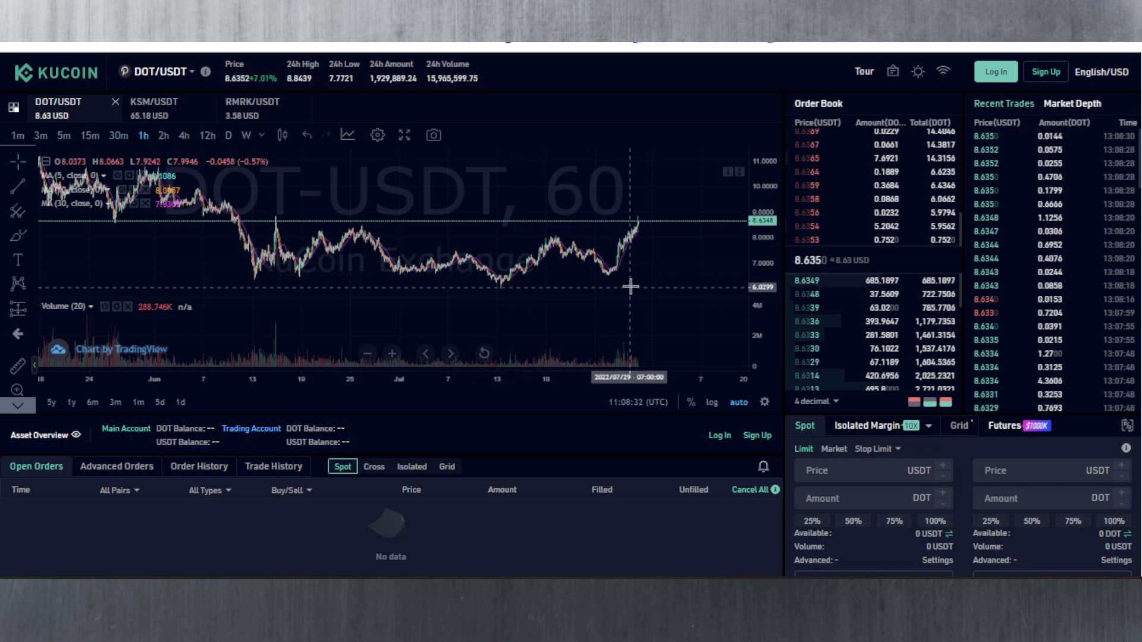
pyautogui.moveTo(556, 251)
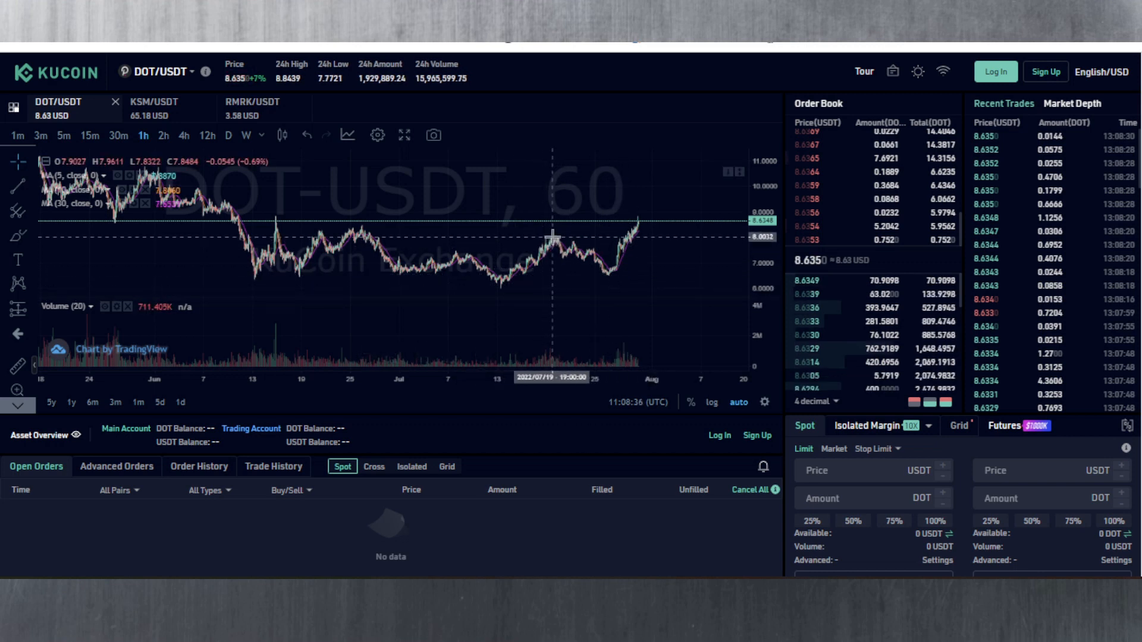
pyautogui.moveTo(555, 247)
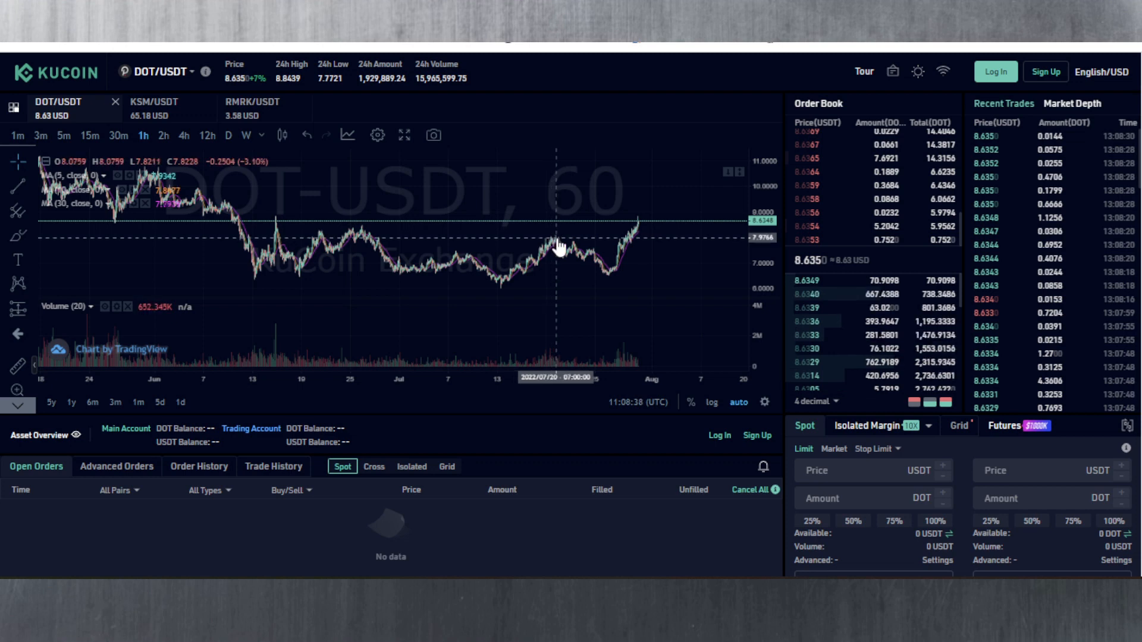
pyautogui.moveTo(607, 280)
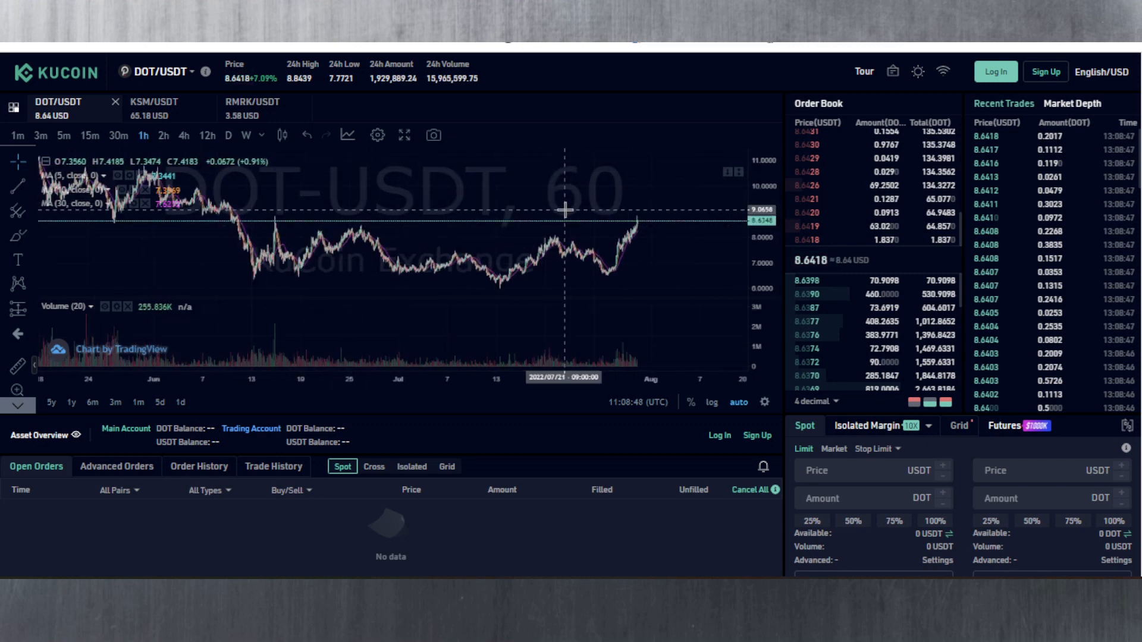
pyautogui.moveTo(556, 243)
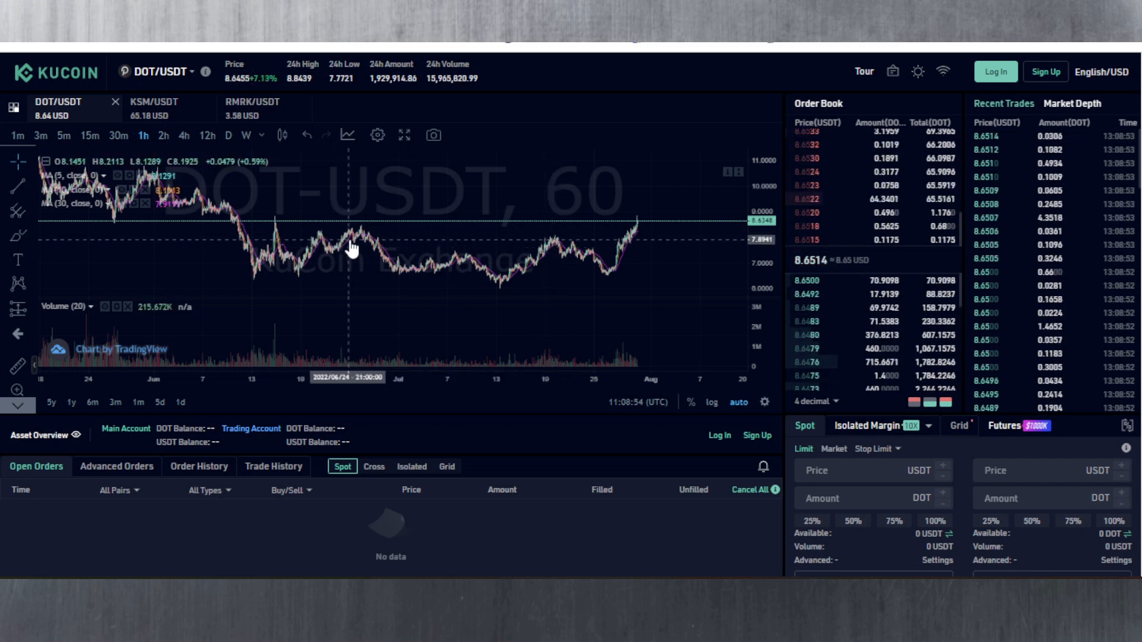
pyautogui.moveTo(611, 278)
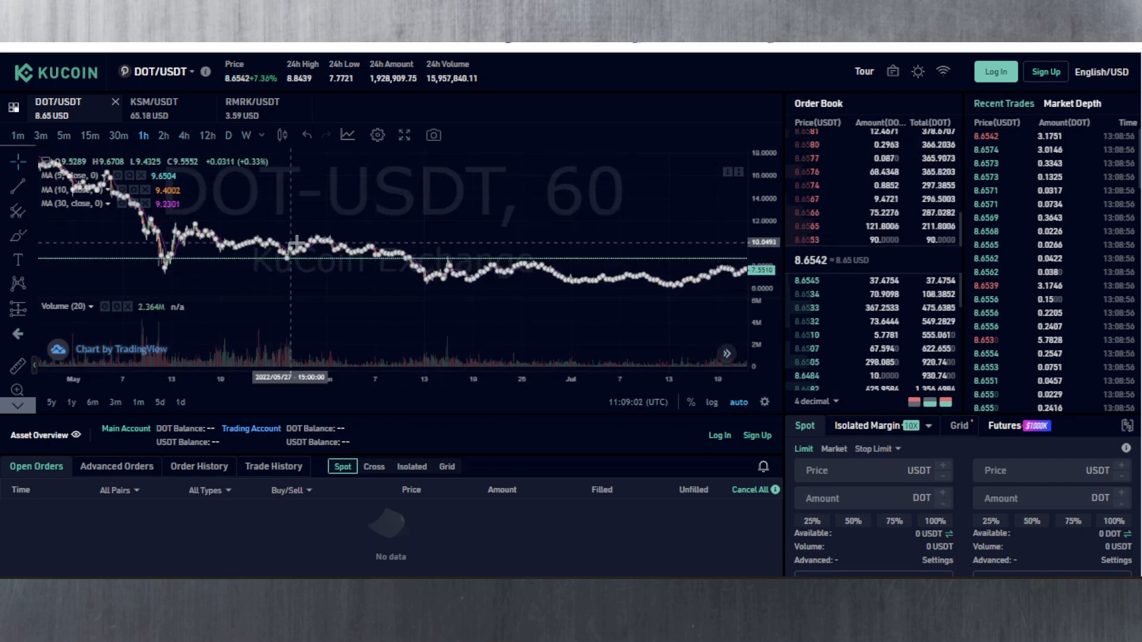
pyautogui.moveTo(171, 265)
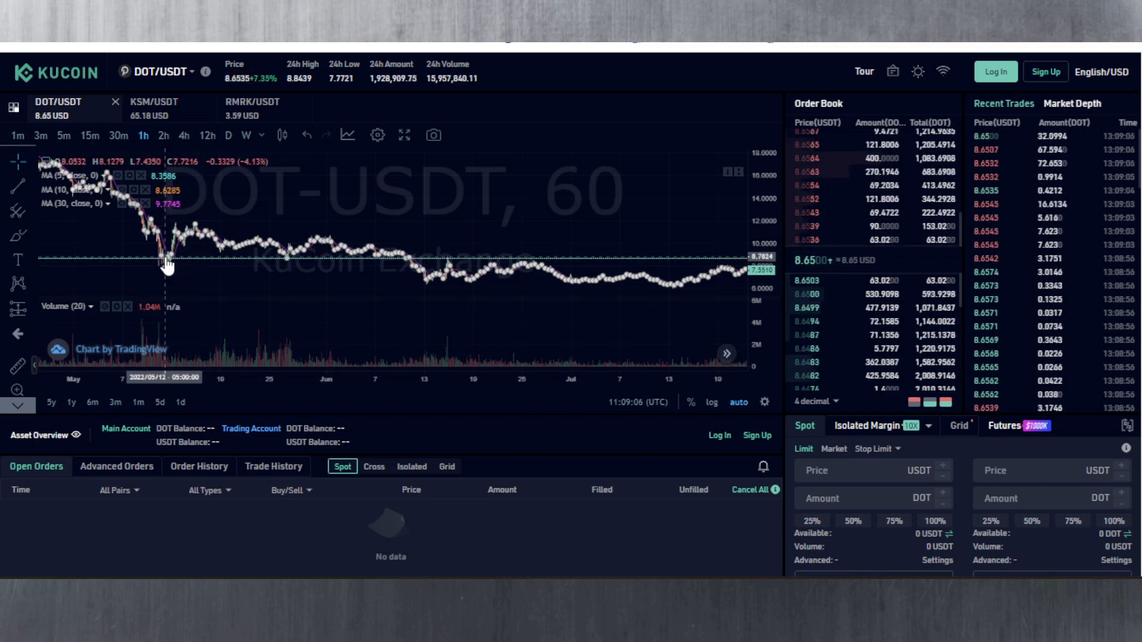
pyautogui.moveTo(393, 247)
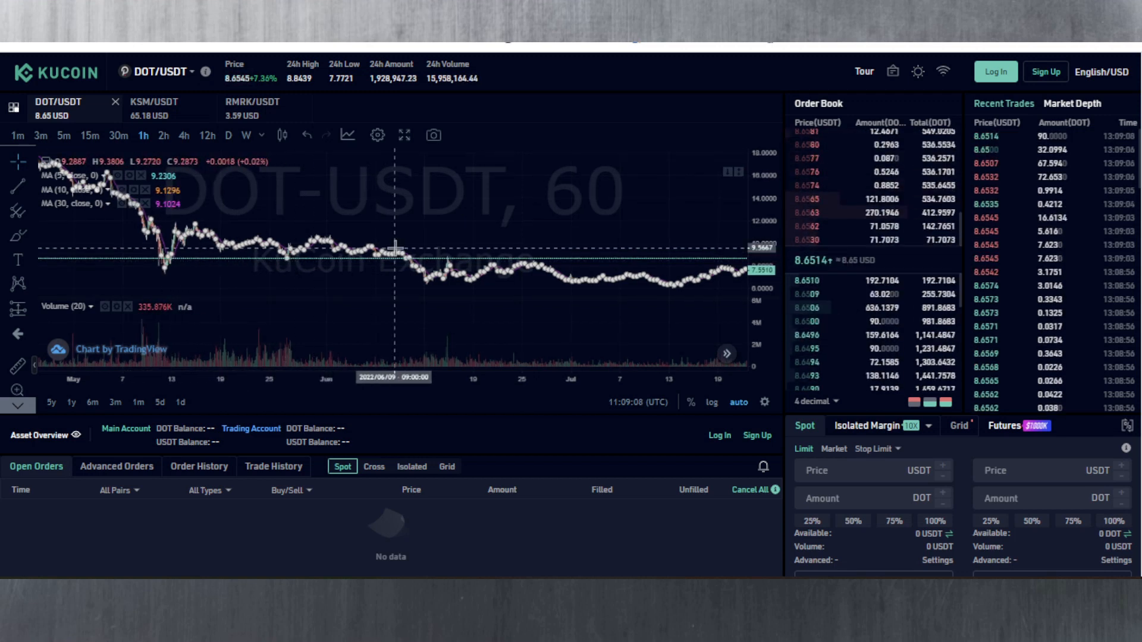
pyautogui.moveTo(215, 264)
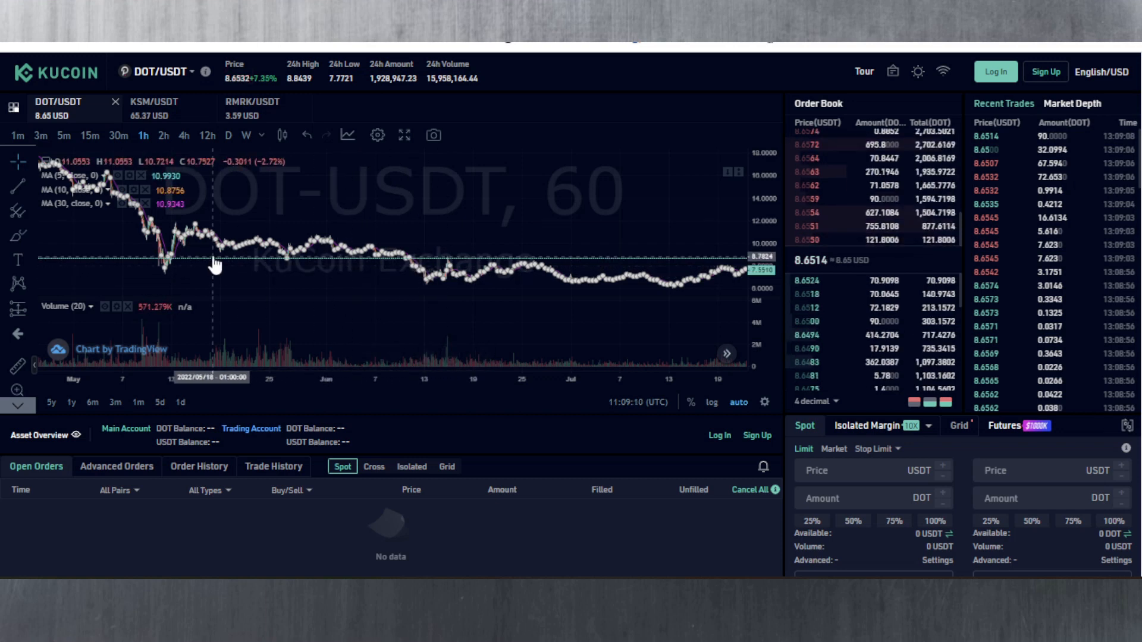
pyautogui.moveTo(265, 252)
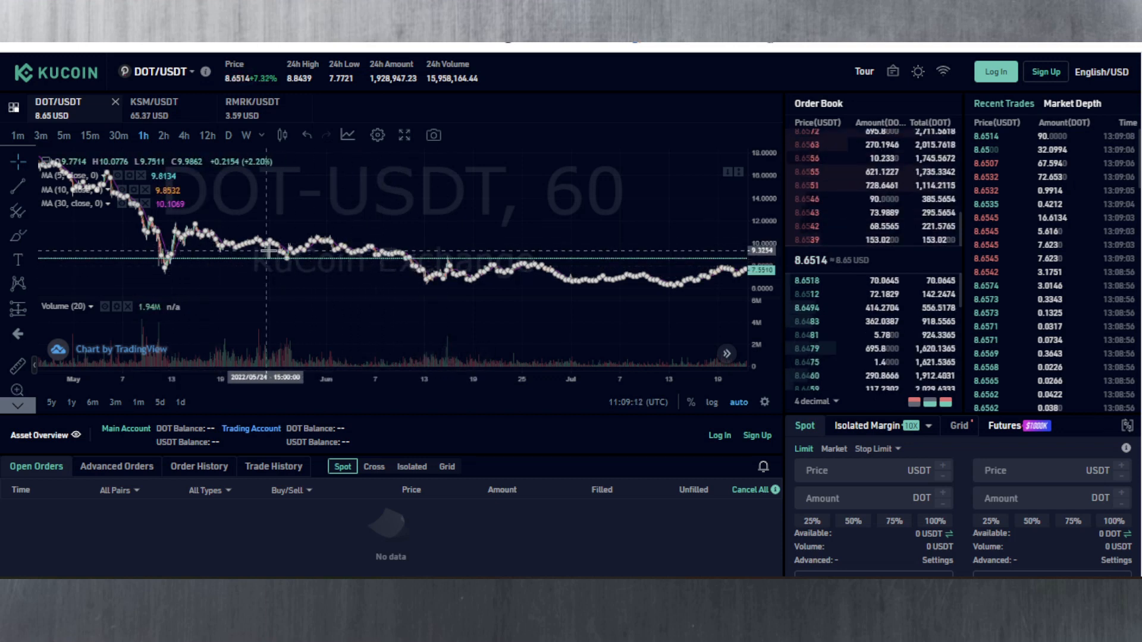
pyautogui.moveTo(397, 260)
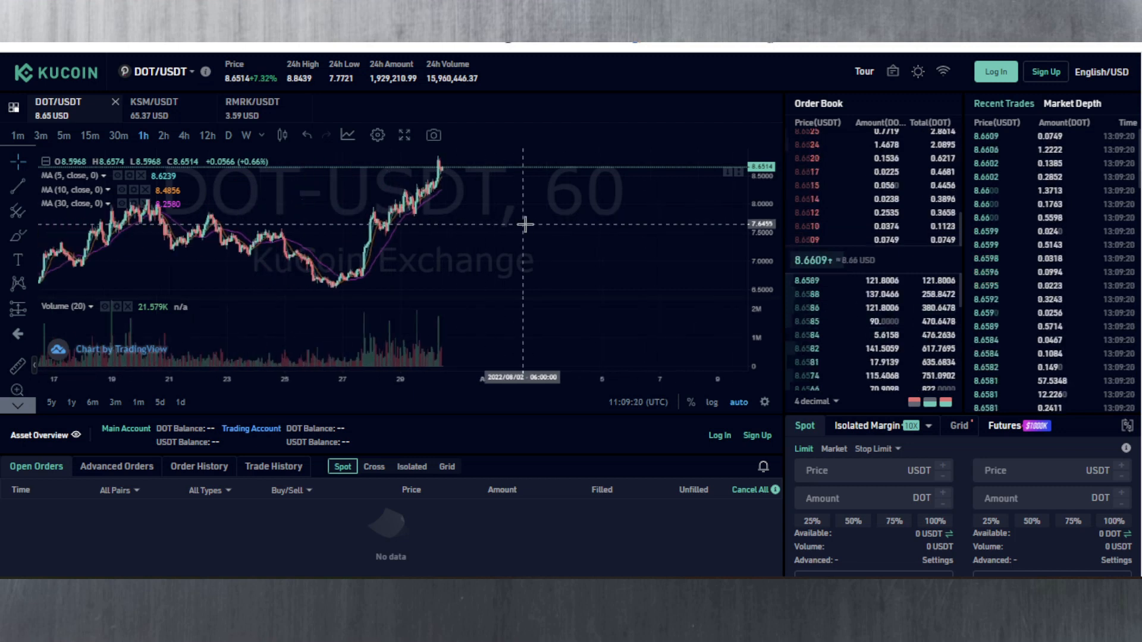
pyautogui.moveTo(479, 157)
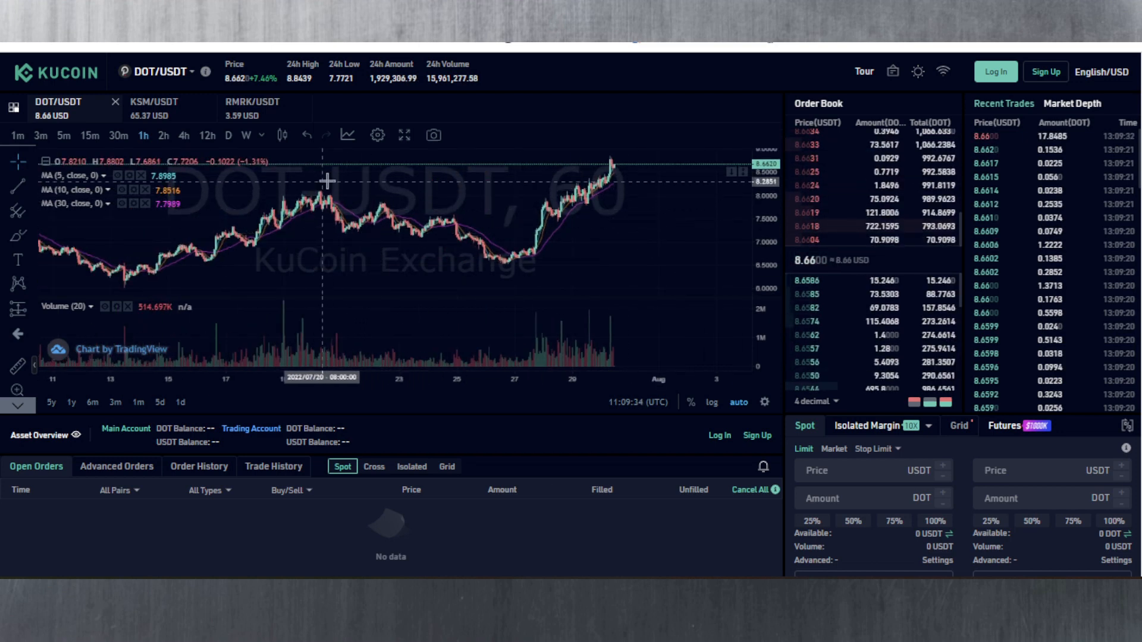
pyautogui.moveTo(302, 191)
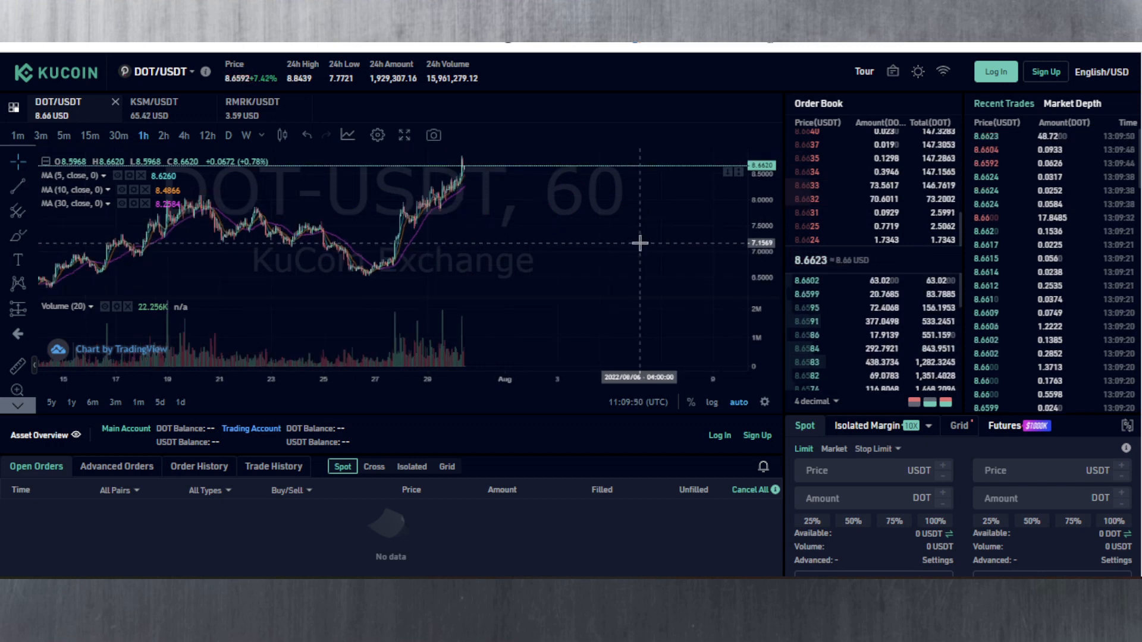
pyautogui.moveTo(598, 212)
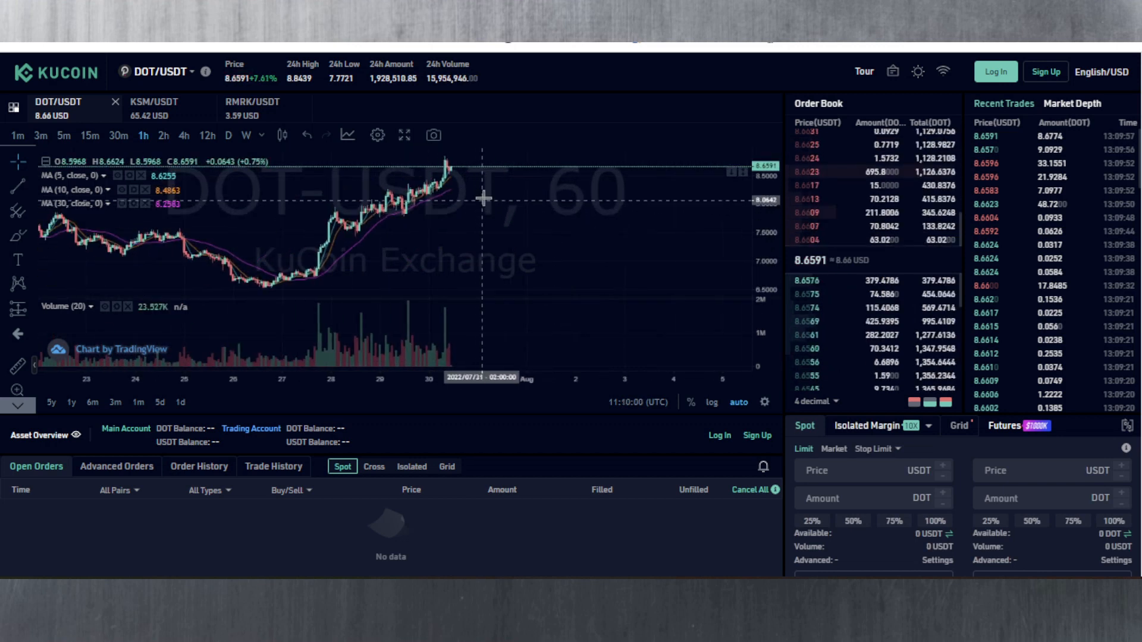
pyautogui.moveTo(489, 213)
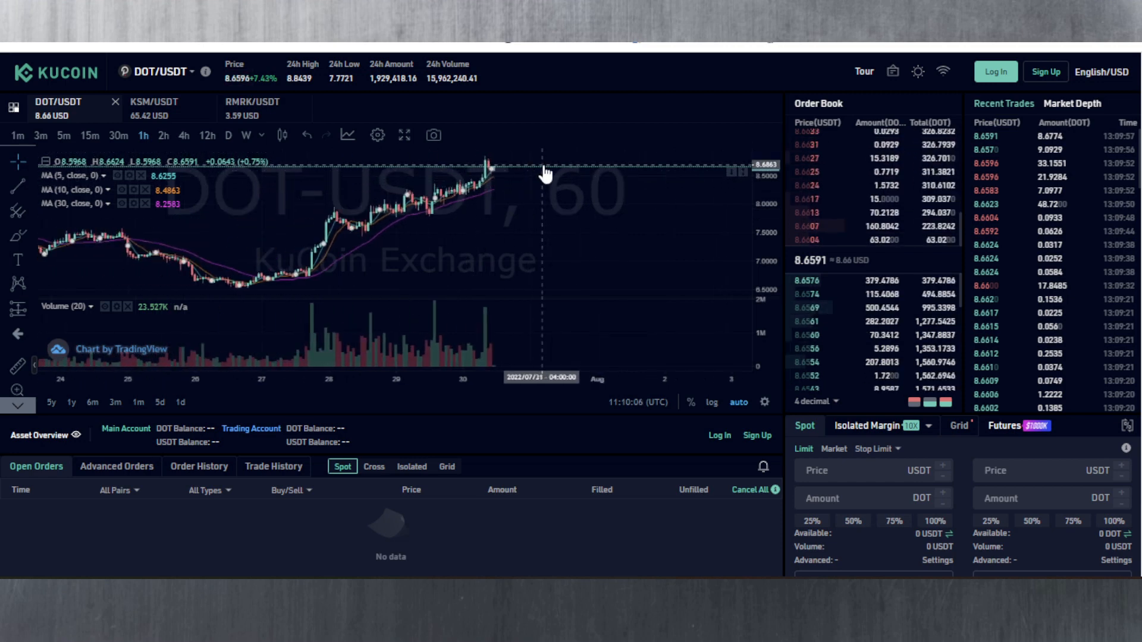
pyautogui.moveTo(472, 193)
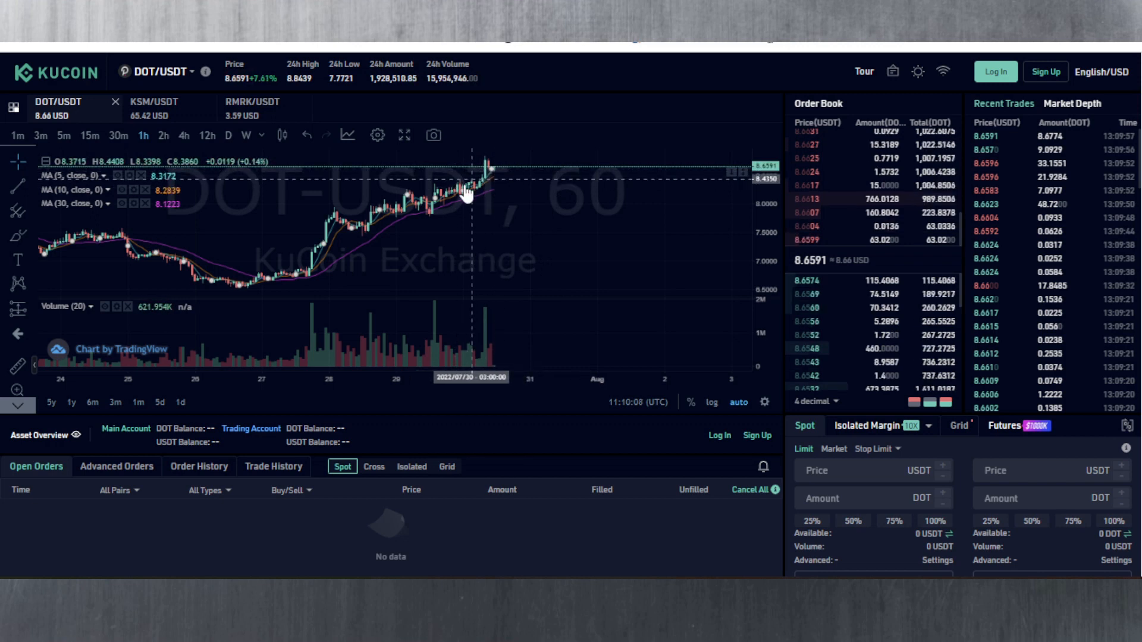
pyautogui.moveTo(492, 181)
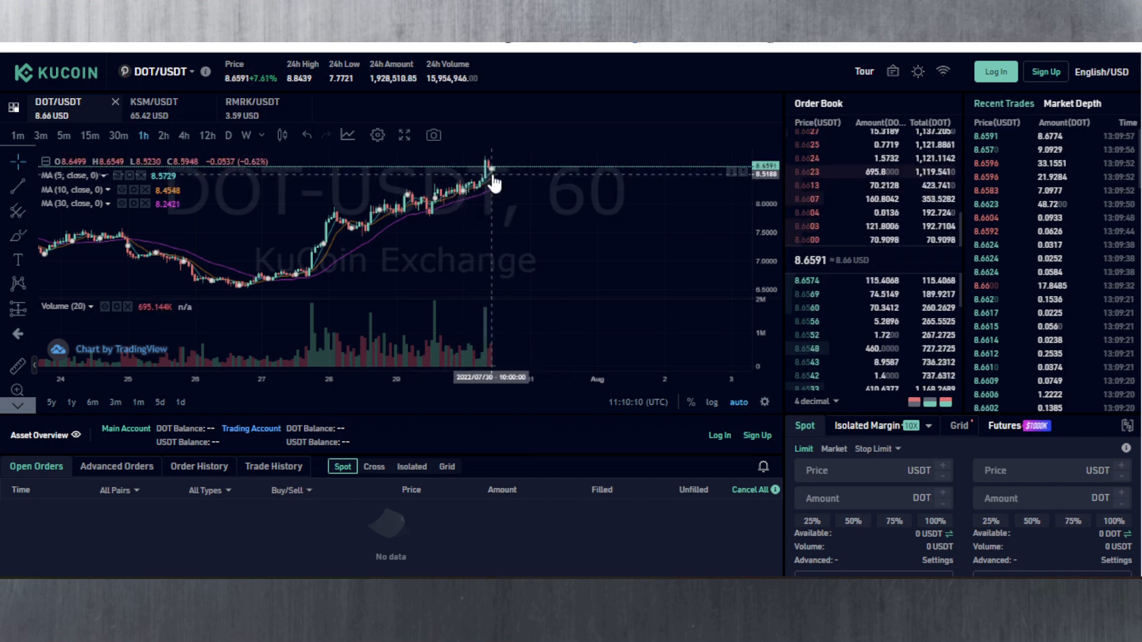
pyautogui.moveTo(524, 174)
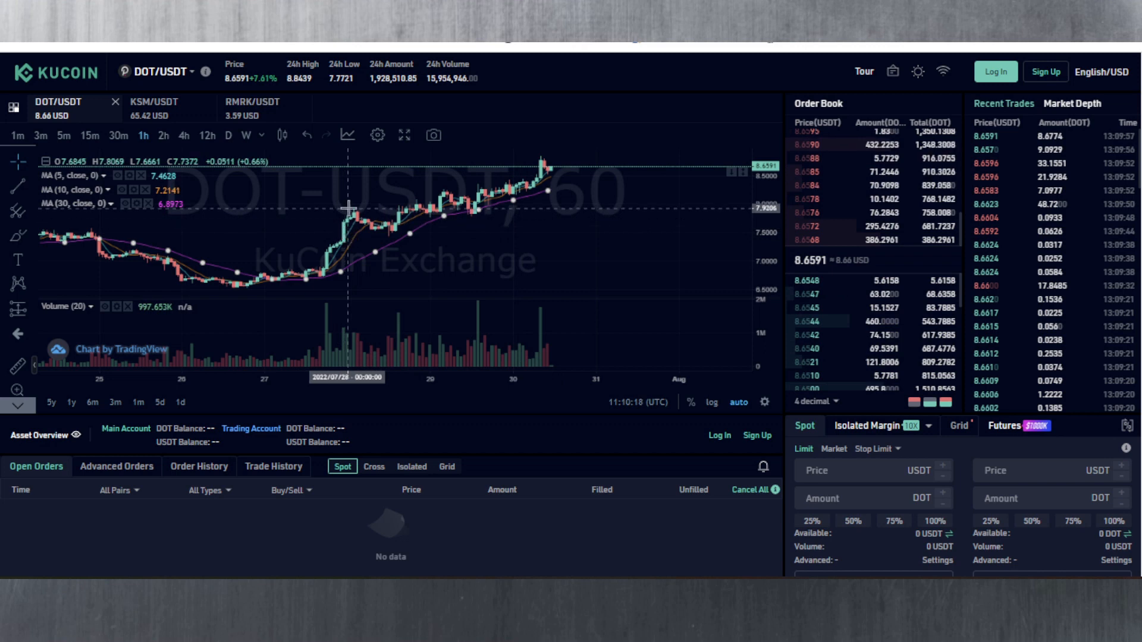
pyautogui.moveTo(529, 155)
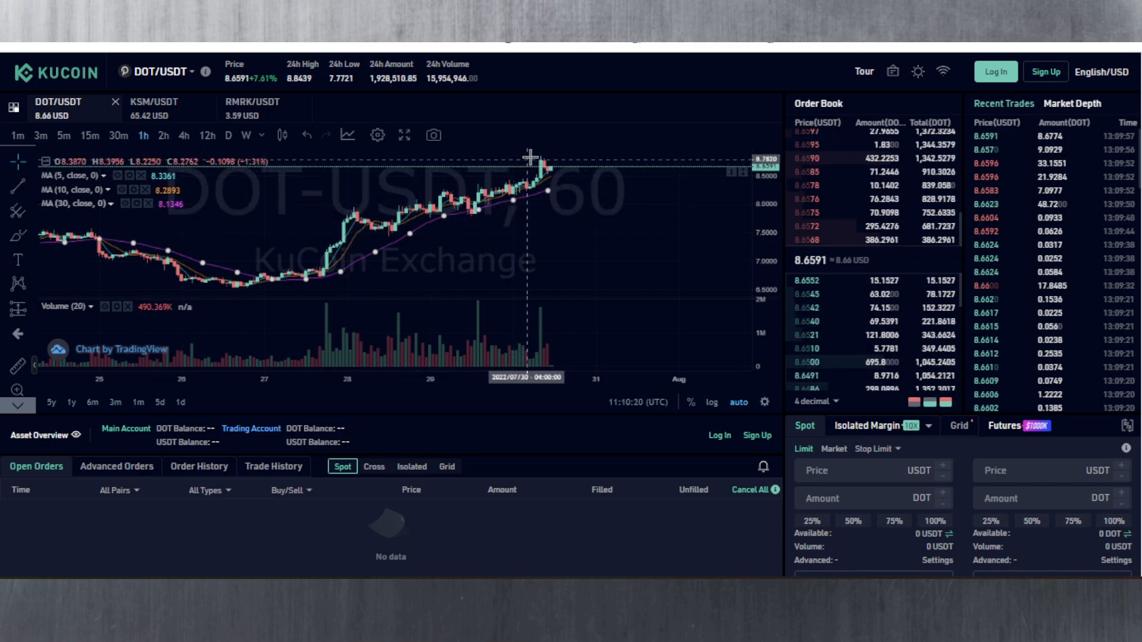
pyautogui.moveTo(617, 199)
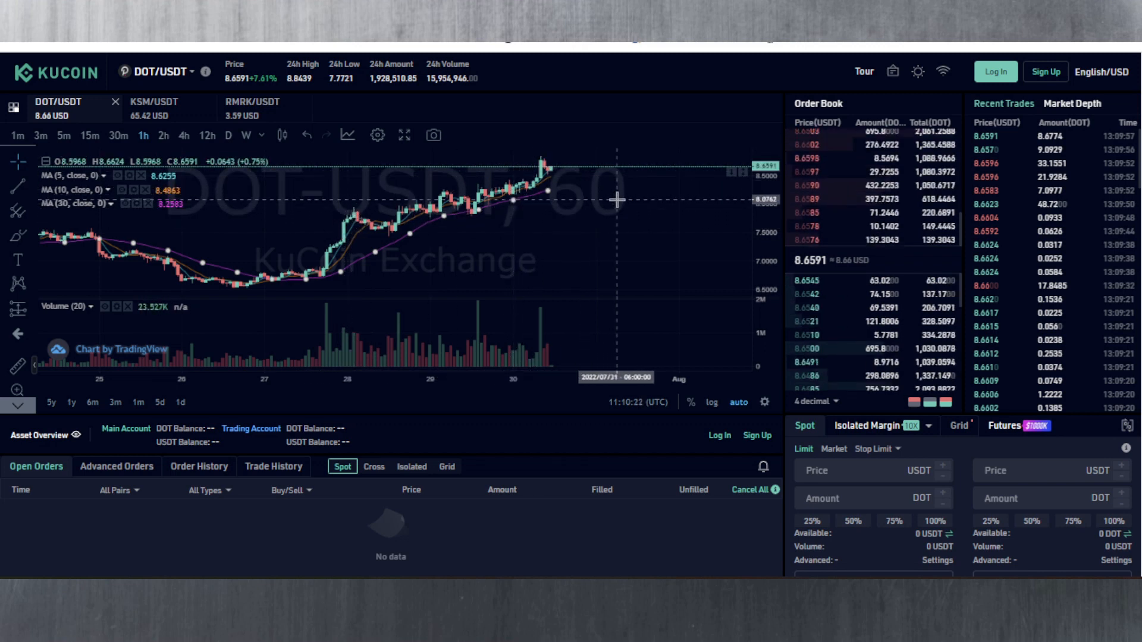
pyautogui.moveTo(627, 197)
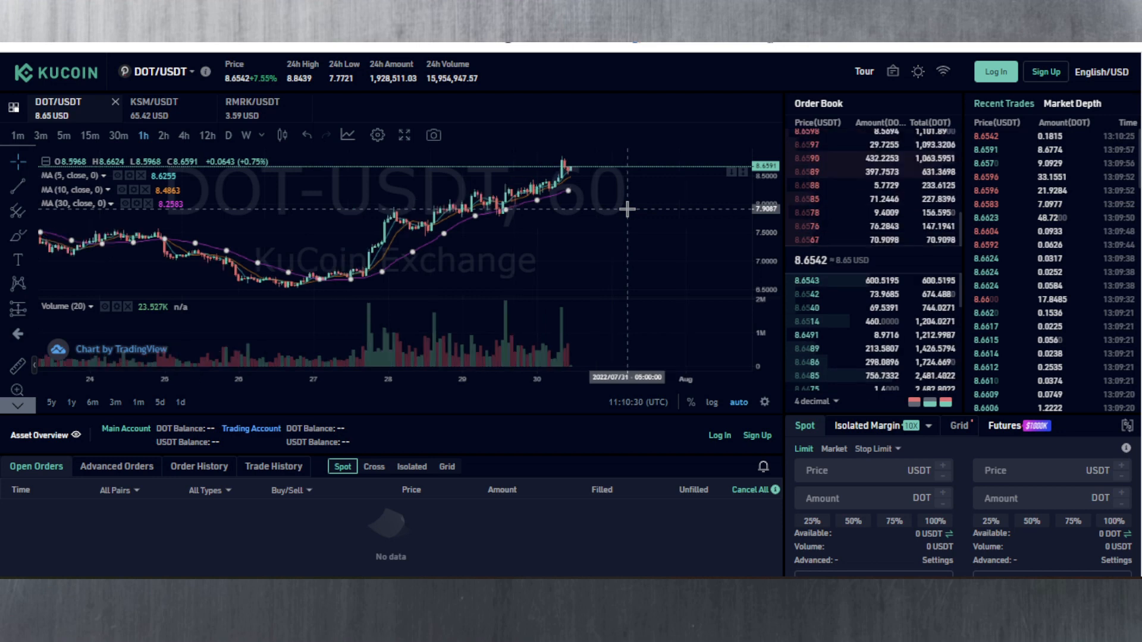
# Step: Show the KSM/USDT chart in 2-hour candles after reviewing earlier price history
pyautogui.scroll(-3)
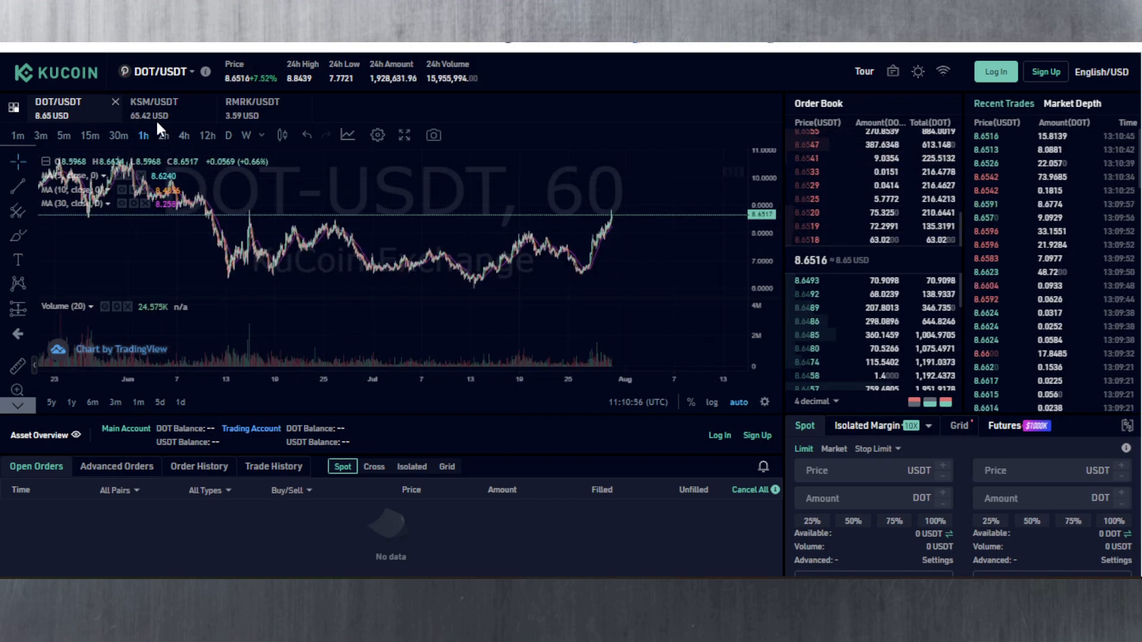
pyautogui.click(153, 108)
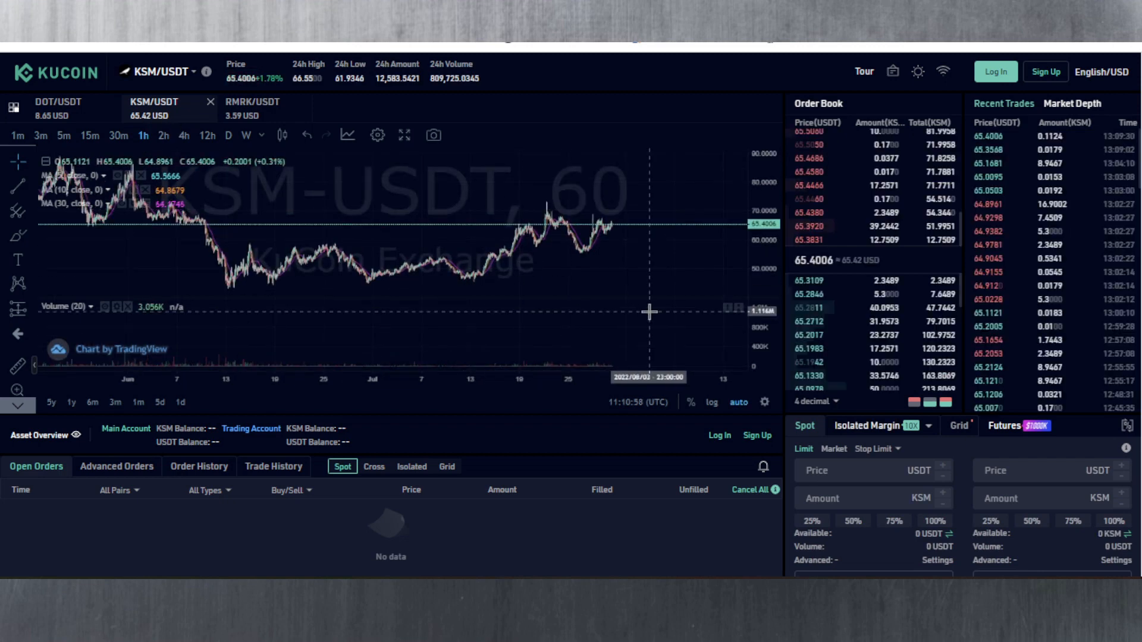
pyautogui.moveTo(625, 240)
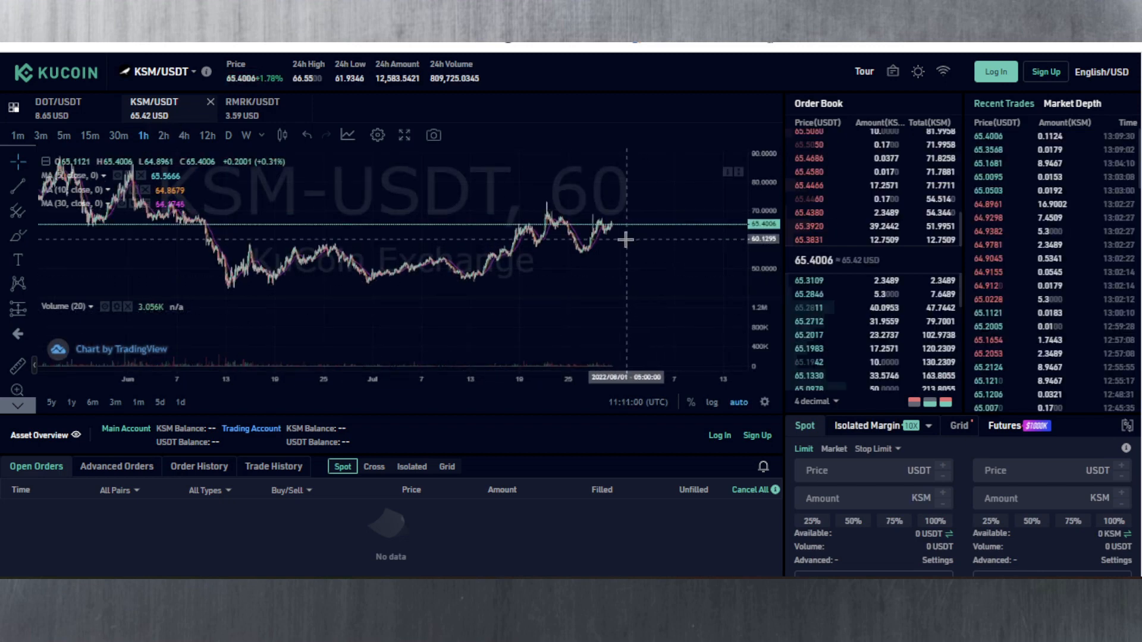
pyautogui.moveTo(529, 270)
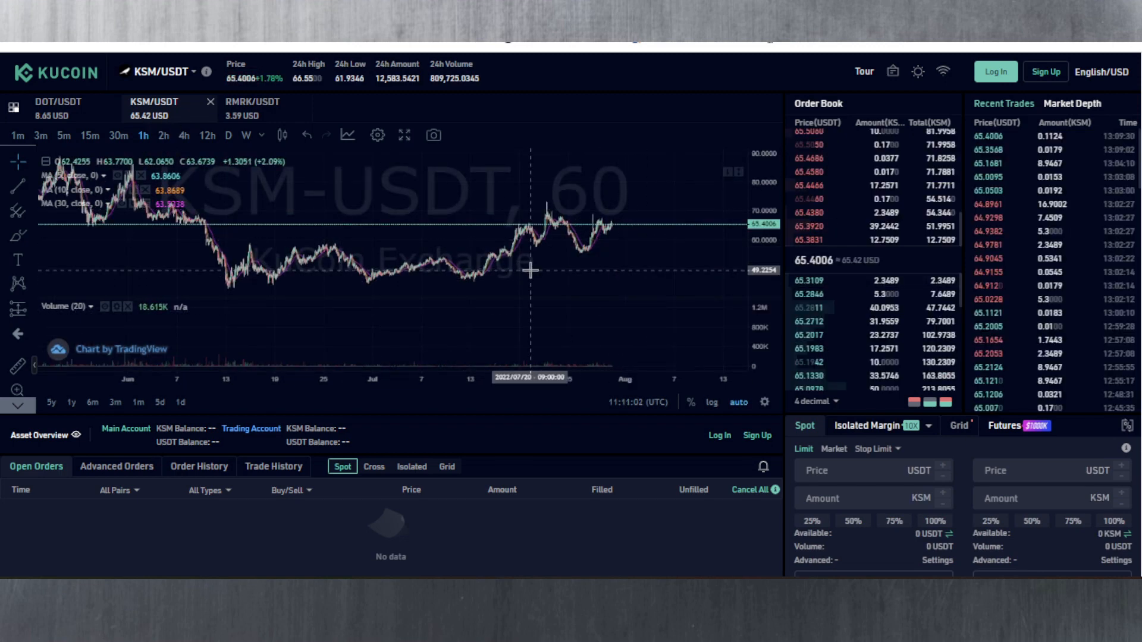
pyautogui.moveTo(560, 205)
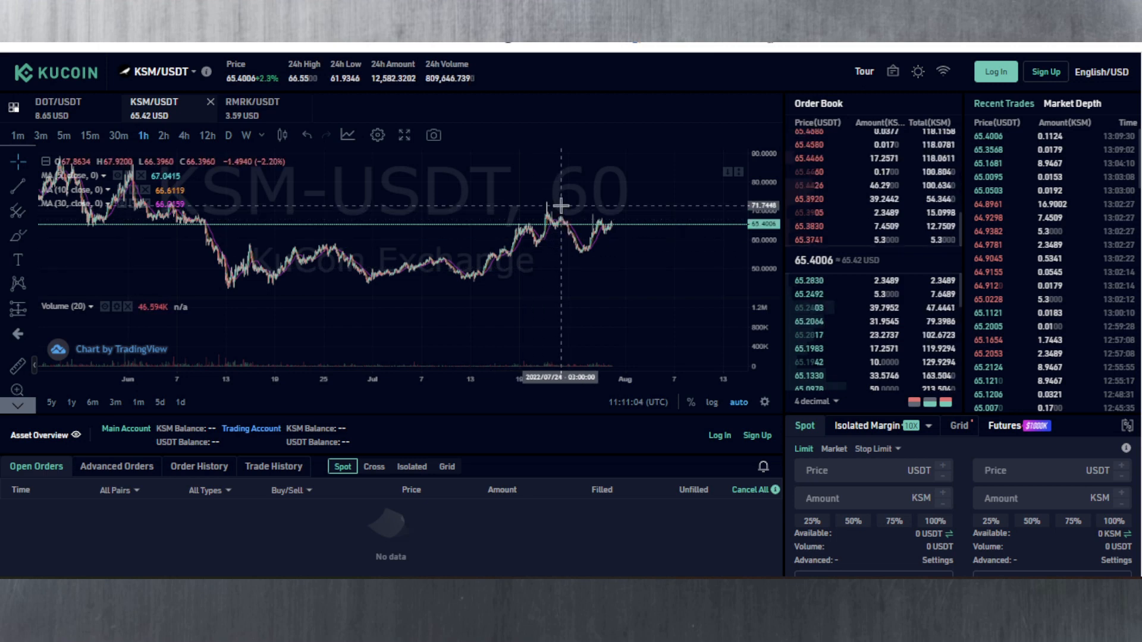
pyautogui.moveTo(601, 239)
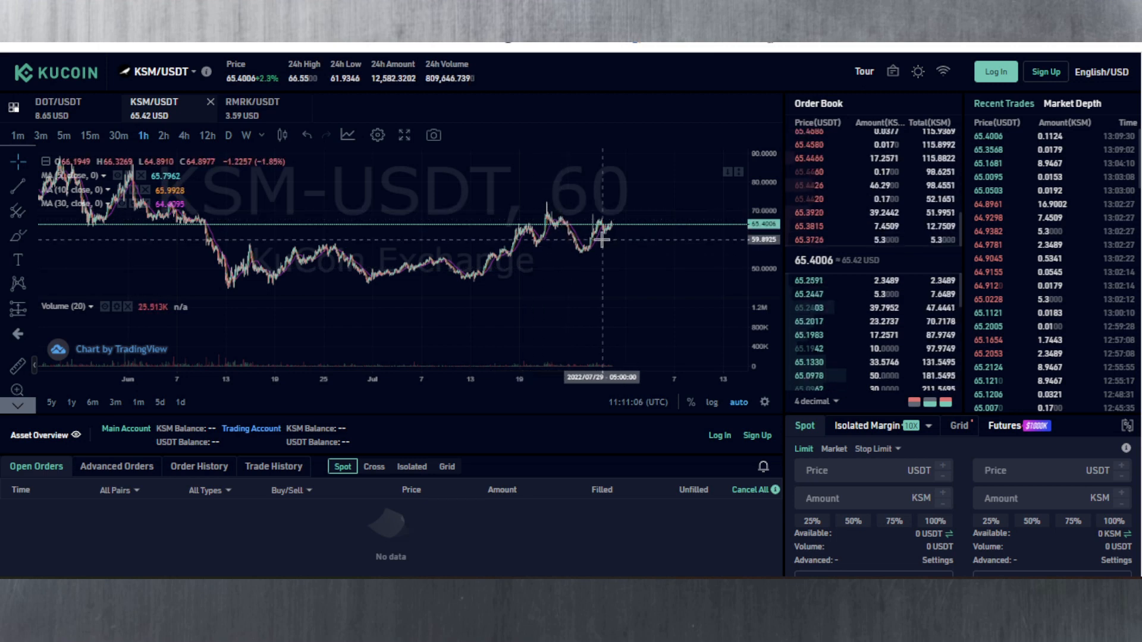
pyautogui.moveTo(590, 257)
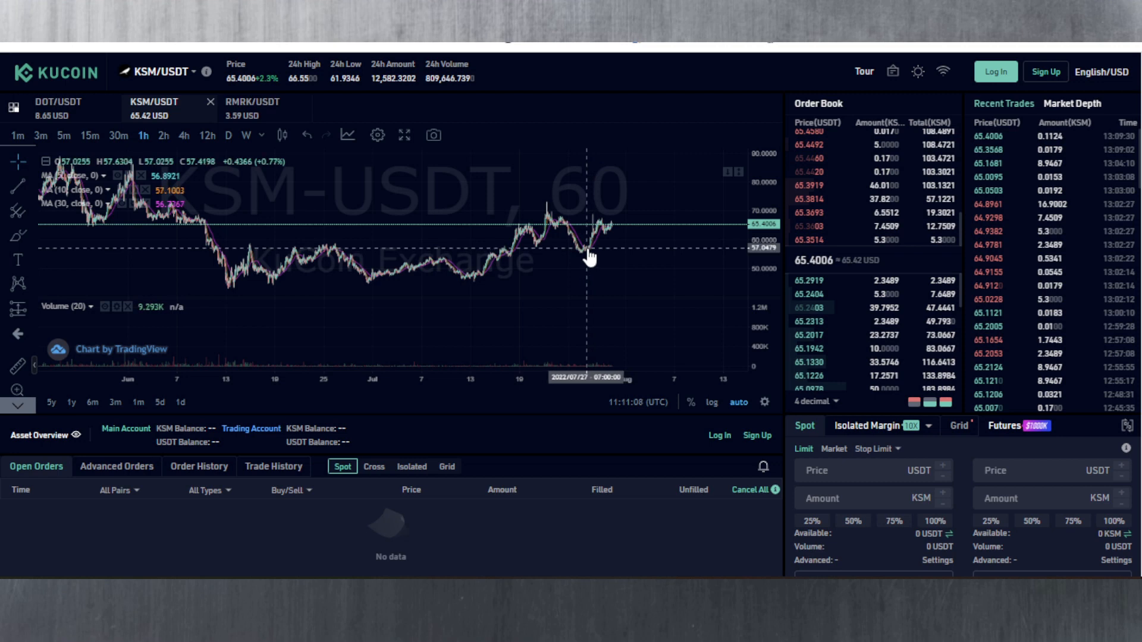
pyautogui.moveTo(593, 248)
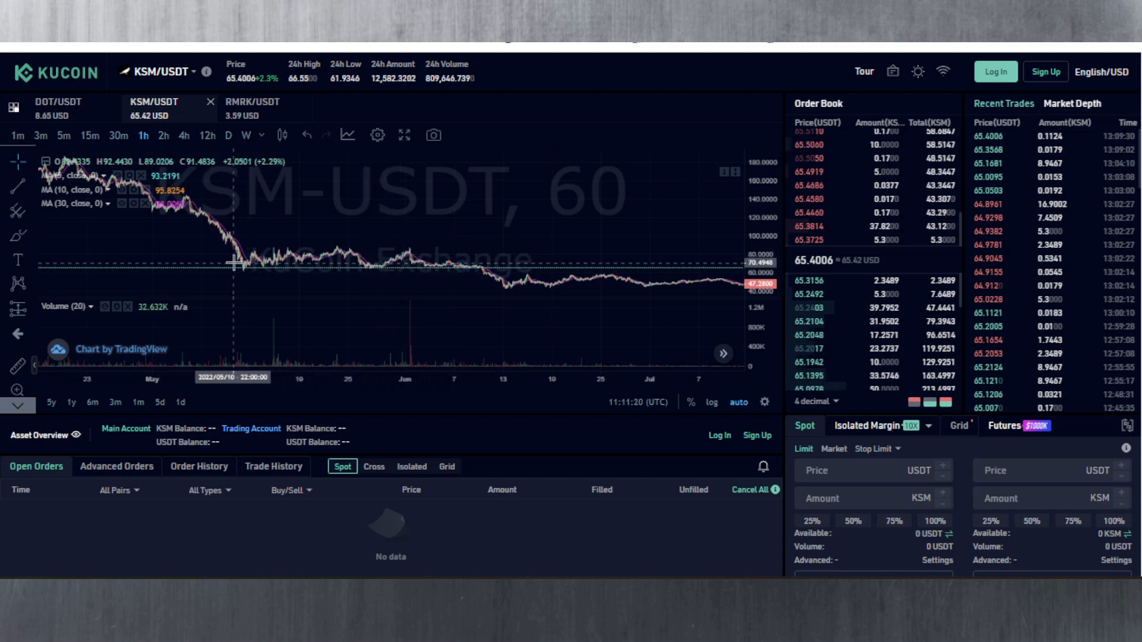
pyautogui.moveTo(392, 278)
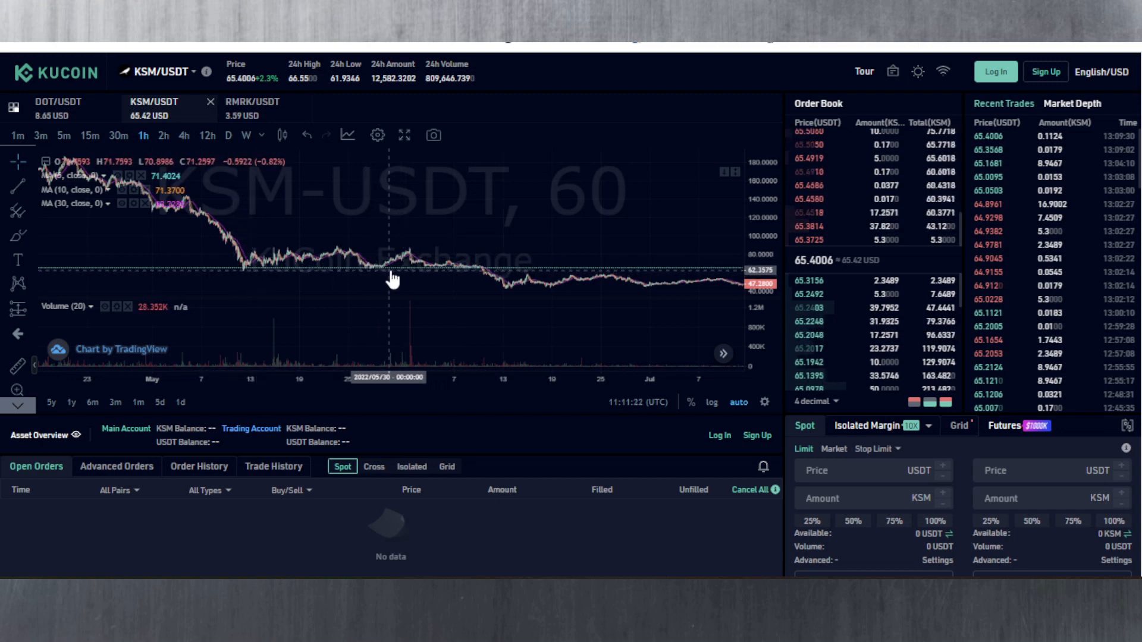
pyautogui.moveTo(375, 273)
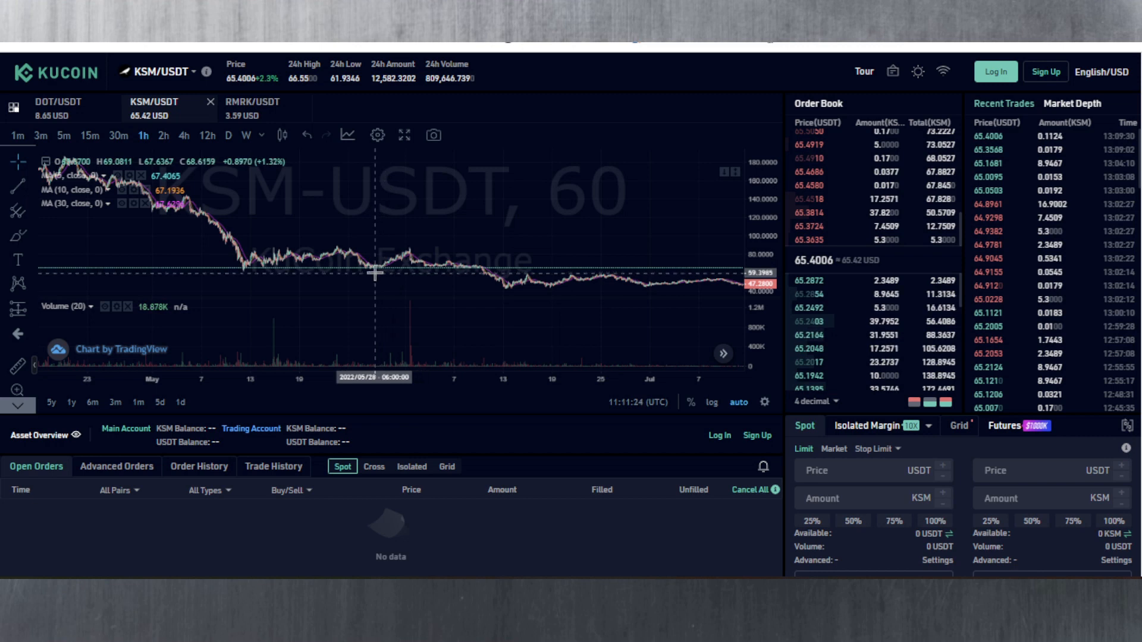
pyautogui.moveTo(371, 271)
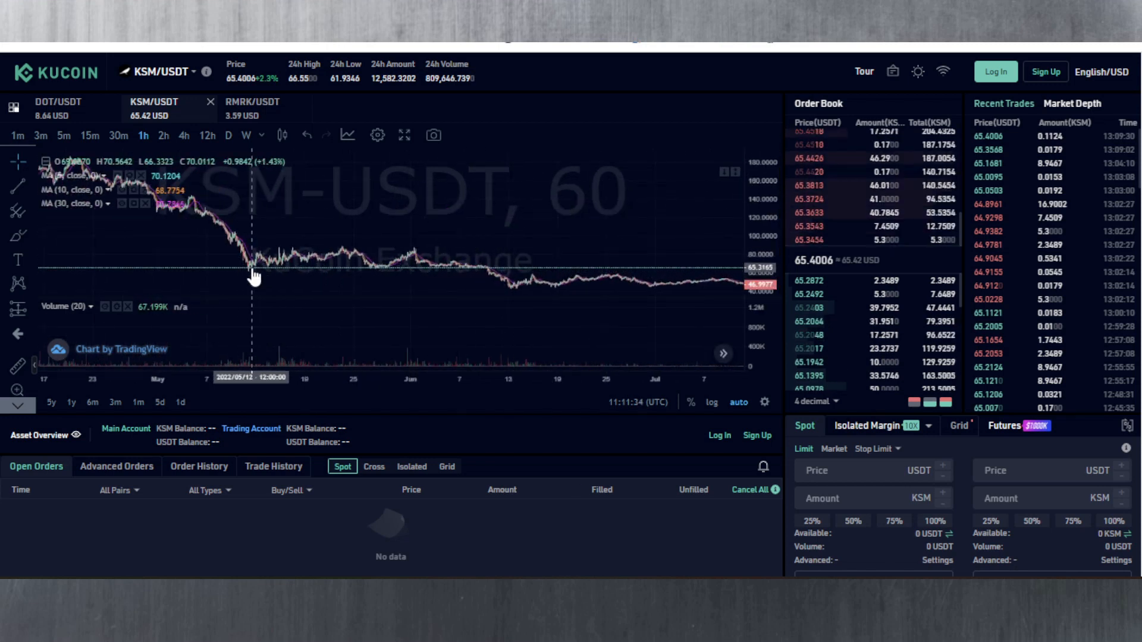
pyautogui.moveTo(291, 275)
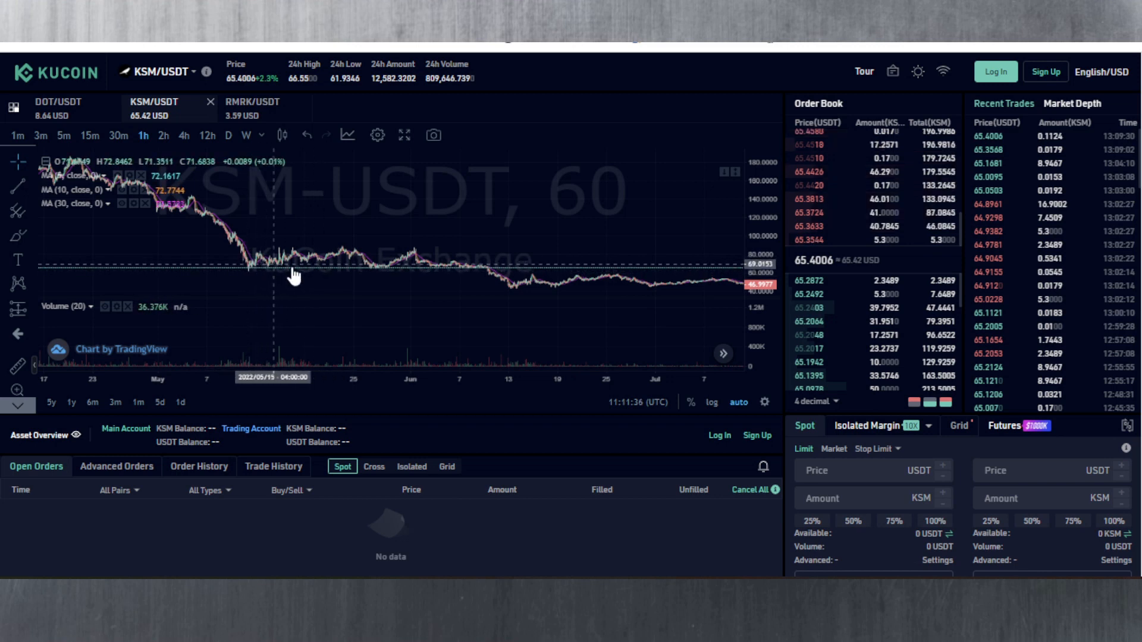
pyautogui.moveTo(271, 273)
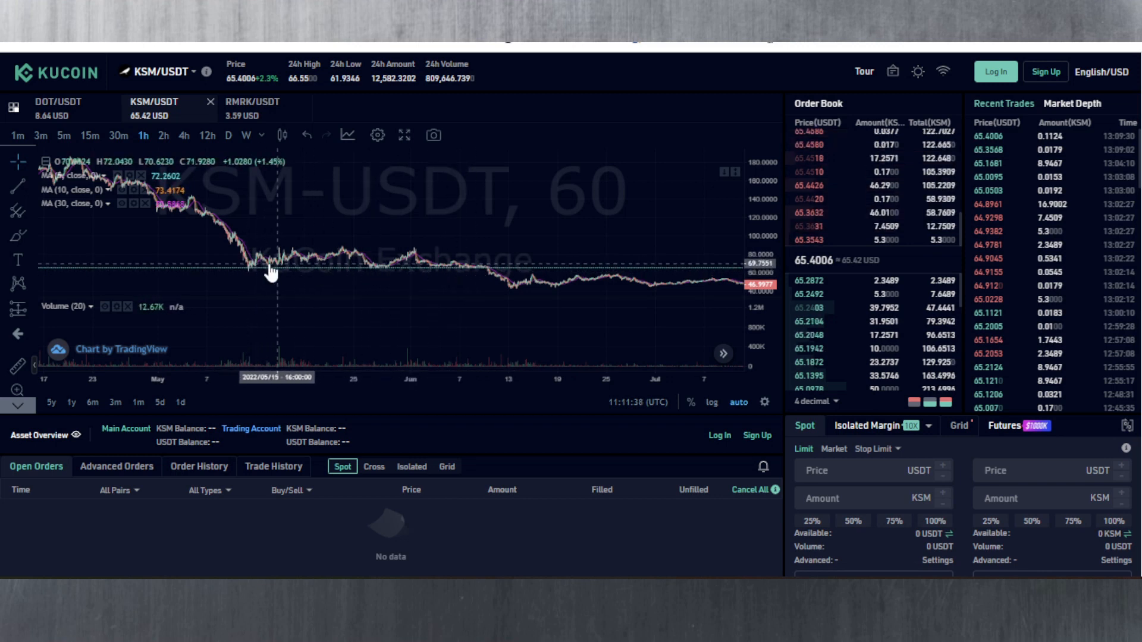
pyautogui.moveTo(419, 267)
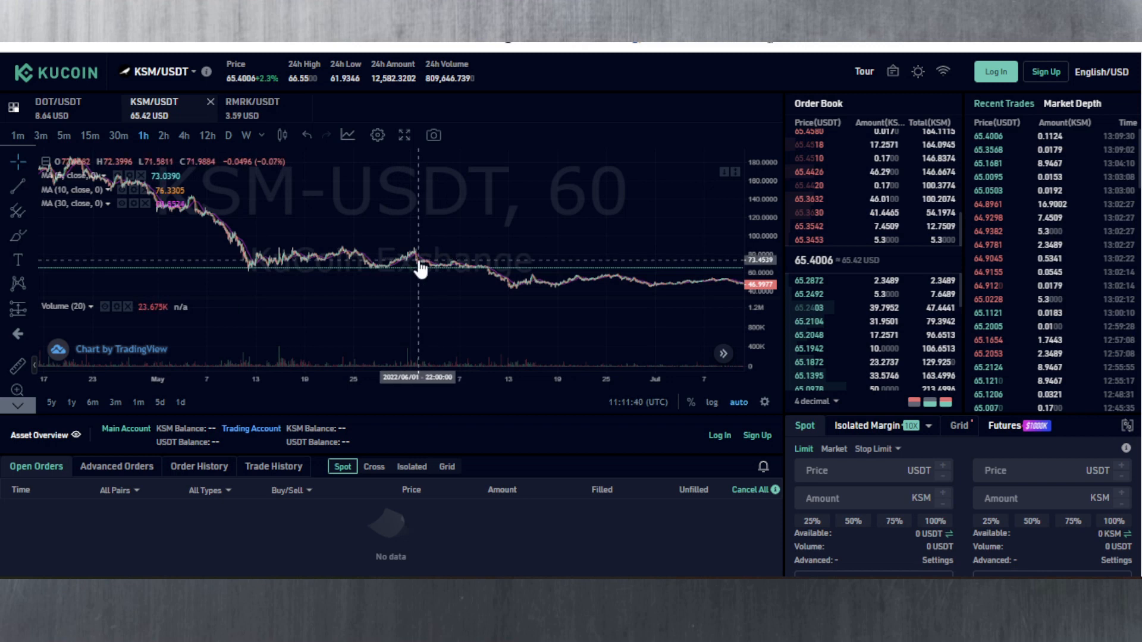
pyautogui.moveTo(275, 275)
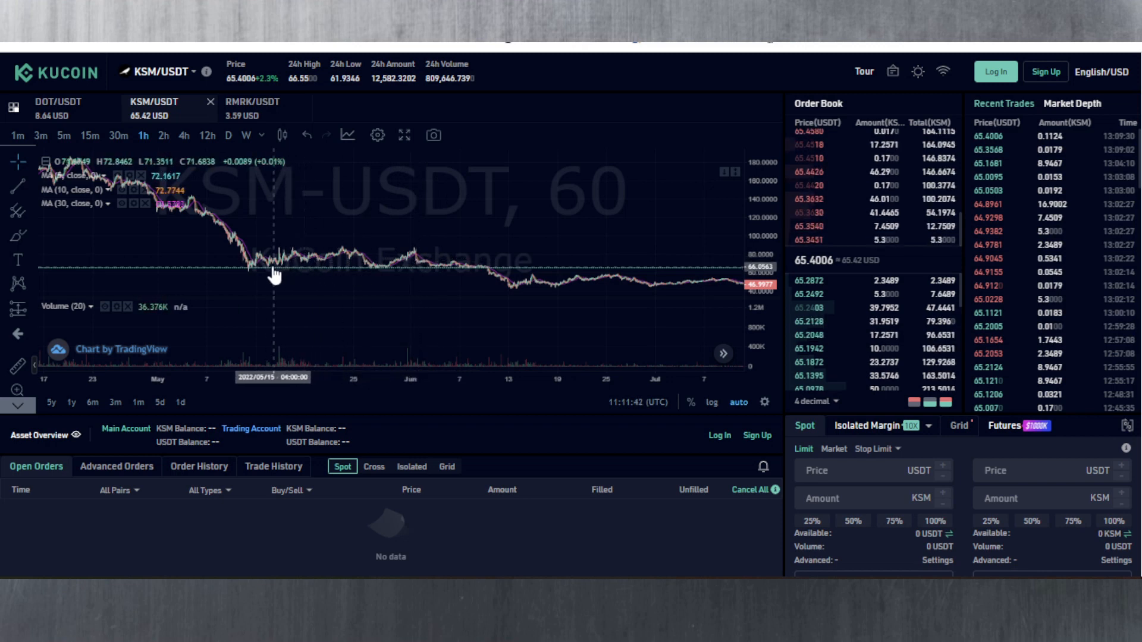
pyautogui.moveTo(249, 275)
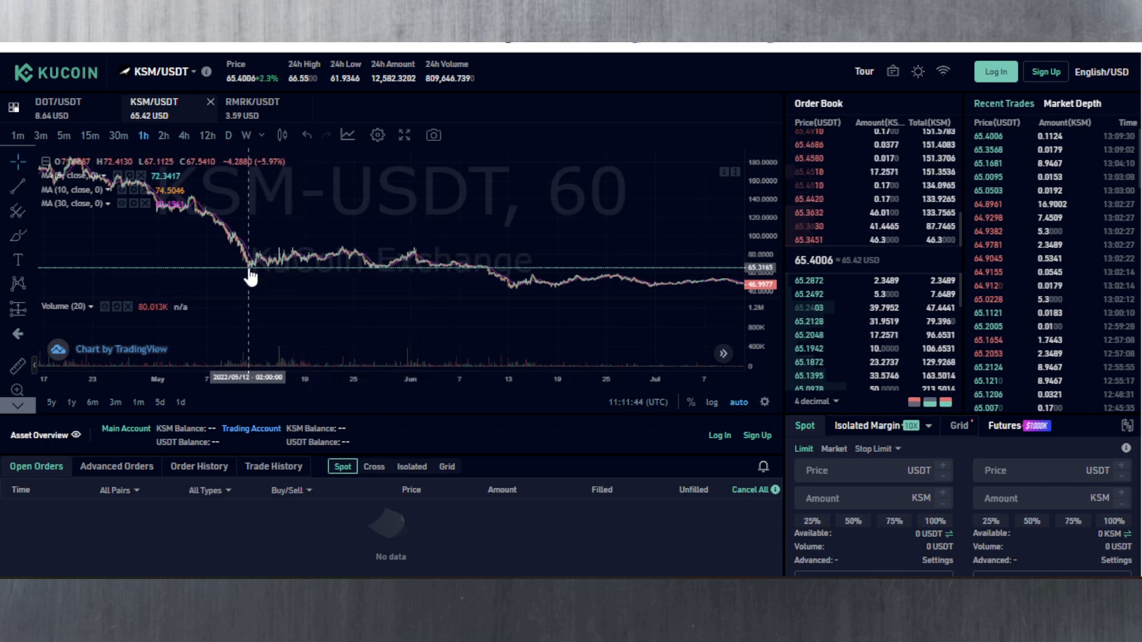
pyautogui.moveTo(404, 274)
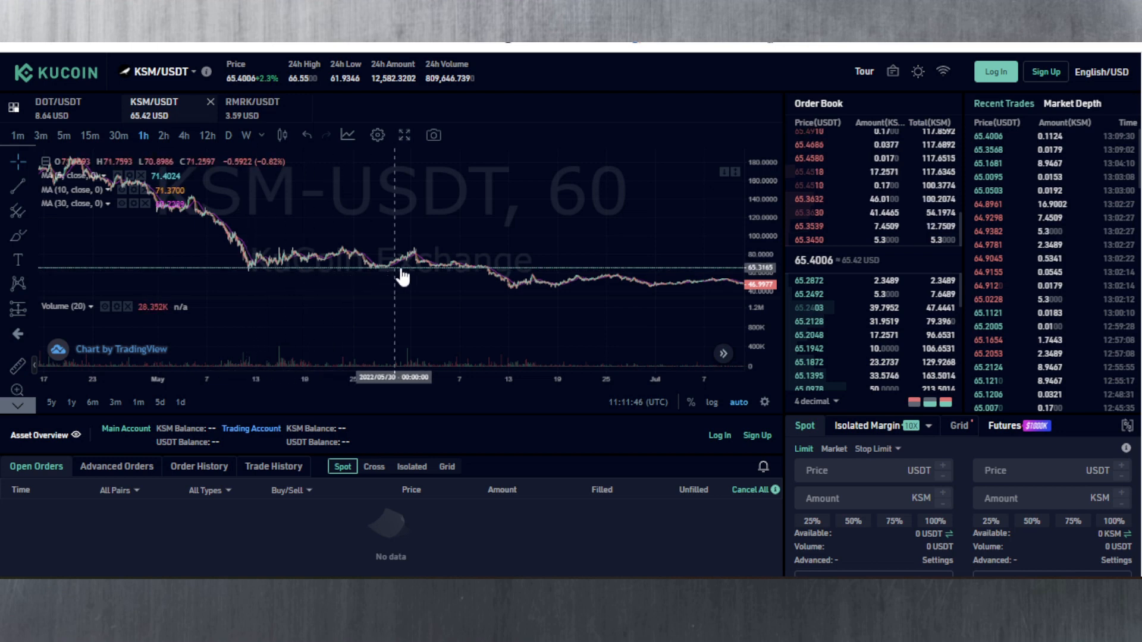
pyautogui.moveTo(477, 278)
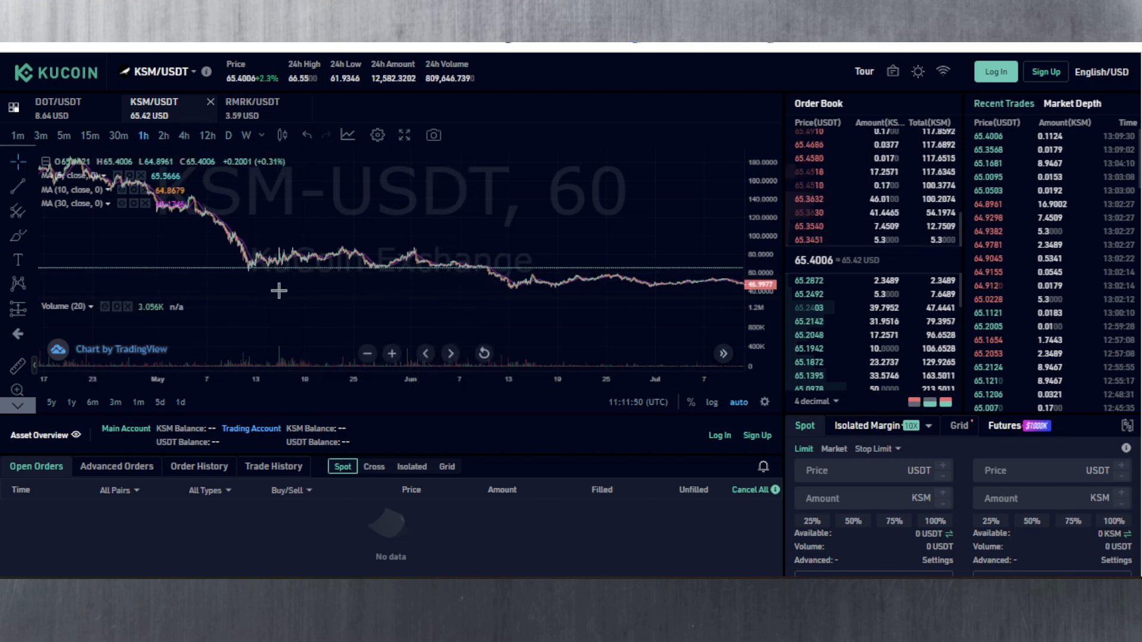
pyautogui.moveTo(466, 260)
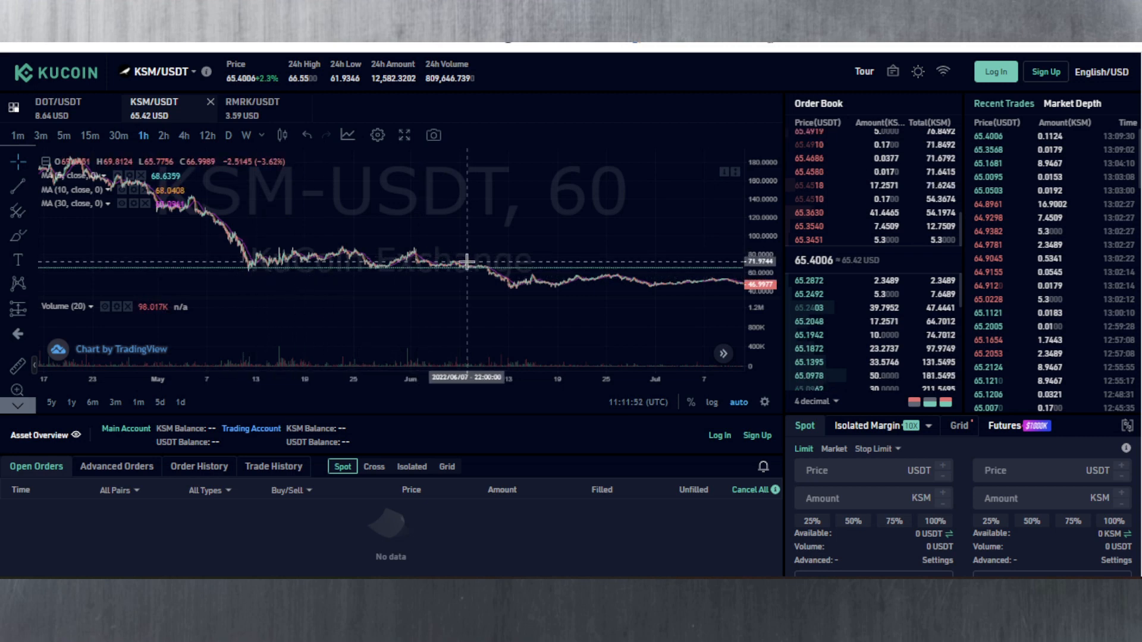
pyautogui.moveTo(466, 258)
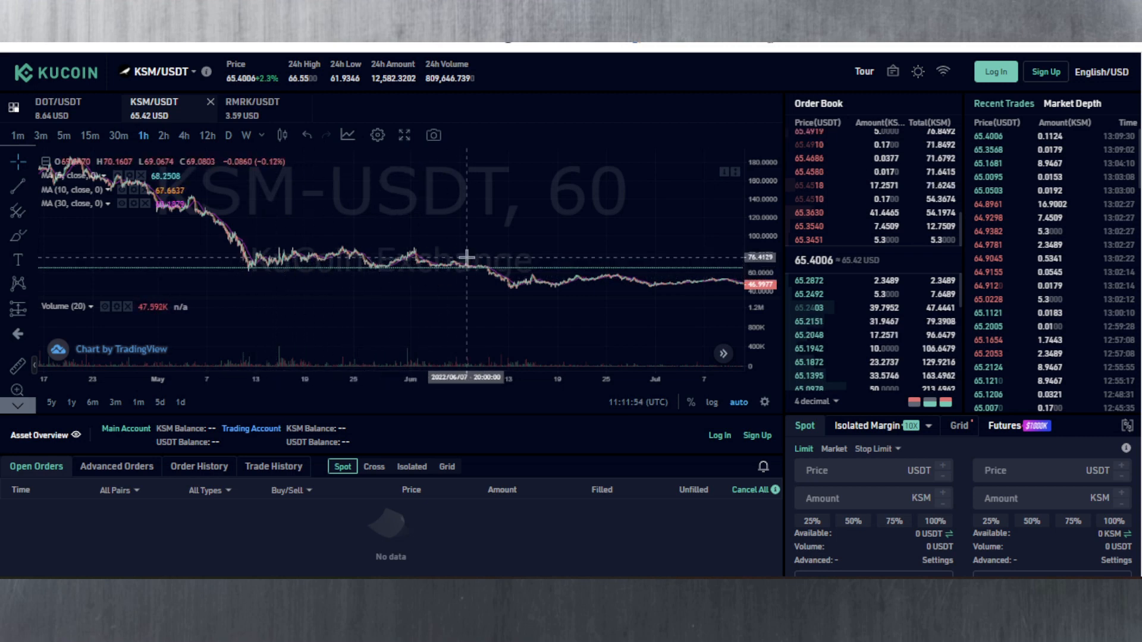
pyautogui.moveTo(446, 217)
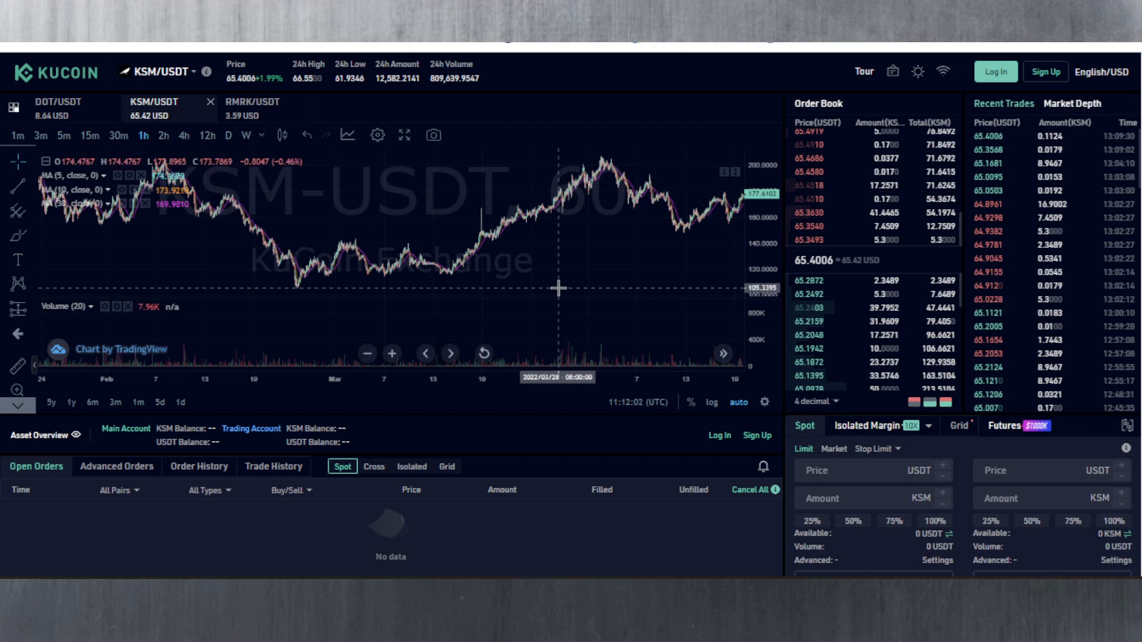
pyautogui.moveTo(412, 277)
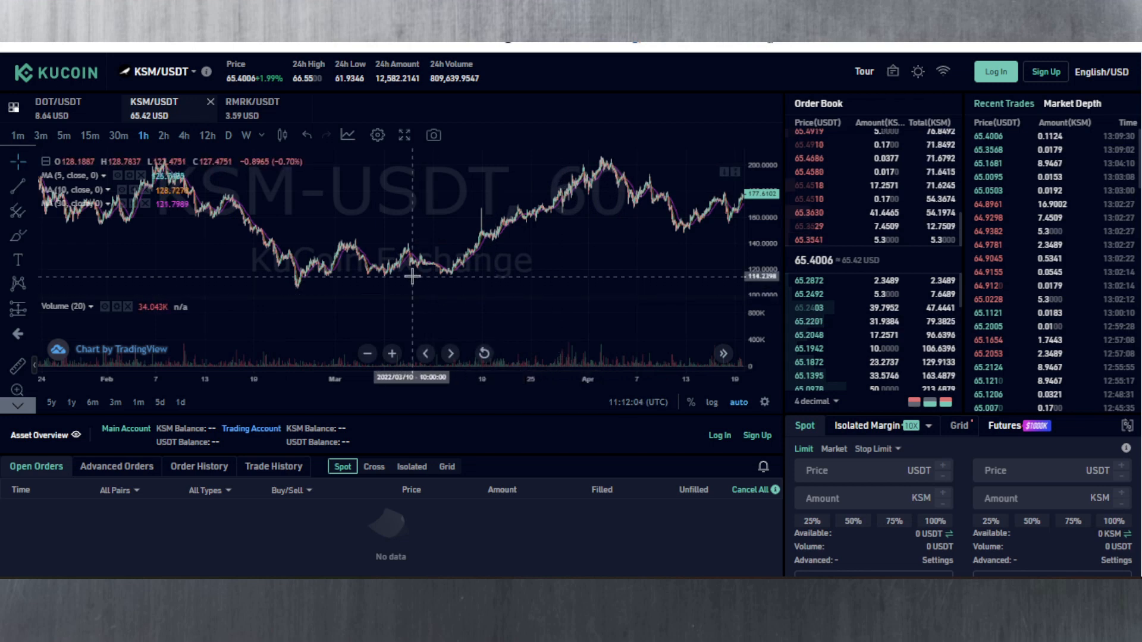
pyautogui.click(163, 136)
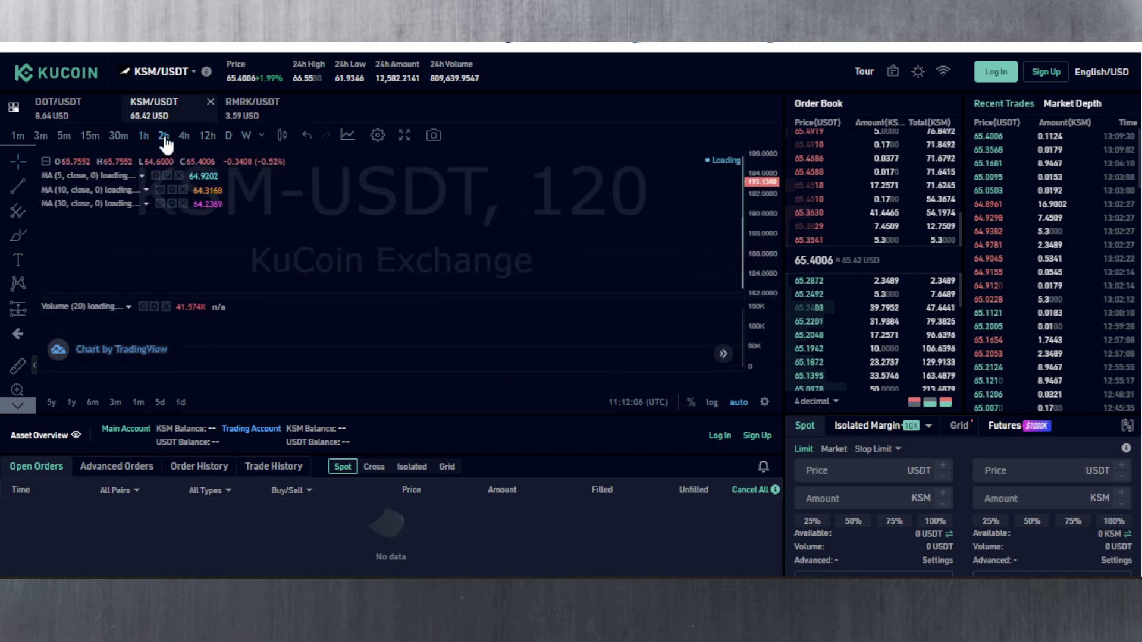
pyautogui.click(163, 136)
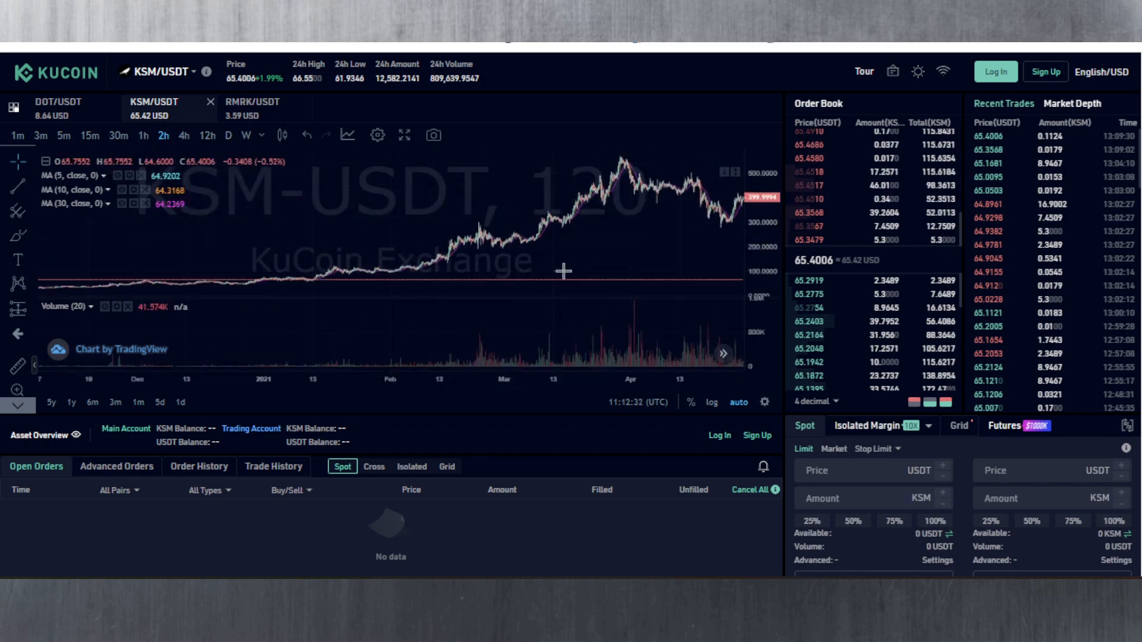
pyautogui.moveTo(359, 275)
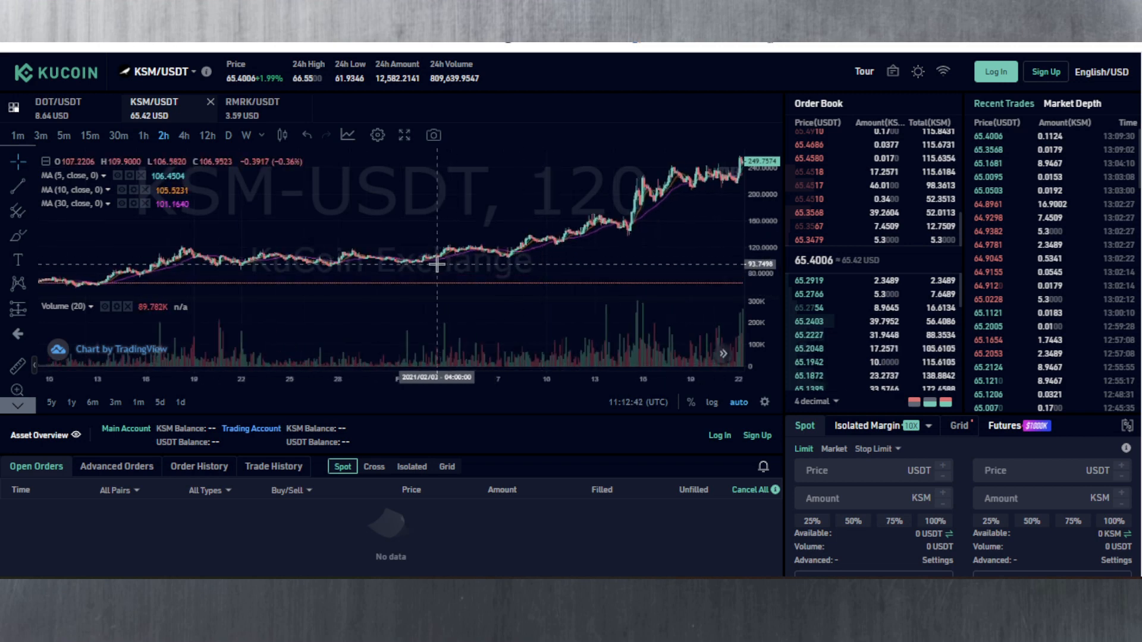
pyautogui.moveTo(225, 271)
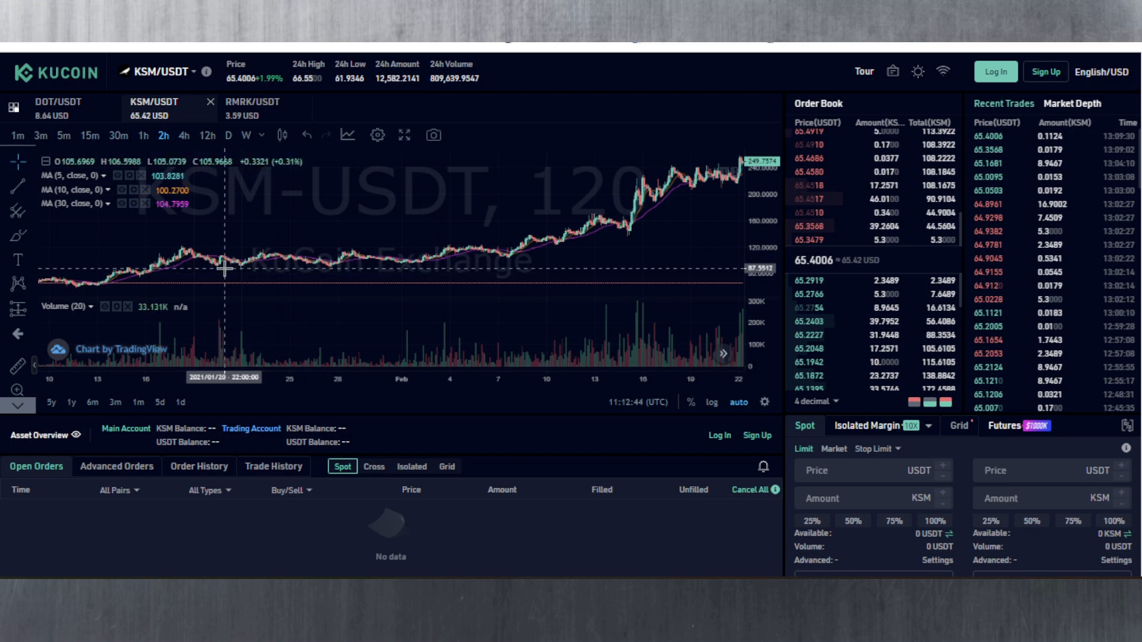
pyautogui.moveTo(219, 270)
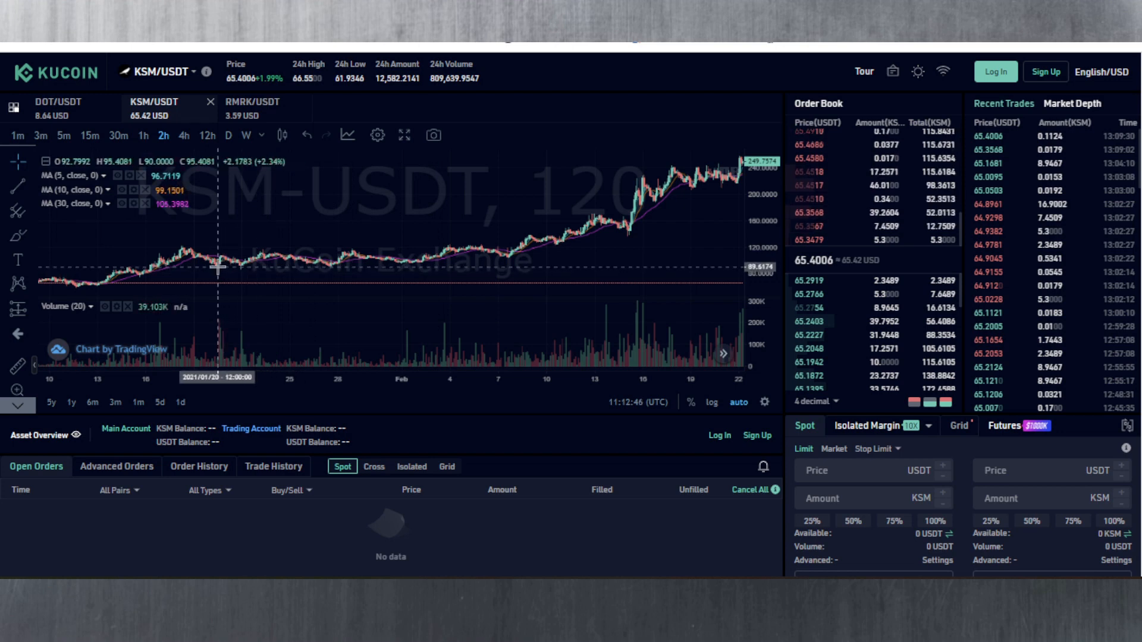
pyautogui.moveTo(214, 274)
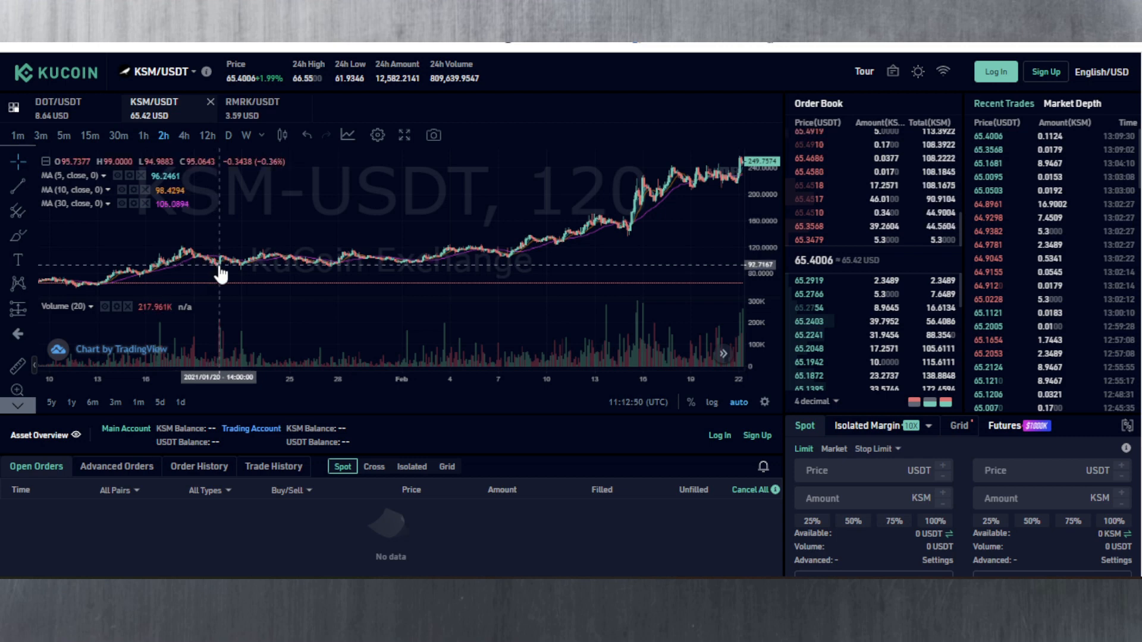
pyautogui.moveTo(255, 277)
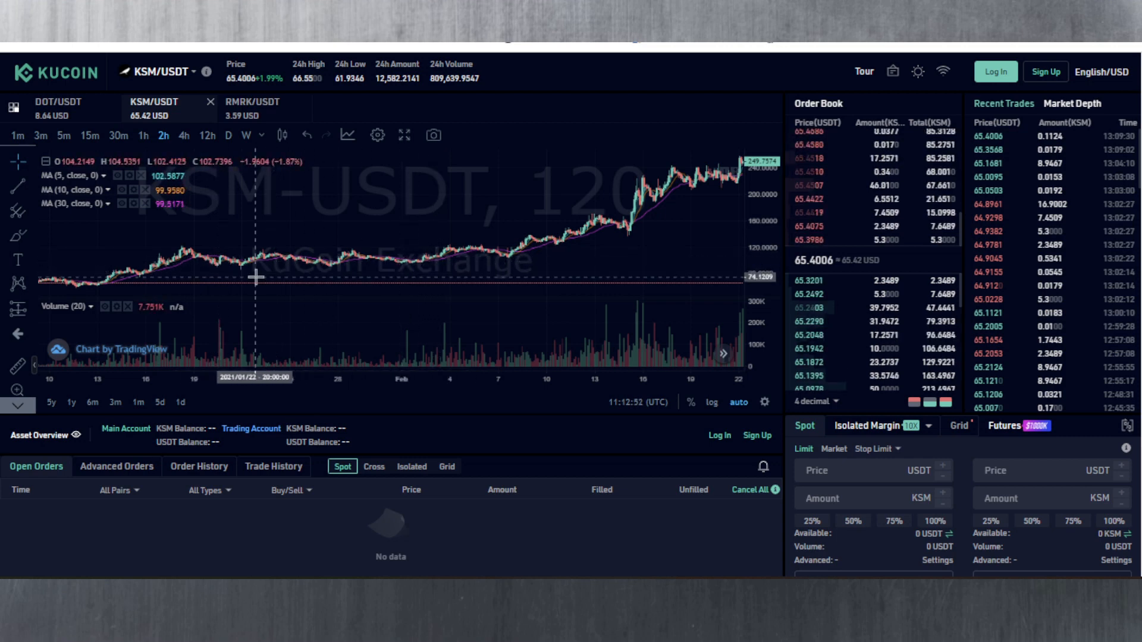
pyautogui.moveTo(199, 258)
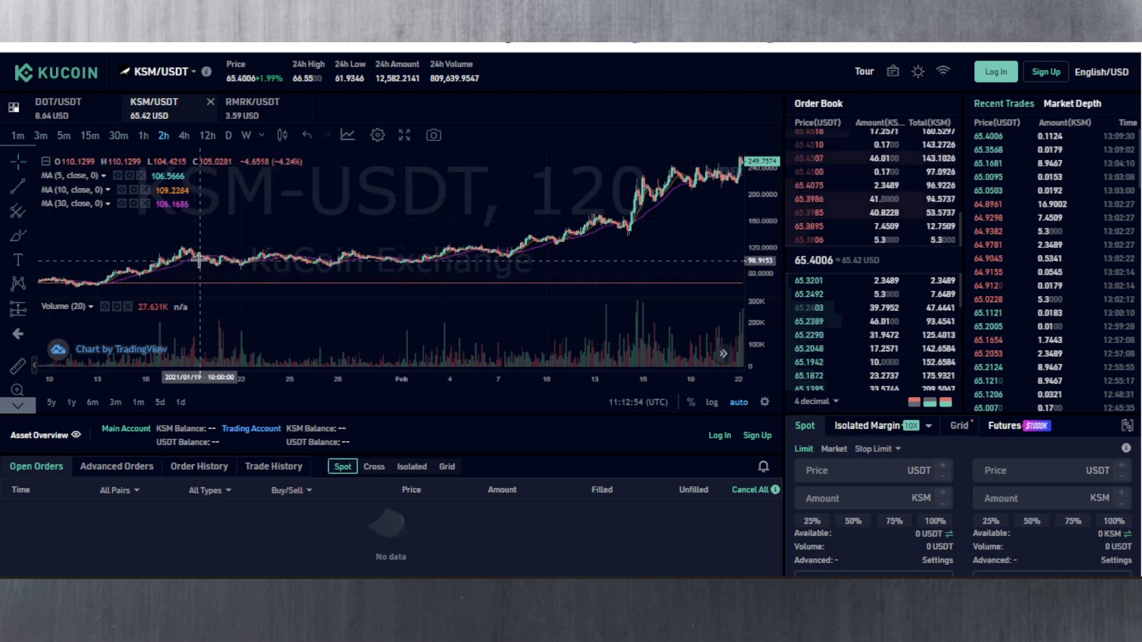
pyautogui.moveTo(225, 274)
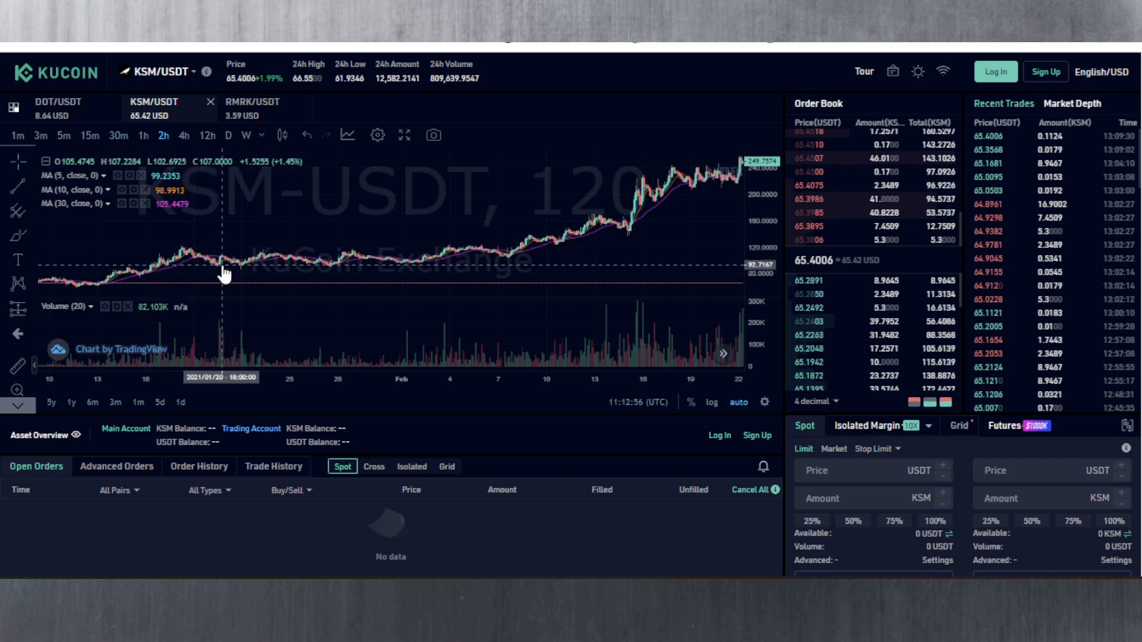
pyautogui.moveTo(510, 258)
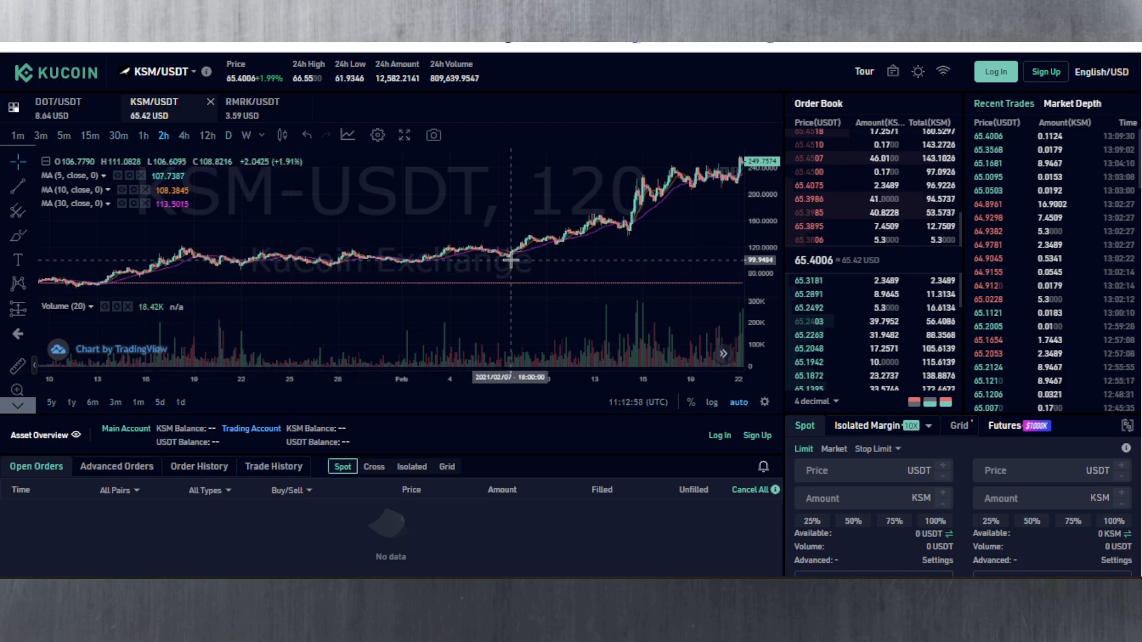
pyautogui.moveTo(502, 261)
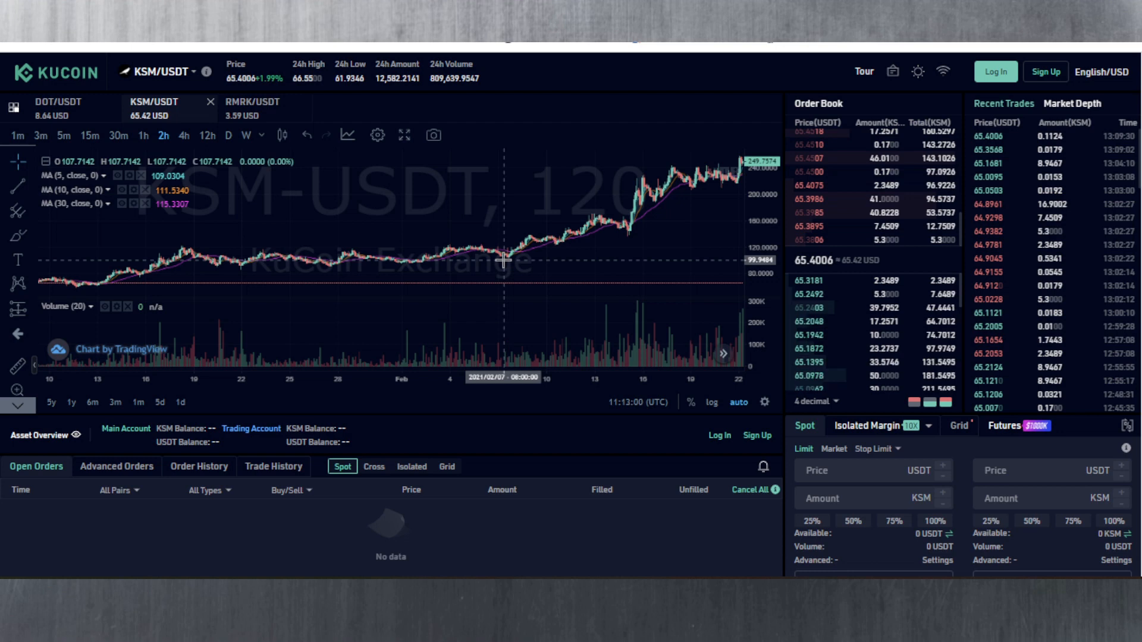
pyautogui.moveTo(233, 273)
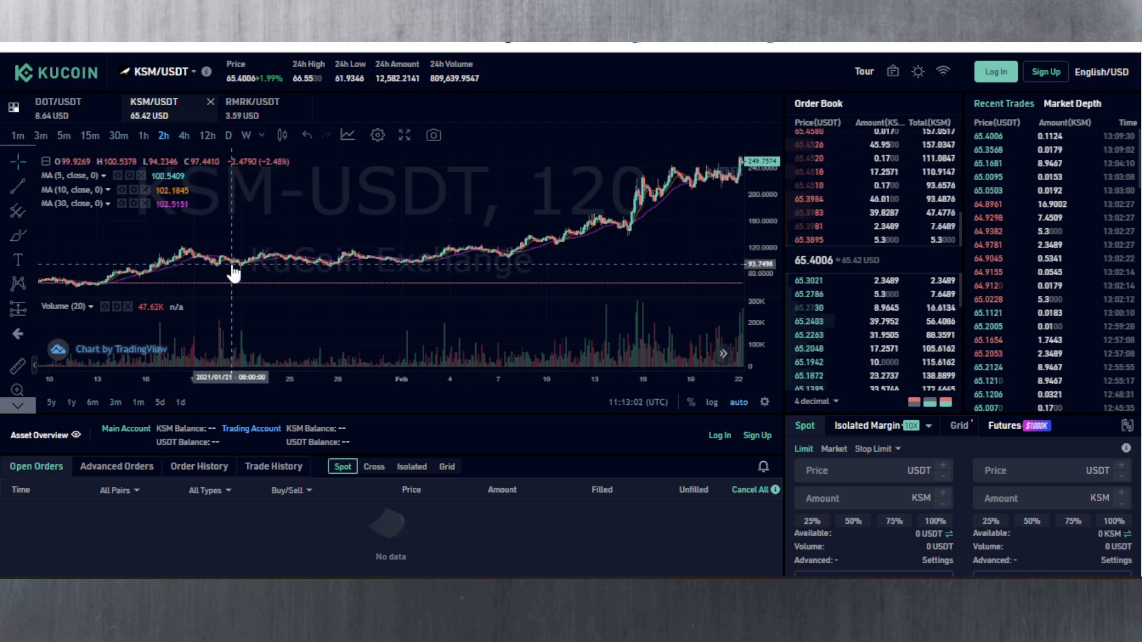
pyautogui.moveTo(241, 275)
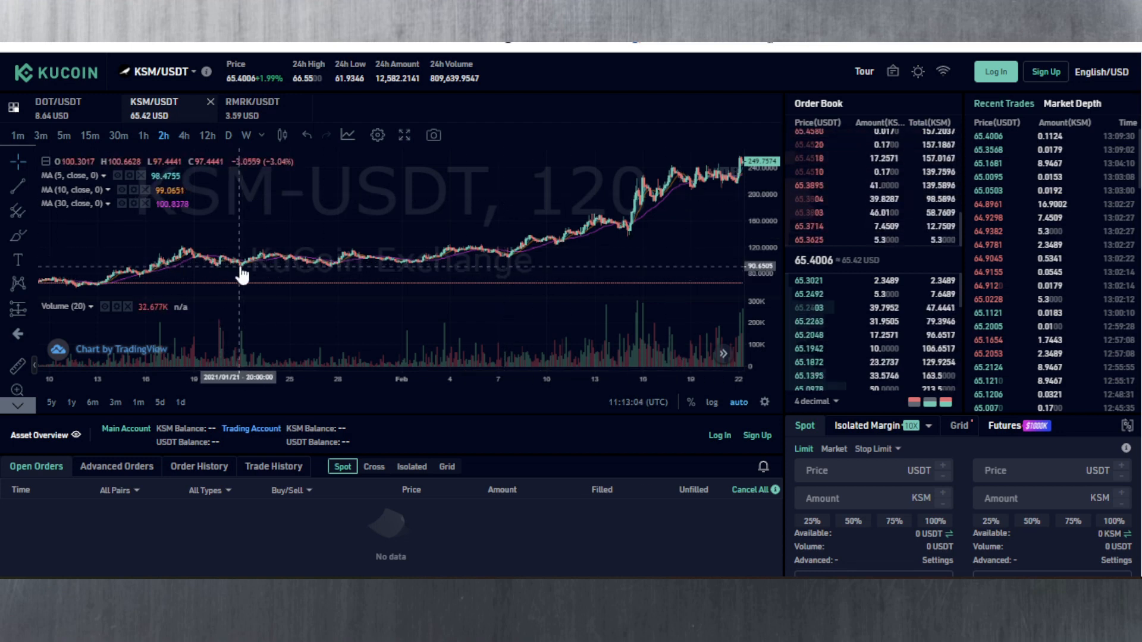
pyautogui.moveTo(394, 268)
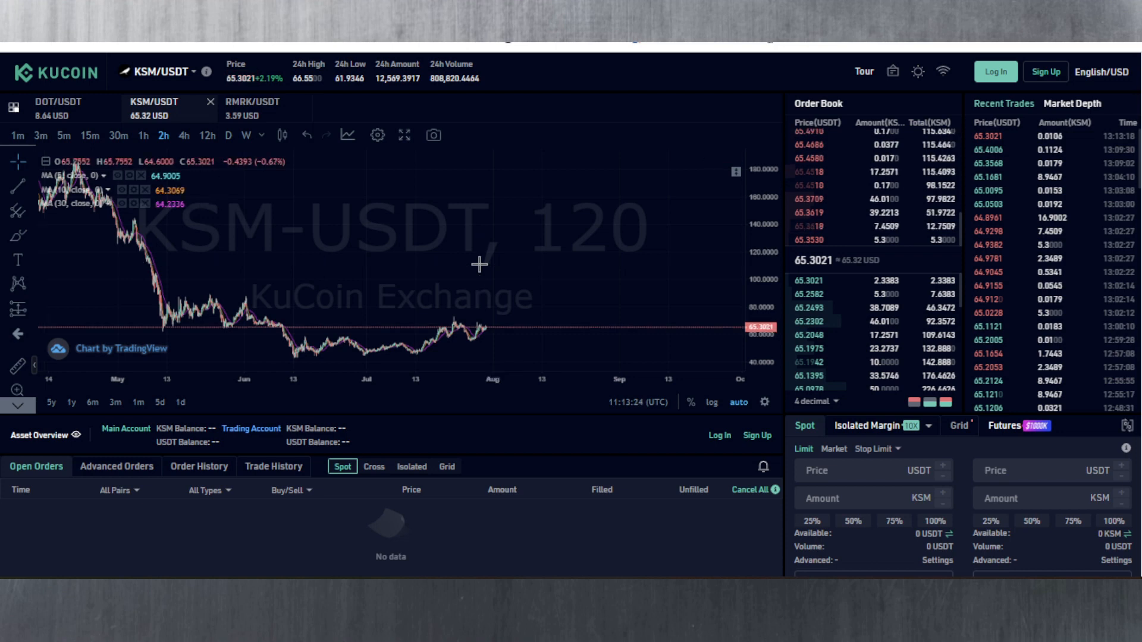
pyautogui.moveTo(496, 319)
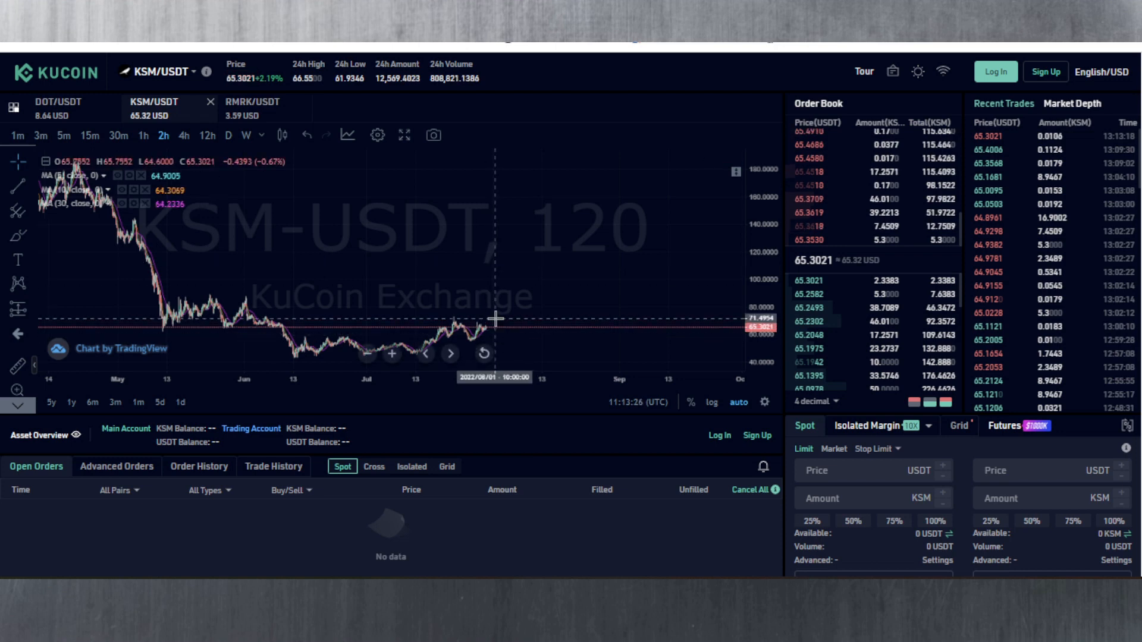
pyautogui.moveTo(499, 333)
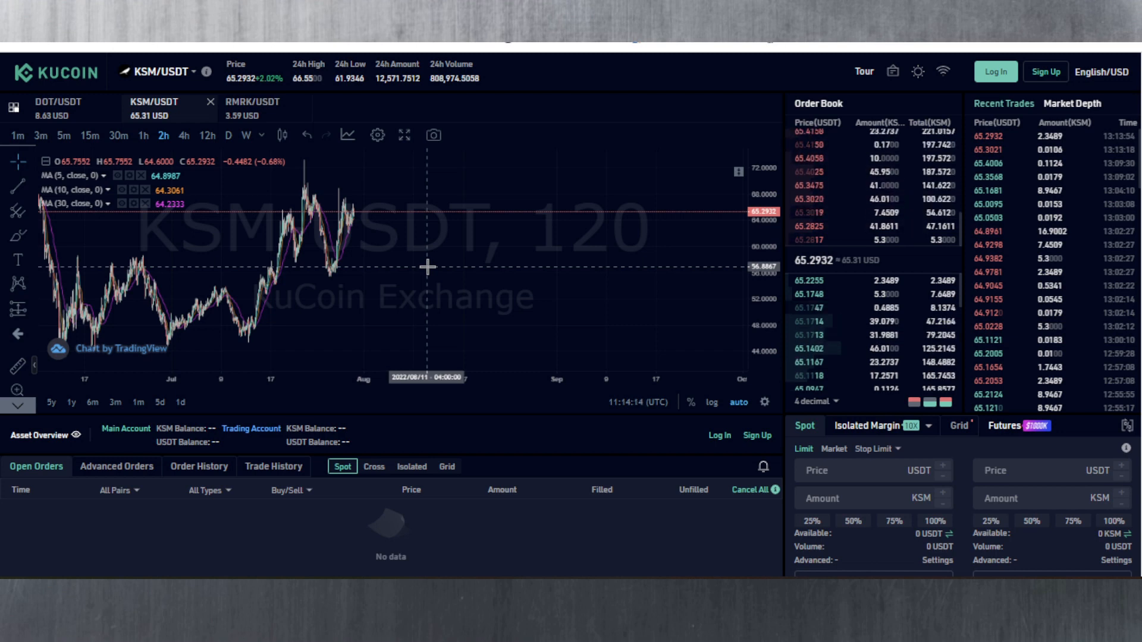
# Step: Switch the market view from KSM/USDT to RMRK/USDT
pyautogui.click(252, 109)
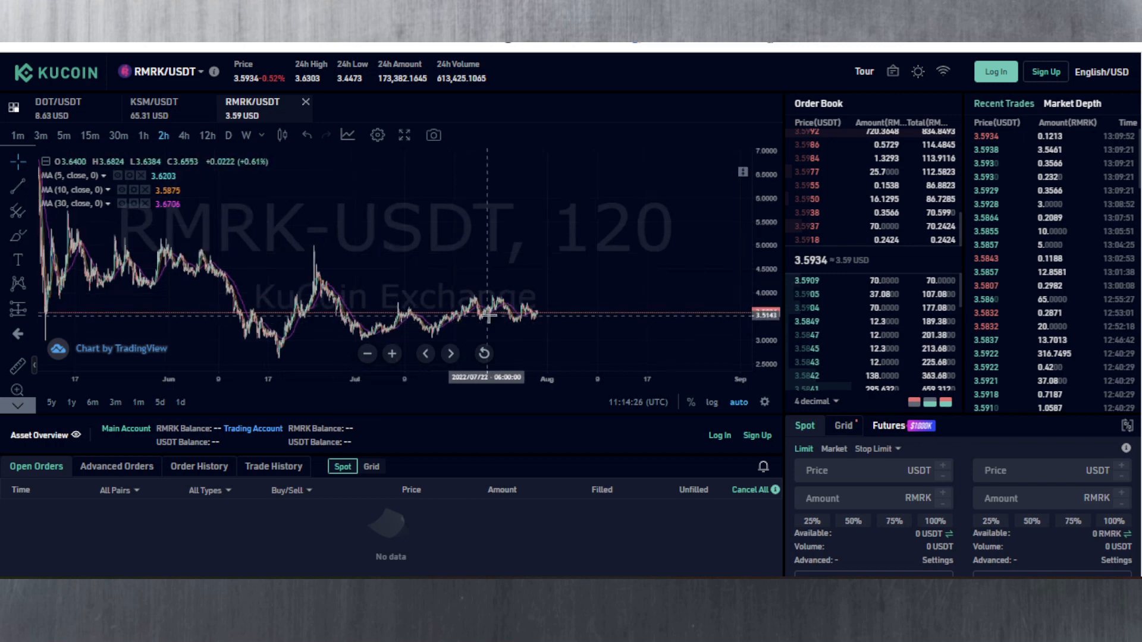
pyautogui.moveTo(539, 318)
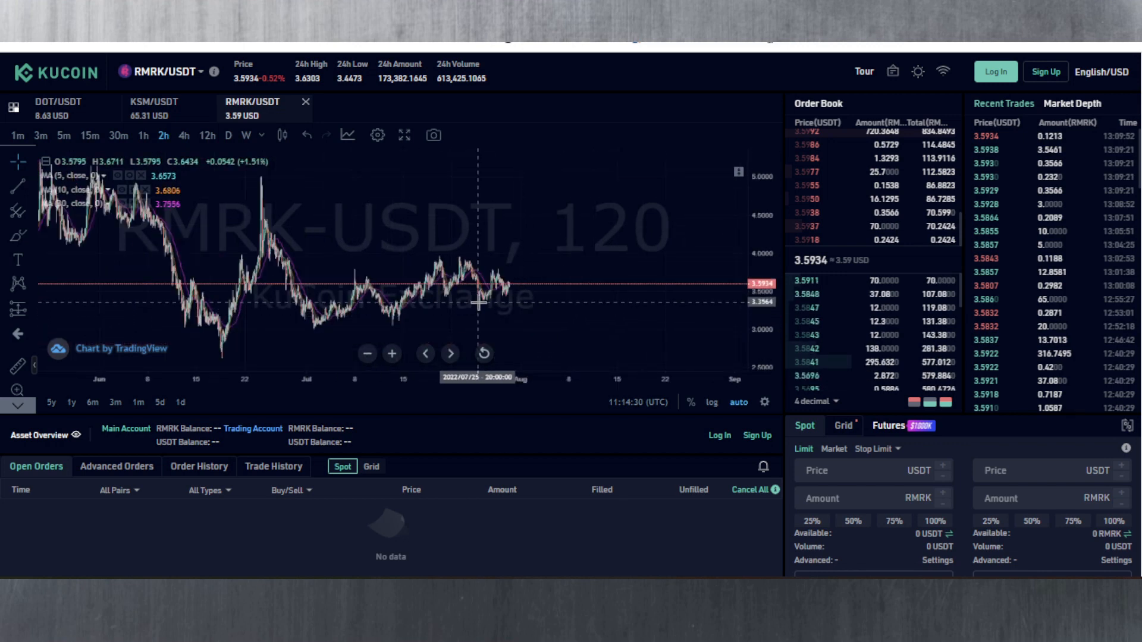
pyautogui.moveTo(511, 297)
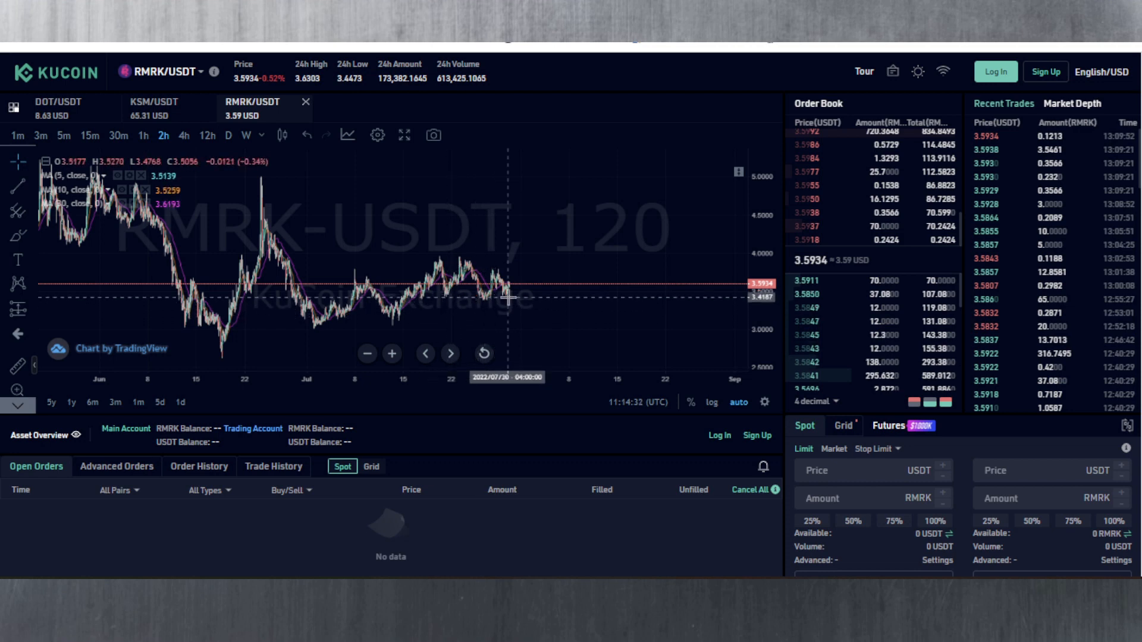
pyautogui.moveTo(198, 305)
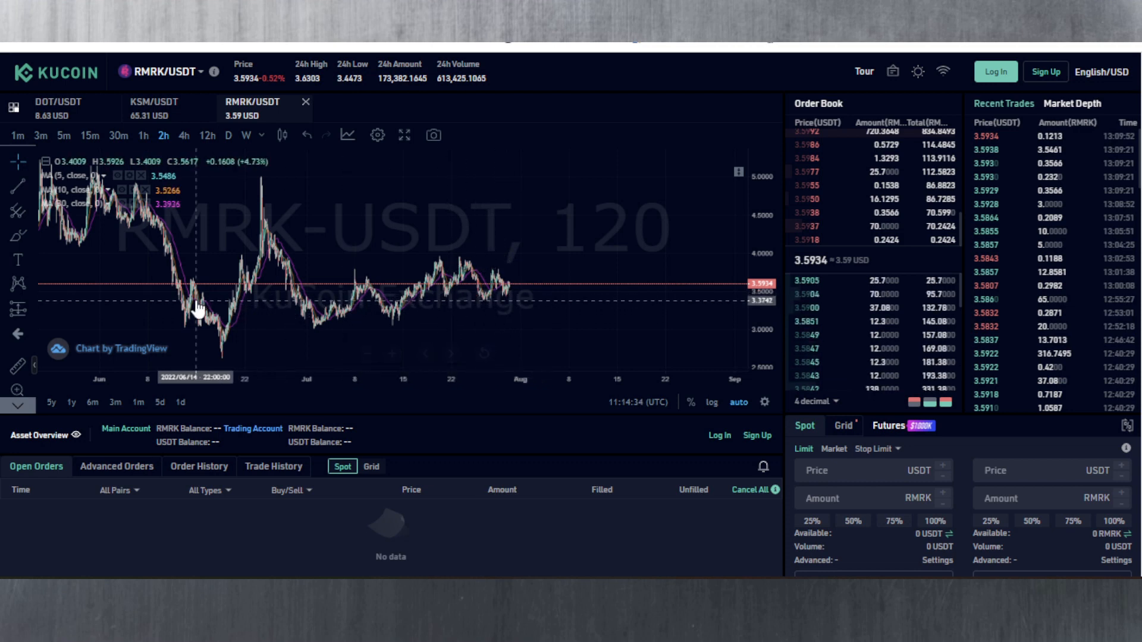
pyautogui.moveTo(353, 302)
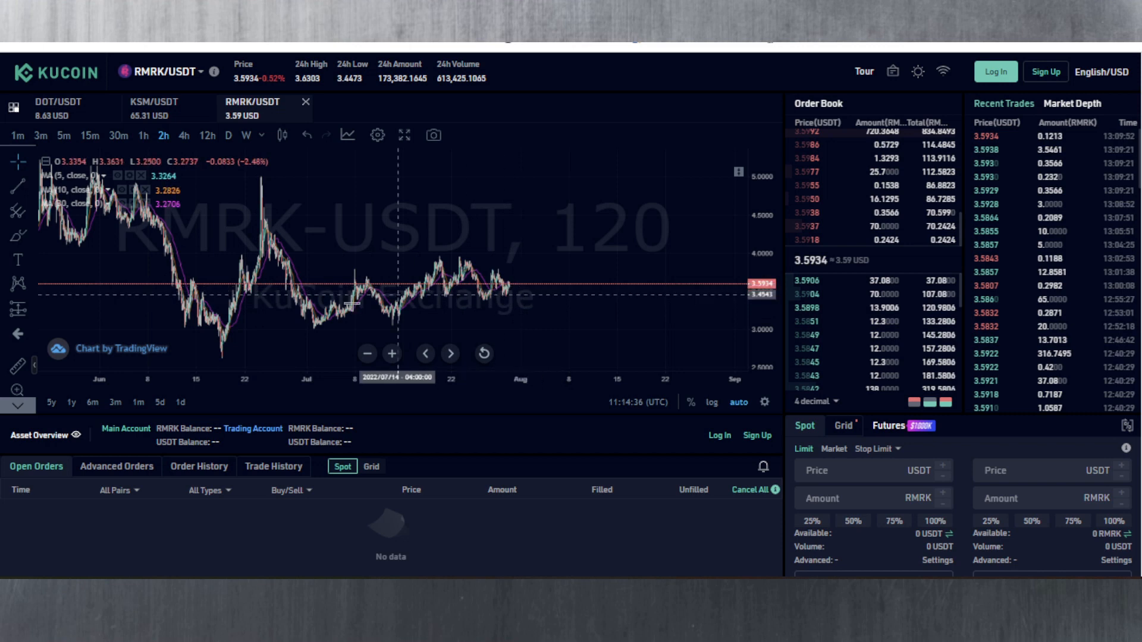
pyautogui.moveTo(274, 182)
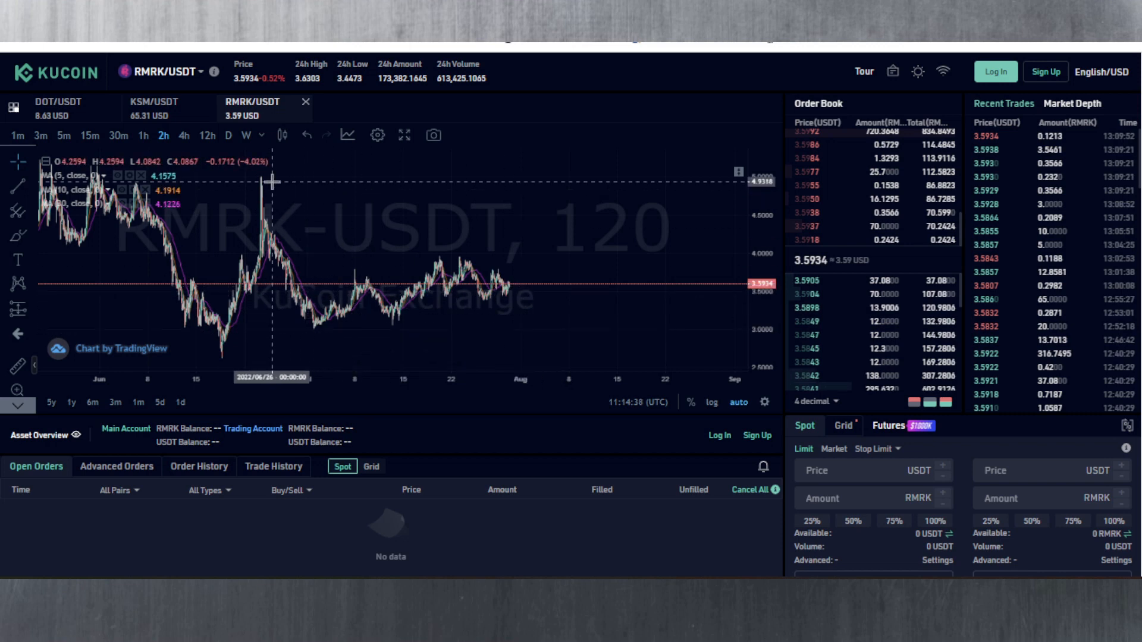
pyautogui.moveTo(271, 178)
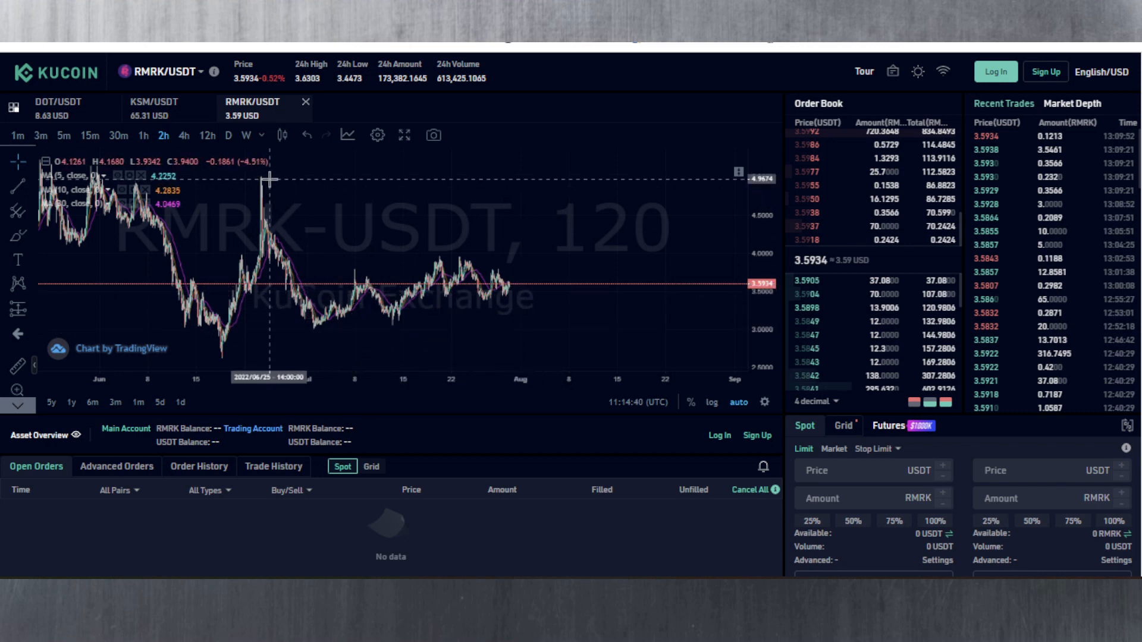
pyautogui.moveTo(264, 179)
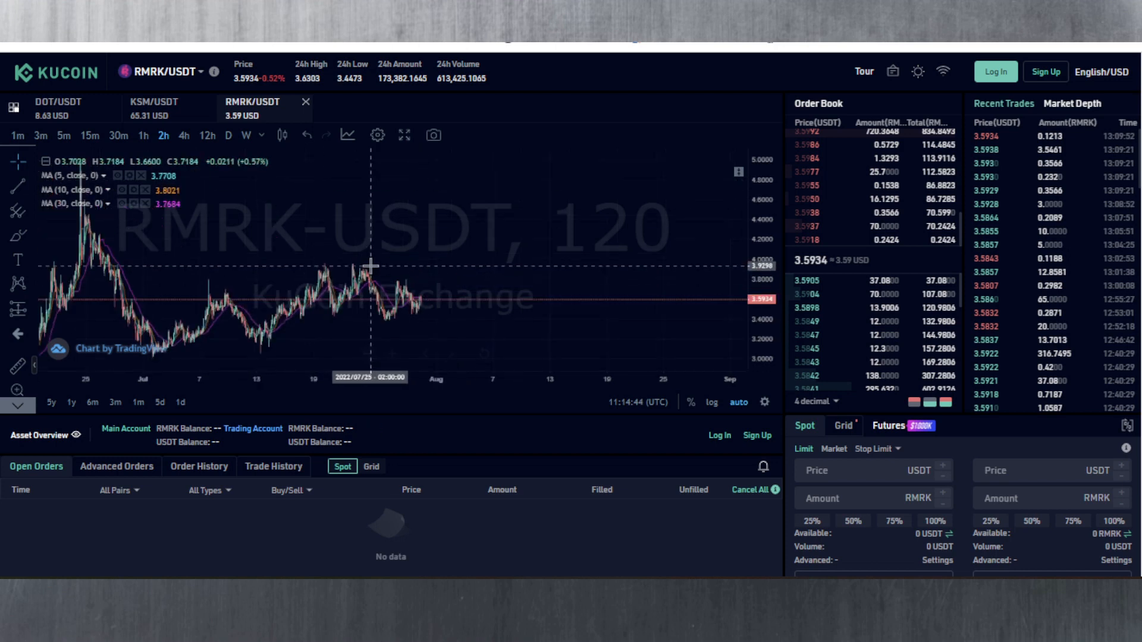
pyautogui.moveTo(329, 266)
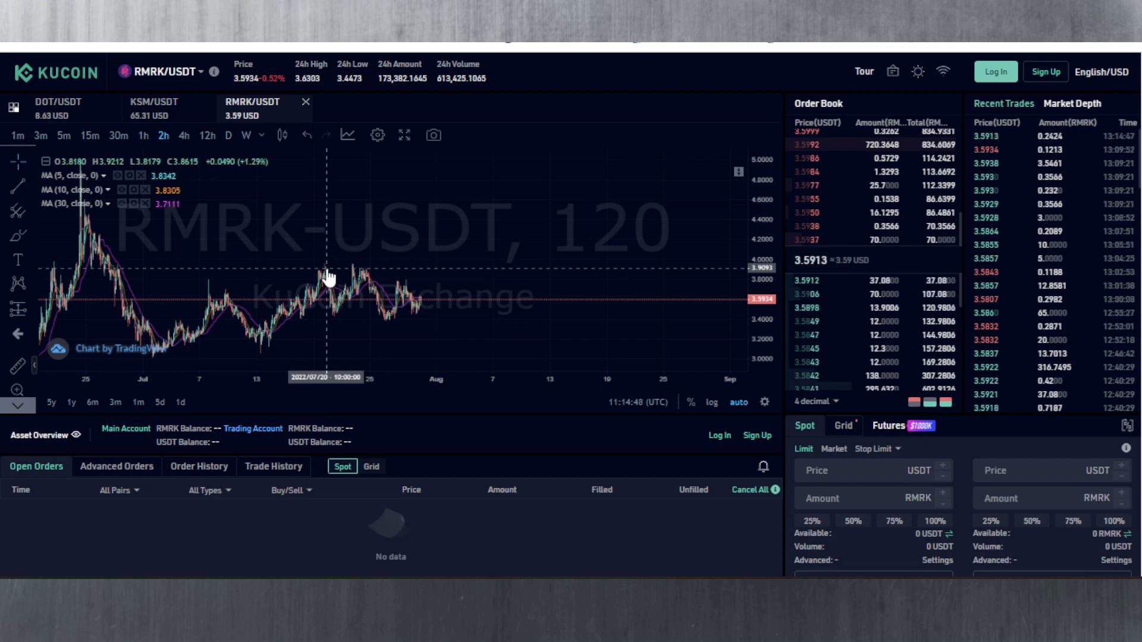
pyautogui.moveTo(336, 270)
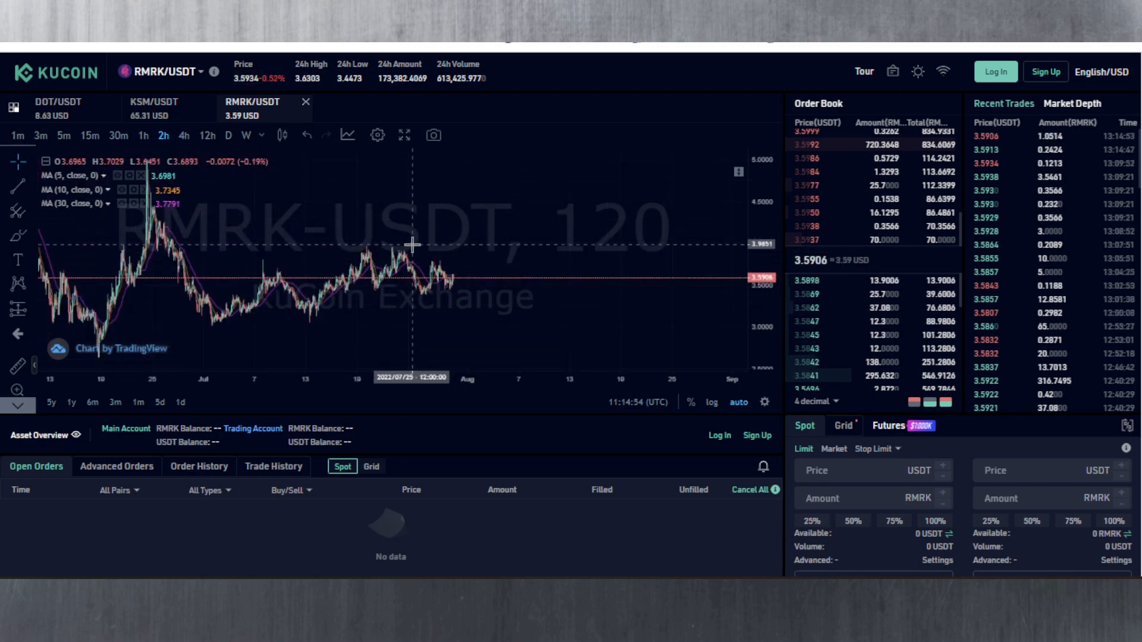
pyautogui.moveTo(482, 278)
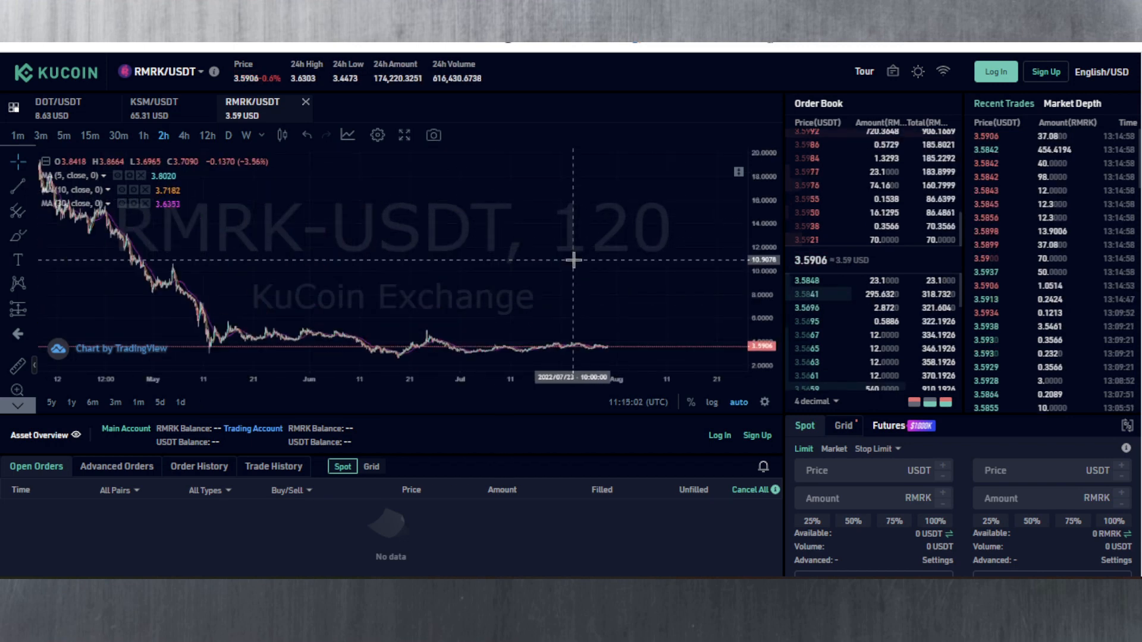
pyautogui.moveTo(529, 339)
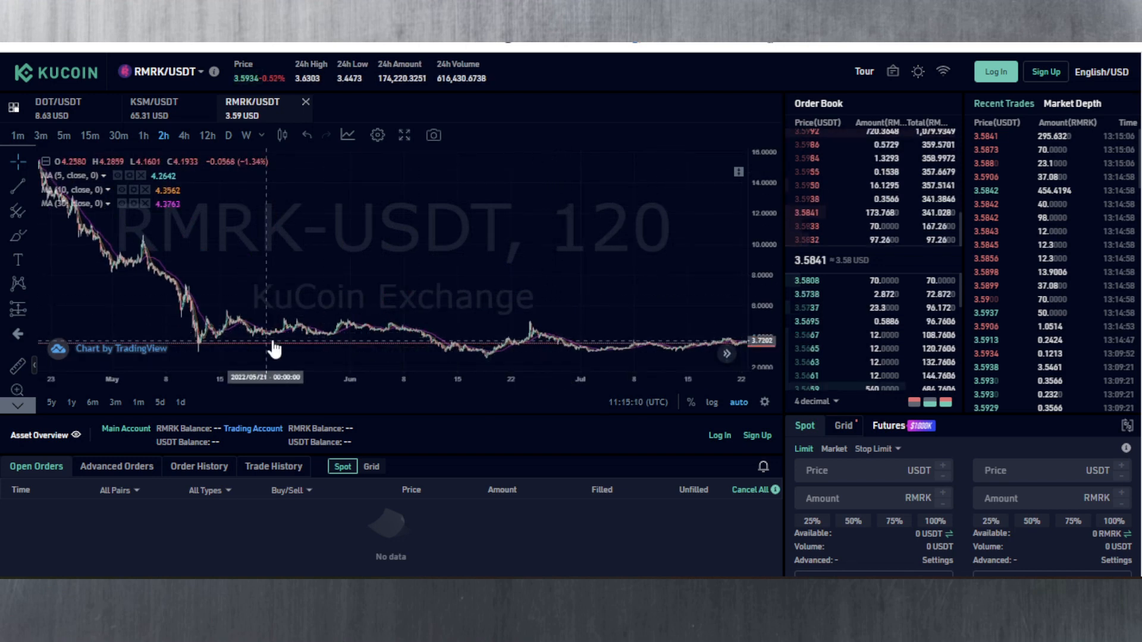
pyautogui.moveTo(317, 343)
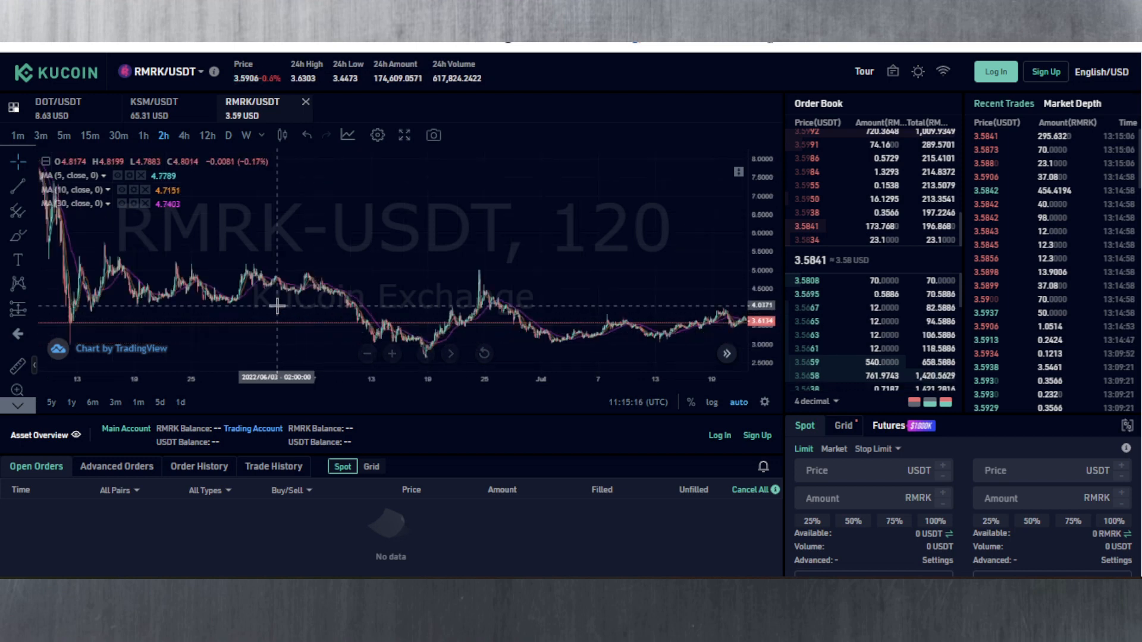
pyautogui.moveTo(271, 299)
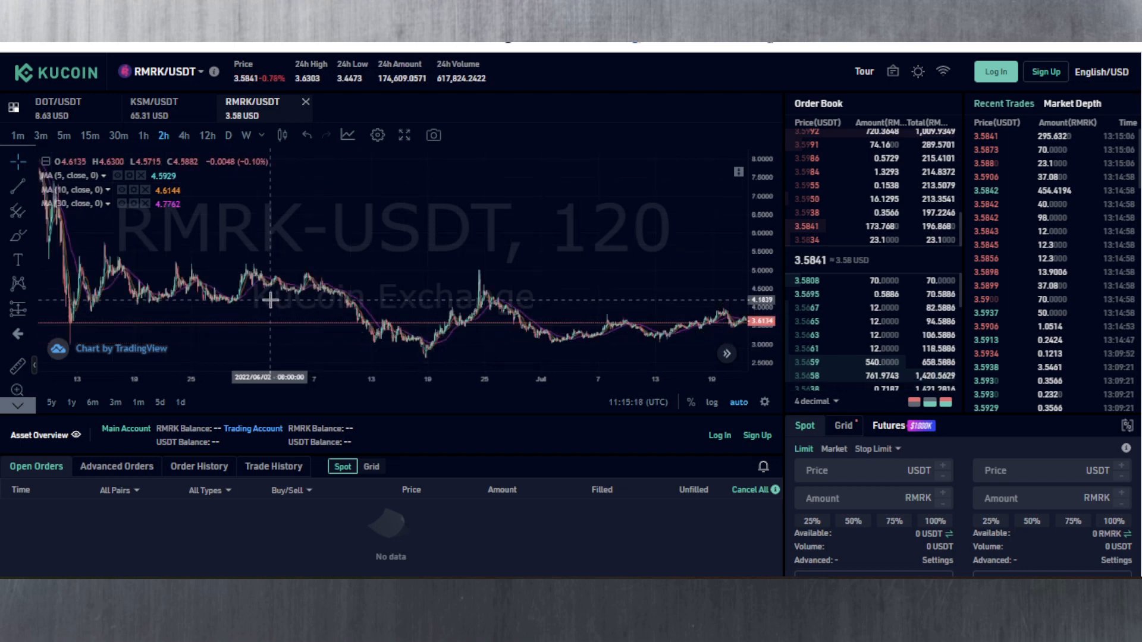
pyautogui.moveTo(299, 301)
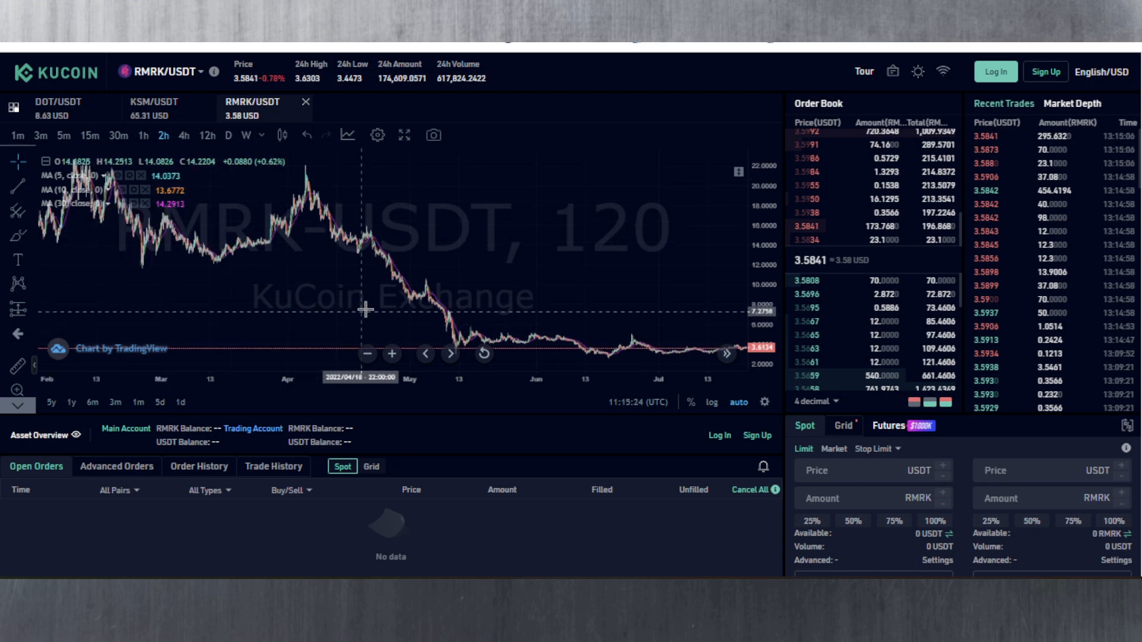
pyautogui.moveTo(367, 304)
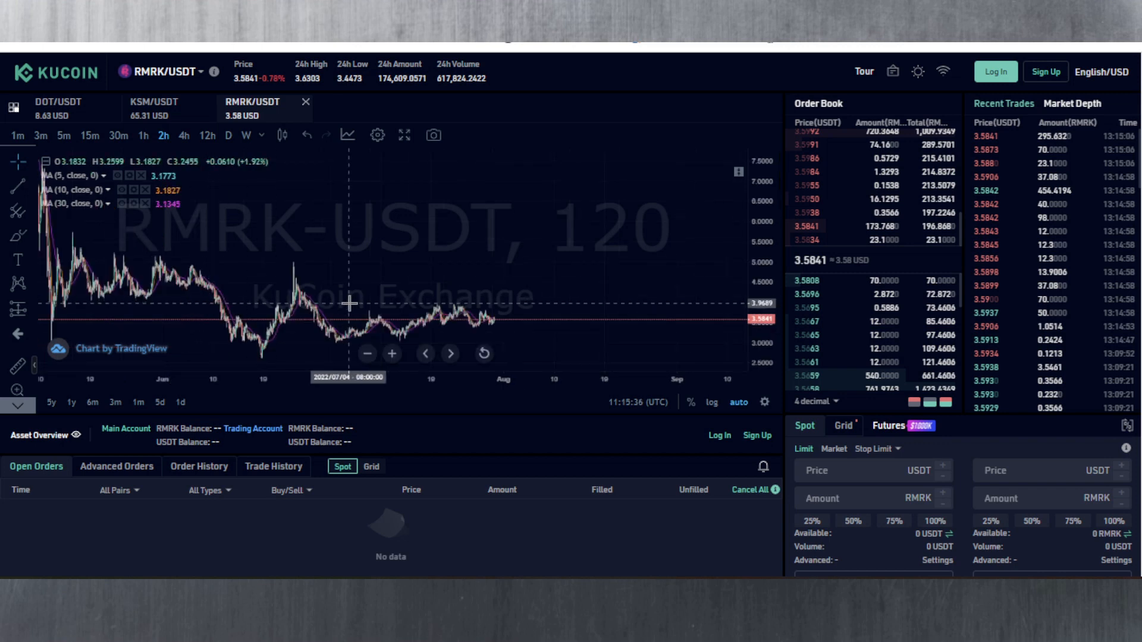
pyautogui.moveTo(330, 264)
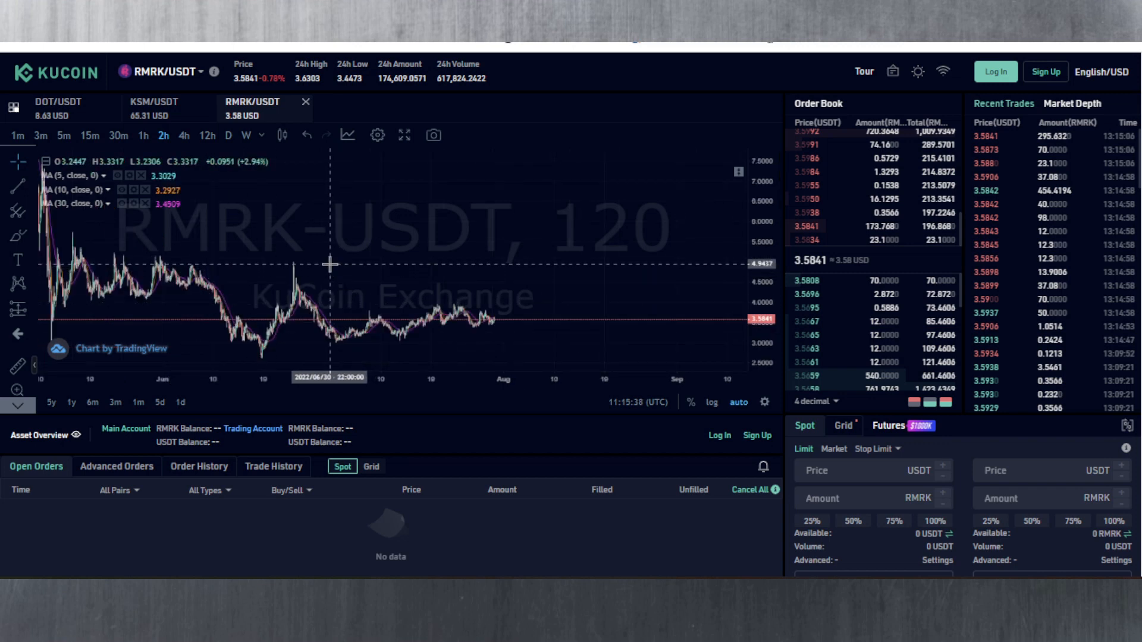
pyautogui.moveTo(291, 267)
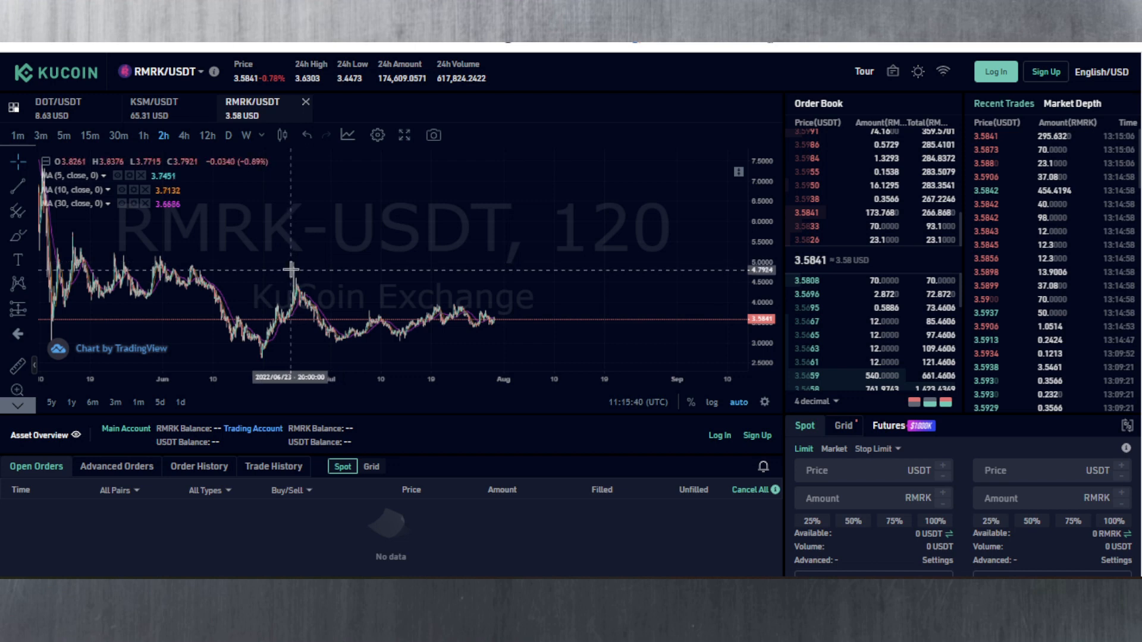
pyautogui.moveTo(295, 264)
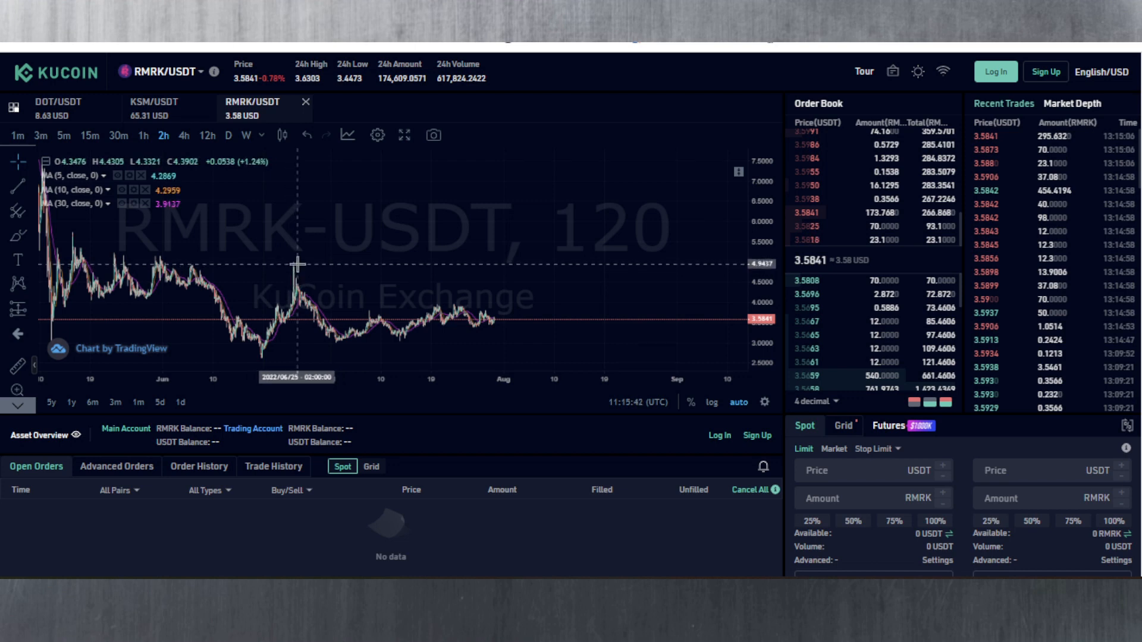
pyautogui.moveTo(290, 261)
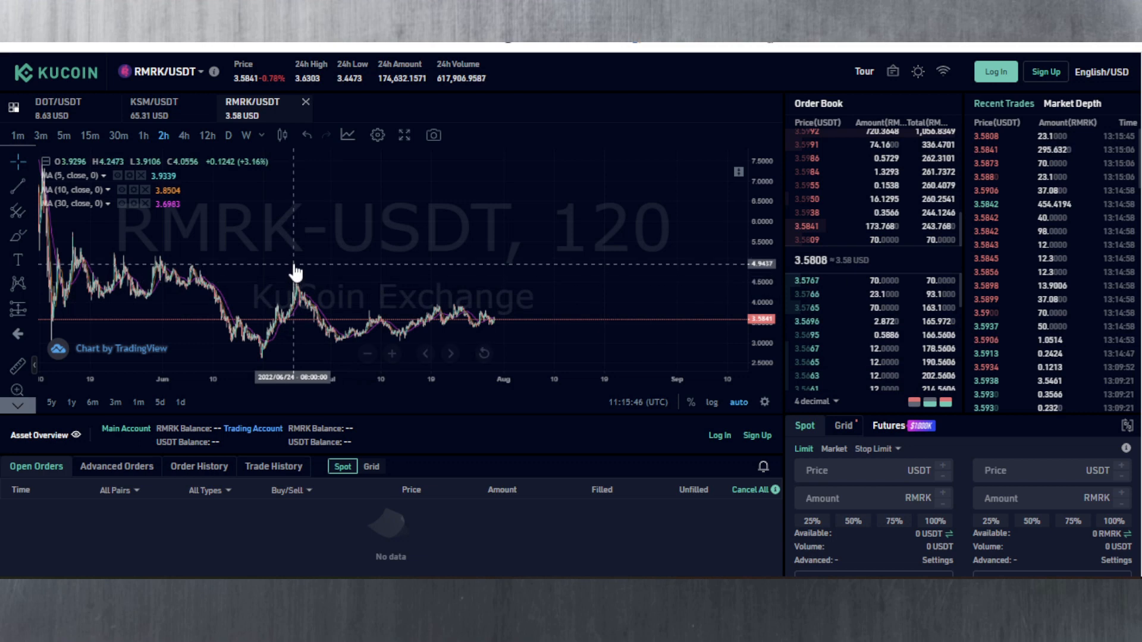
pyautogui.moveTo(294, 275)
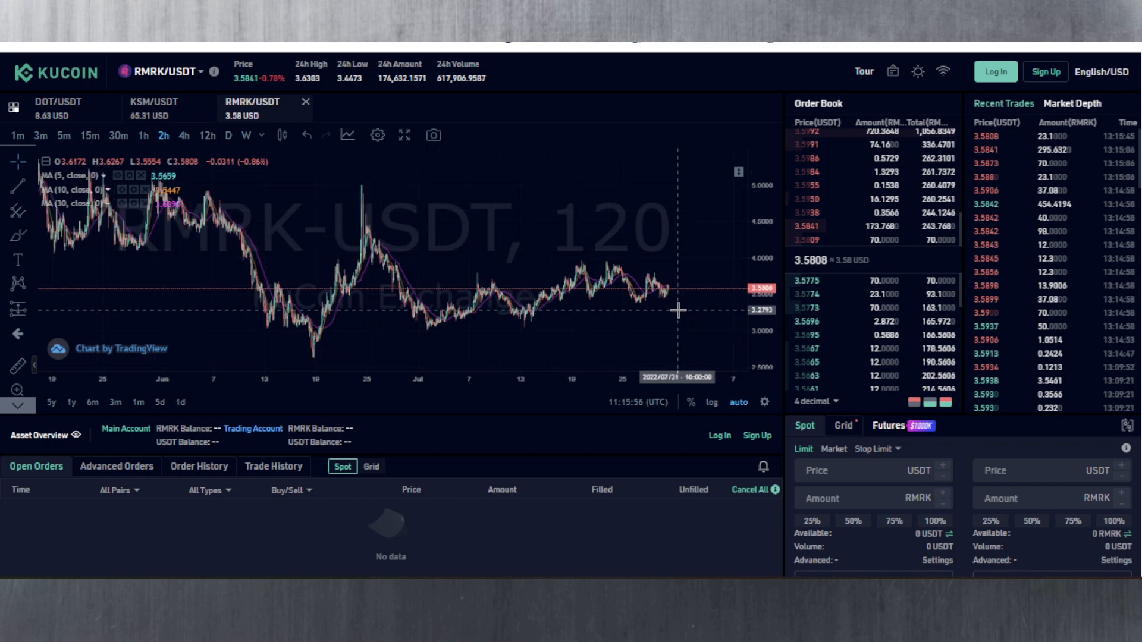
# Step: Bring up the RMRK/USDT order book's decimal grouping choices from the '4 decimal' dropdown
pyautogui.click(813, 401)
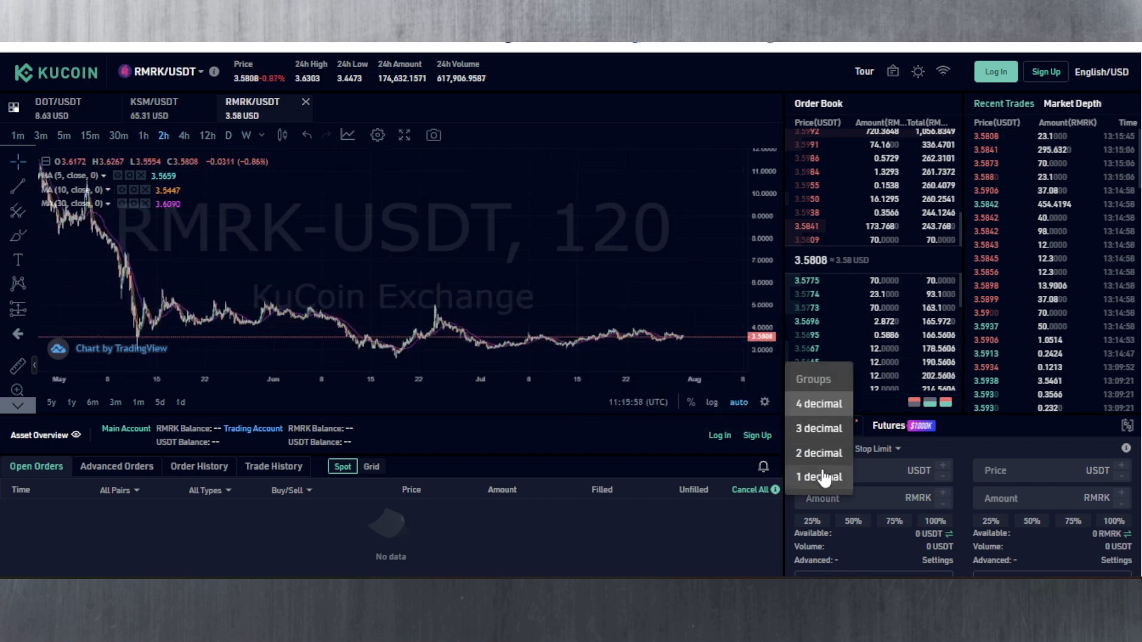
# Step: Group the RMRK/USDT order book to 1 decimal, showing levels like 3.5 and 3.4 USDT
pyautogui.click(819, 477)
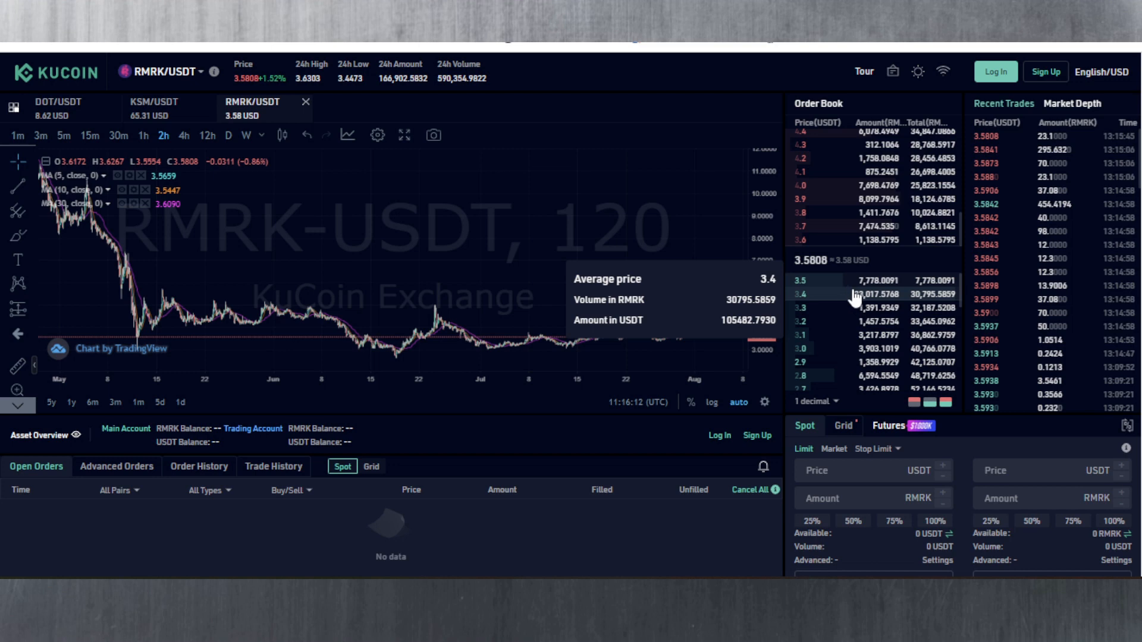
pyautogui.moveTo(856, 291)
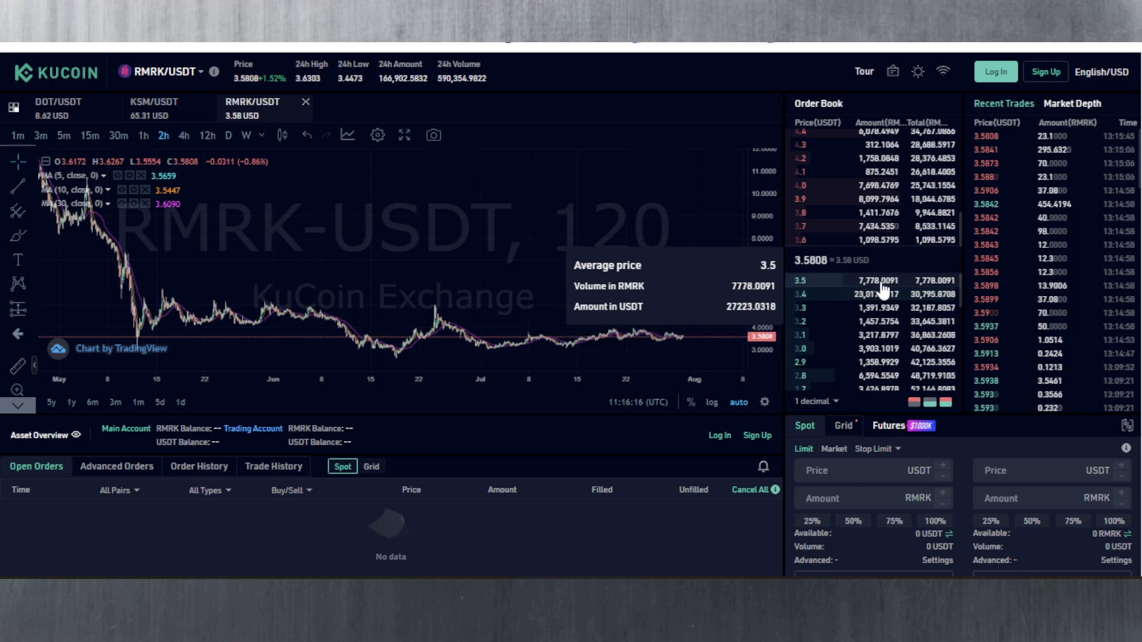
pyautogui.moveTo(930, 294)
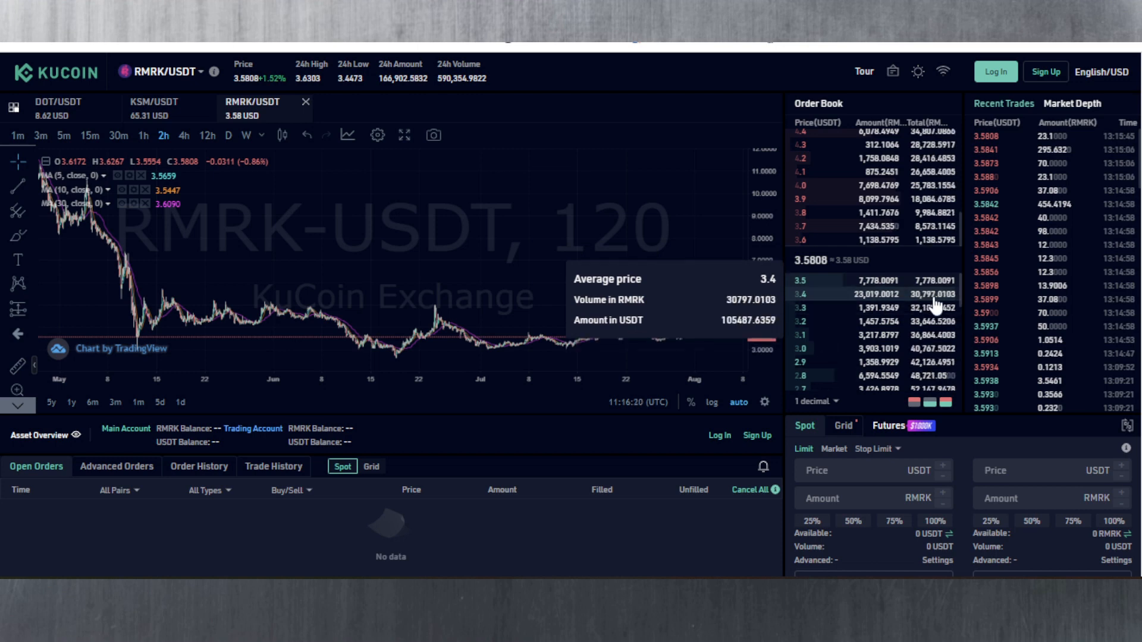
pyautogui.moveTo(933, 302)
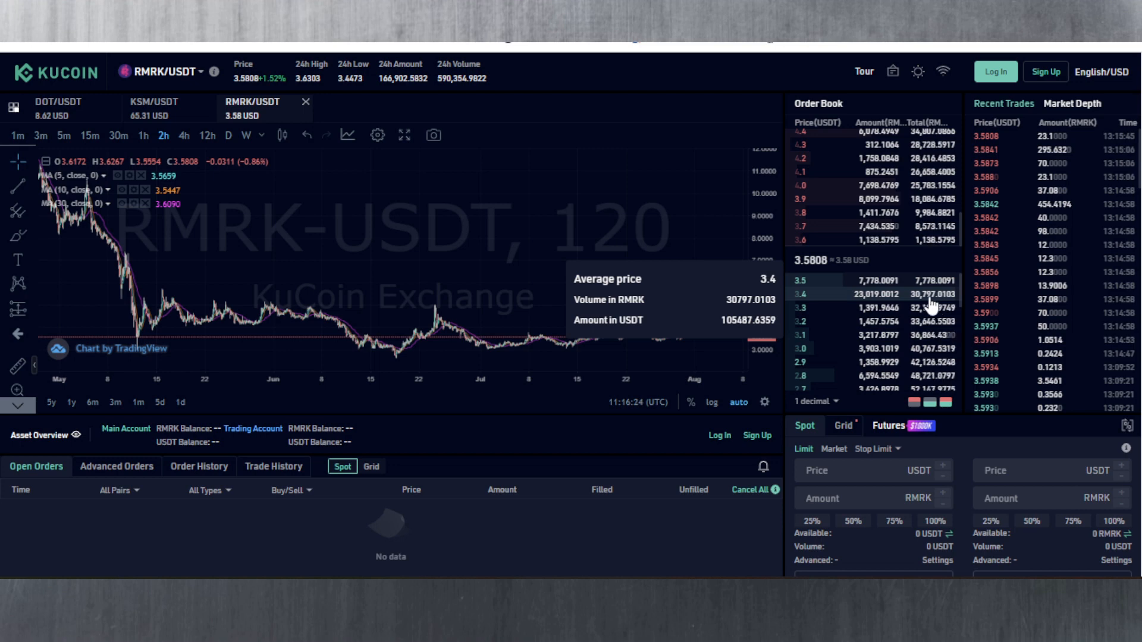
pyautogui.moveTo(933, 306)
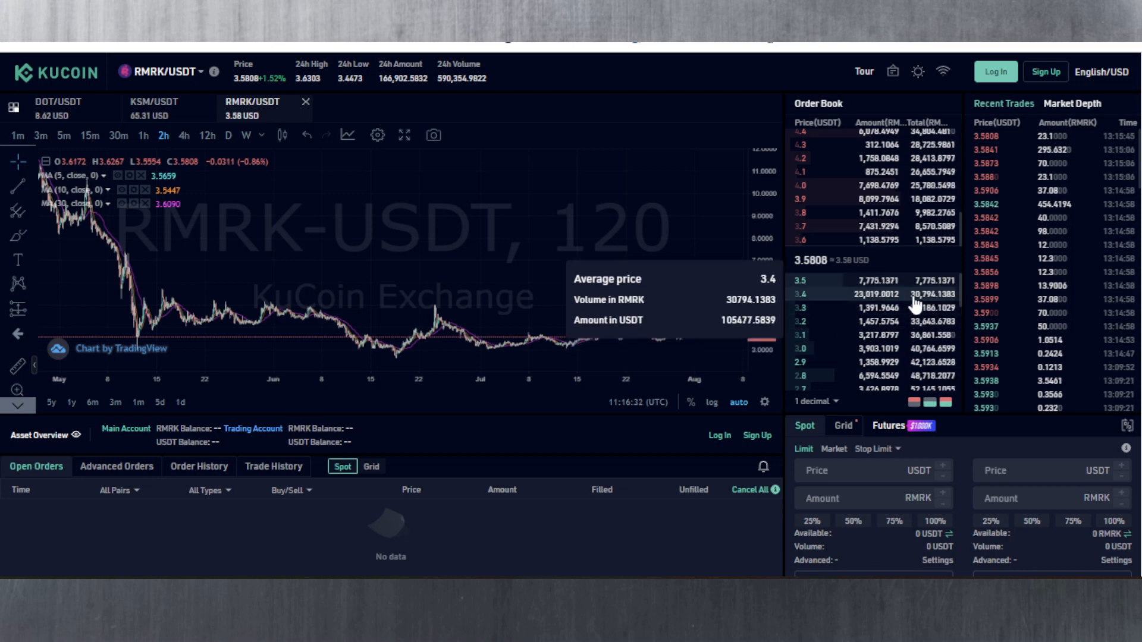
pyautogui.moveTo(858, 304)
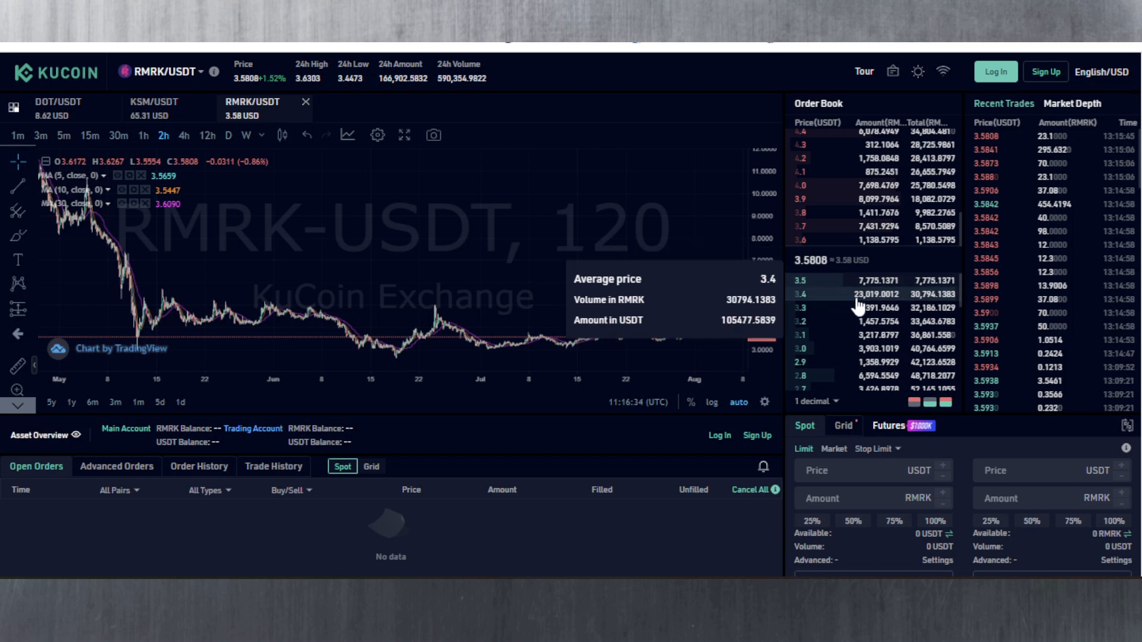
pyautogui.moveTo(895, 363)
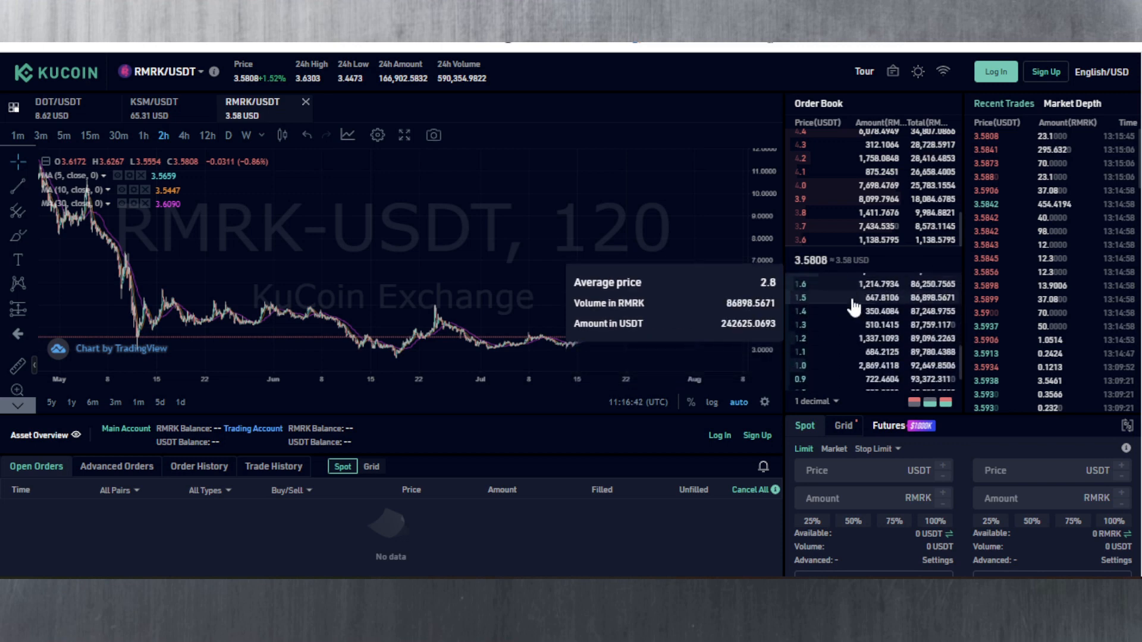
pyautogui.moveTo(874, 336)
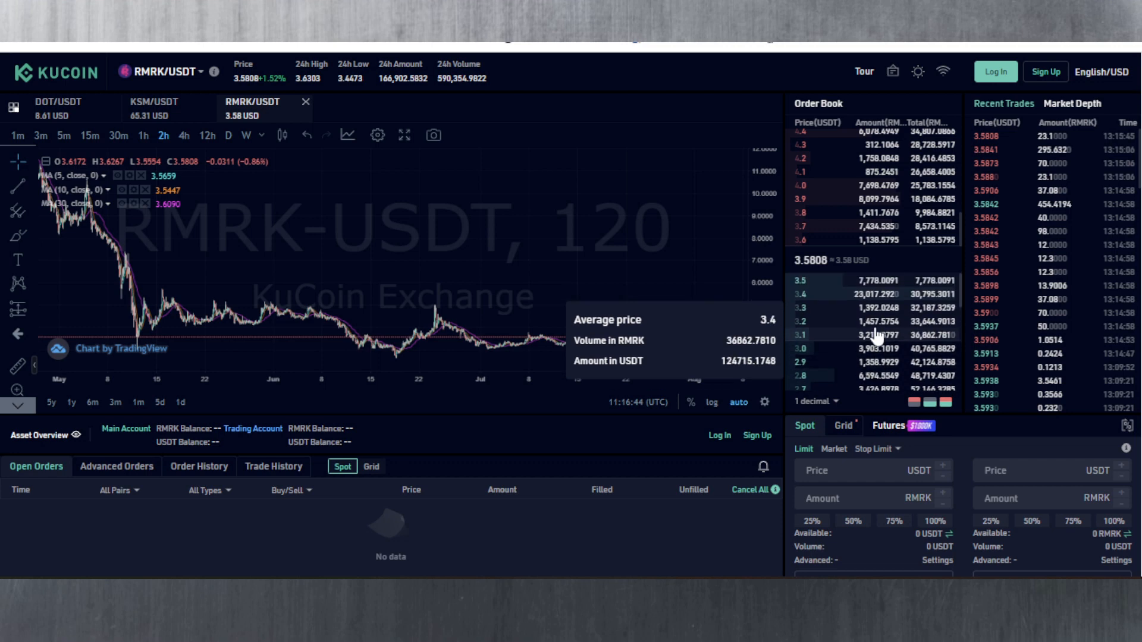
pyautogui.moveTo(872, 241)
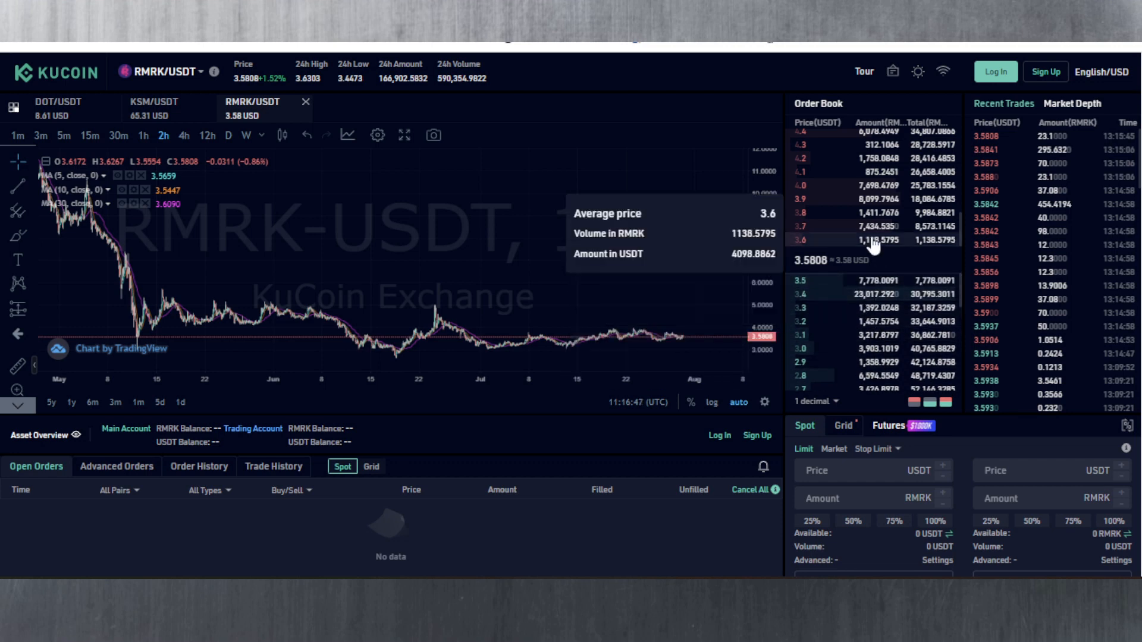
pyautogui.moveTo(872, 195)
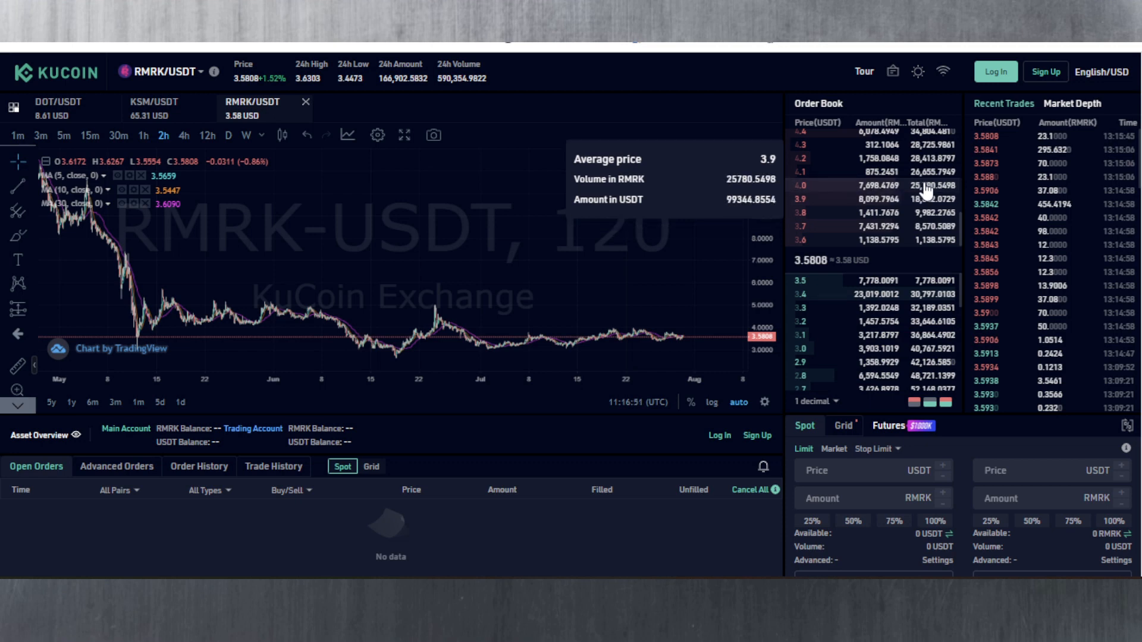
pyautogui.moveTo(826, 202)
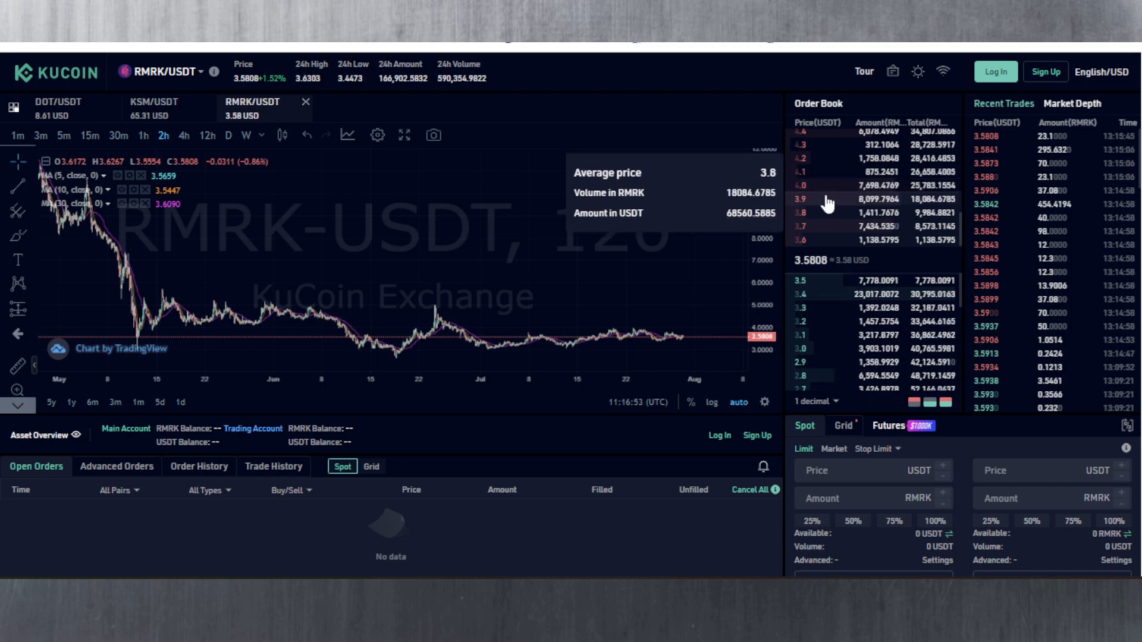
pyautogui.moveTo(841, 219)
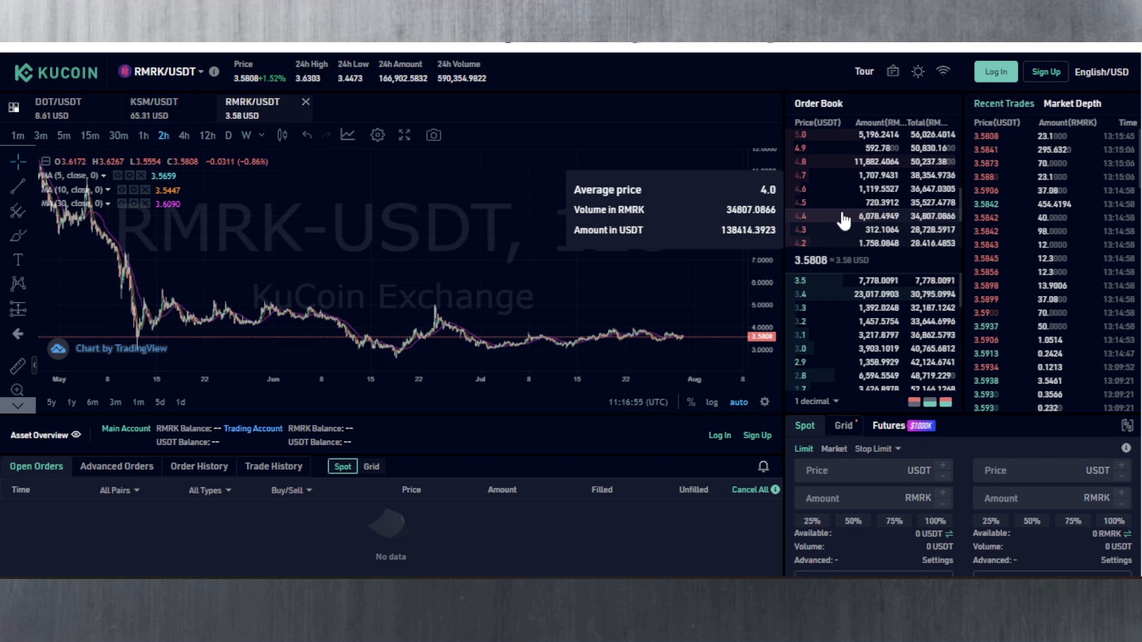
pyautogui.moveTo(834, 223)
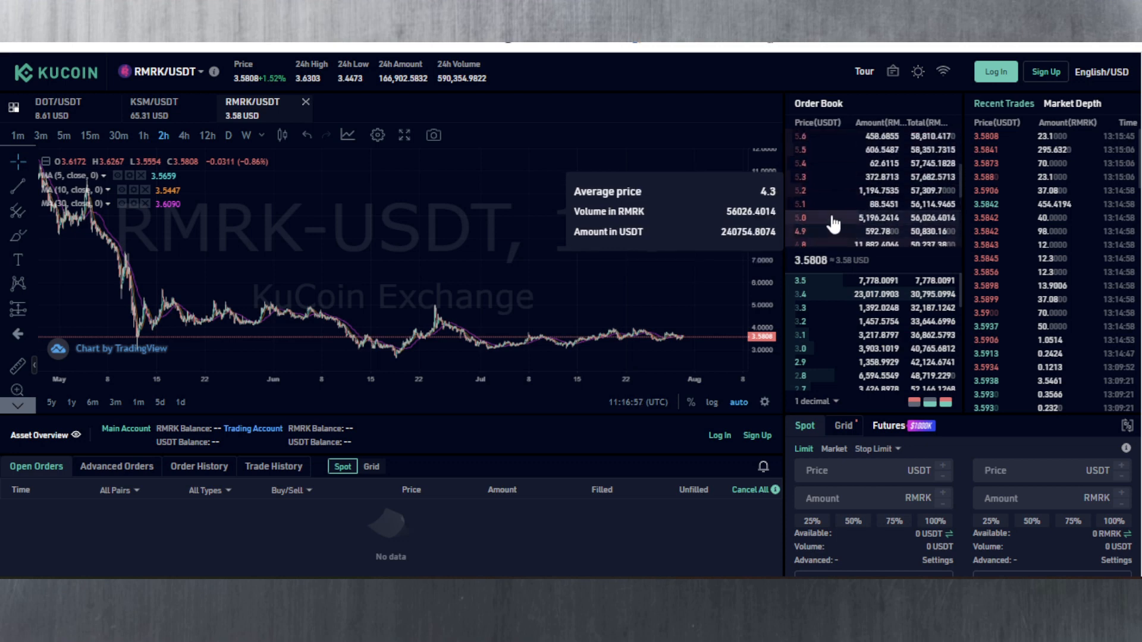
pyautogui.moveTo(925, 229)
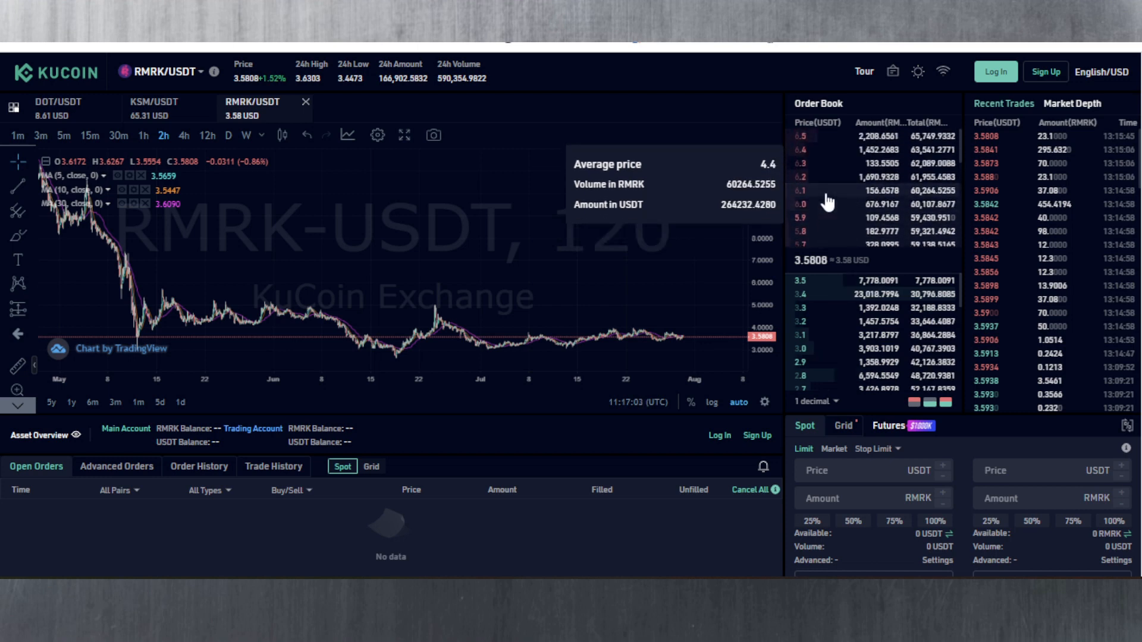
pyautogui.moveTo(480, 291)
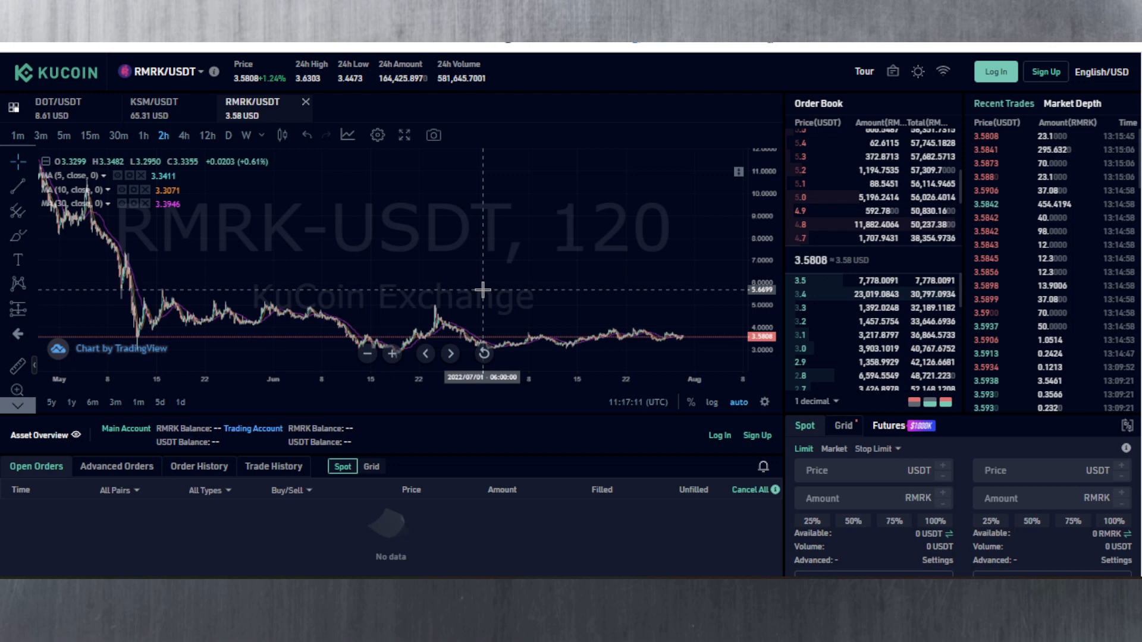
pyautogui.moveTo(435, 233)
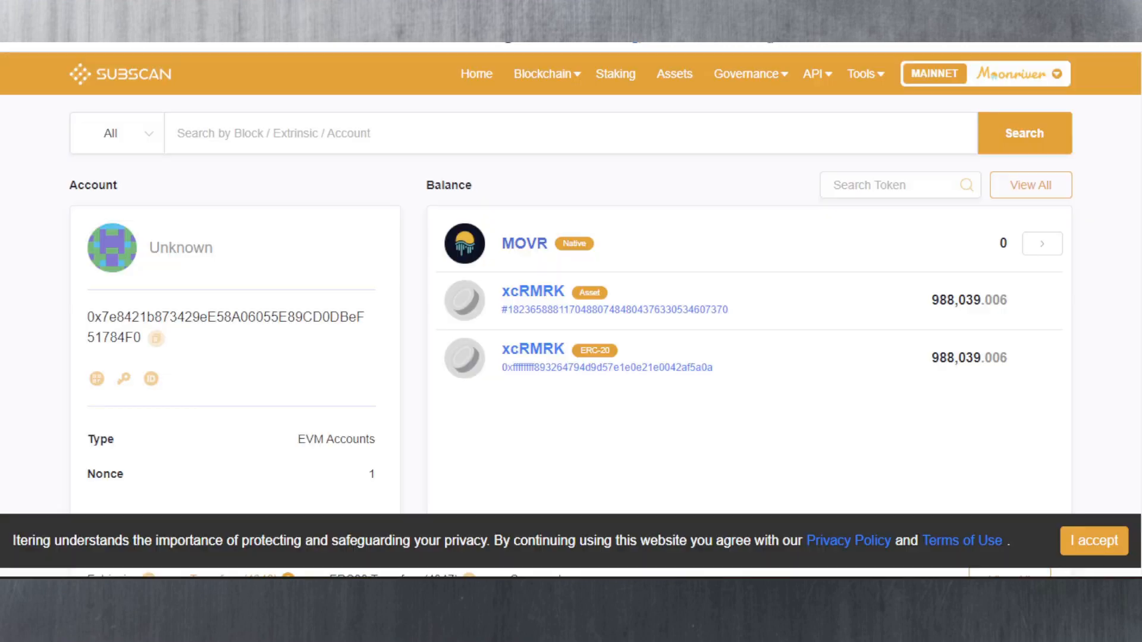
pyautogui.moveTo(910, 440)
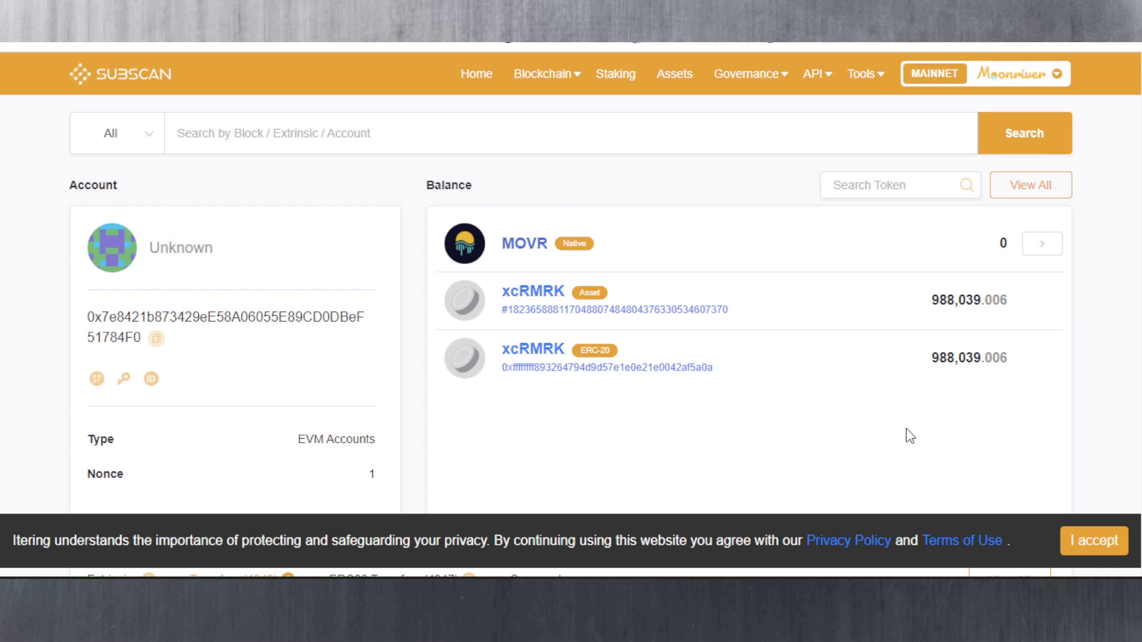
pyautogui.moveTo(972, 300)
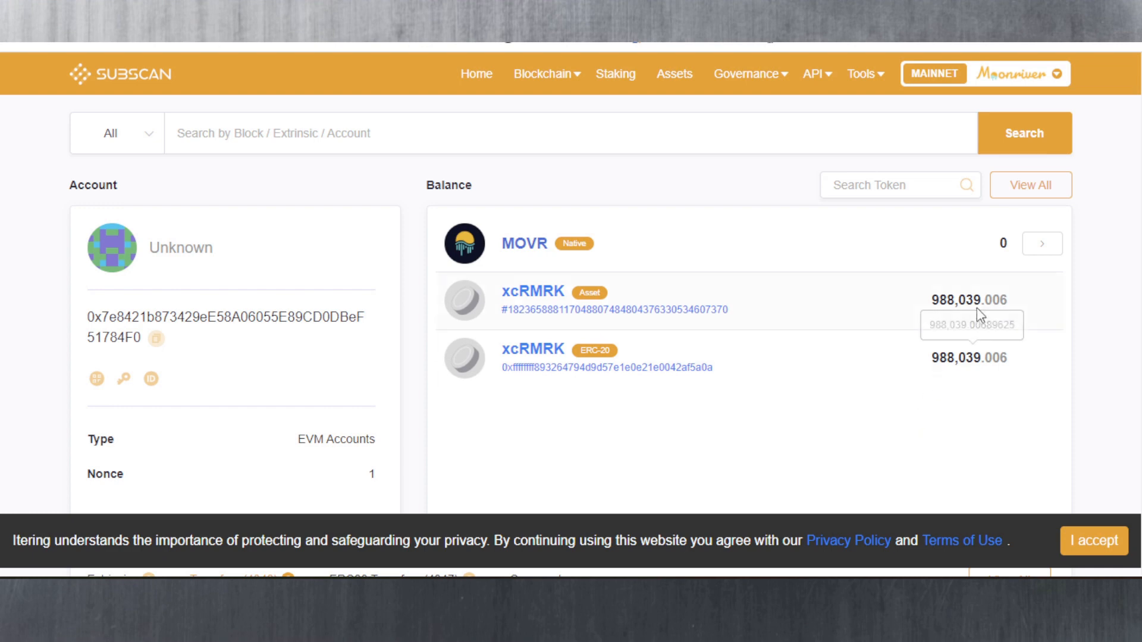
pyautogui.moveTo(968, 298)
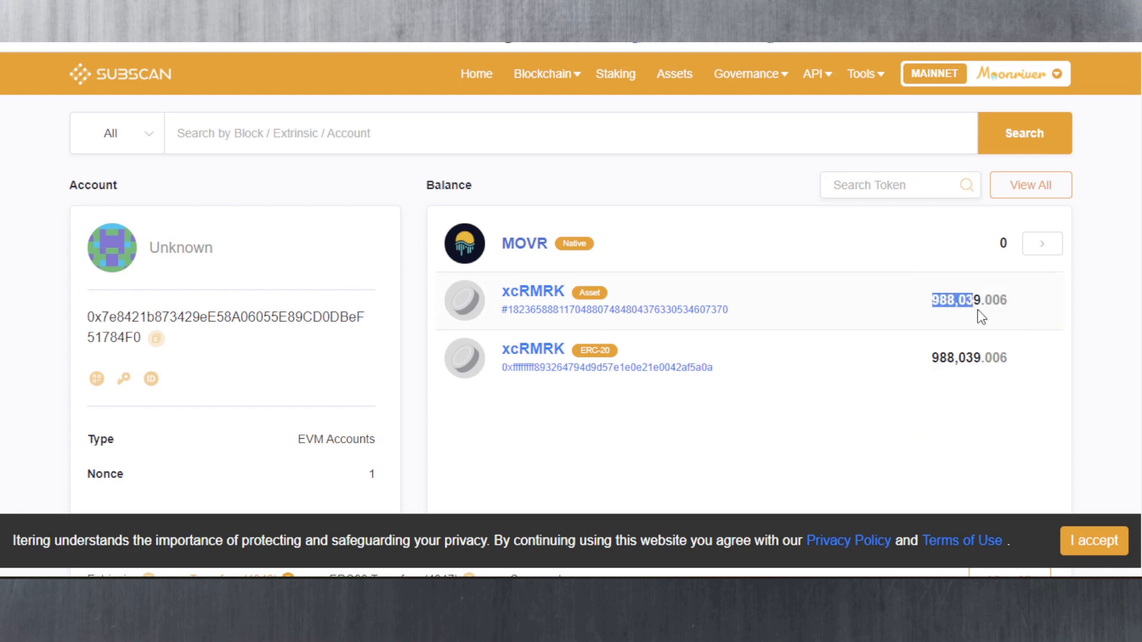
pyautogui.moveTo(966, 300)
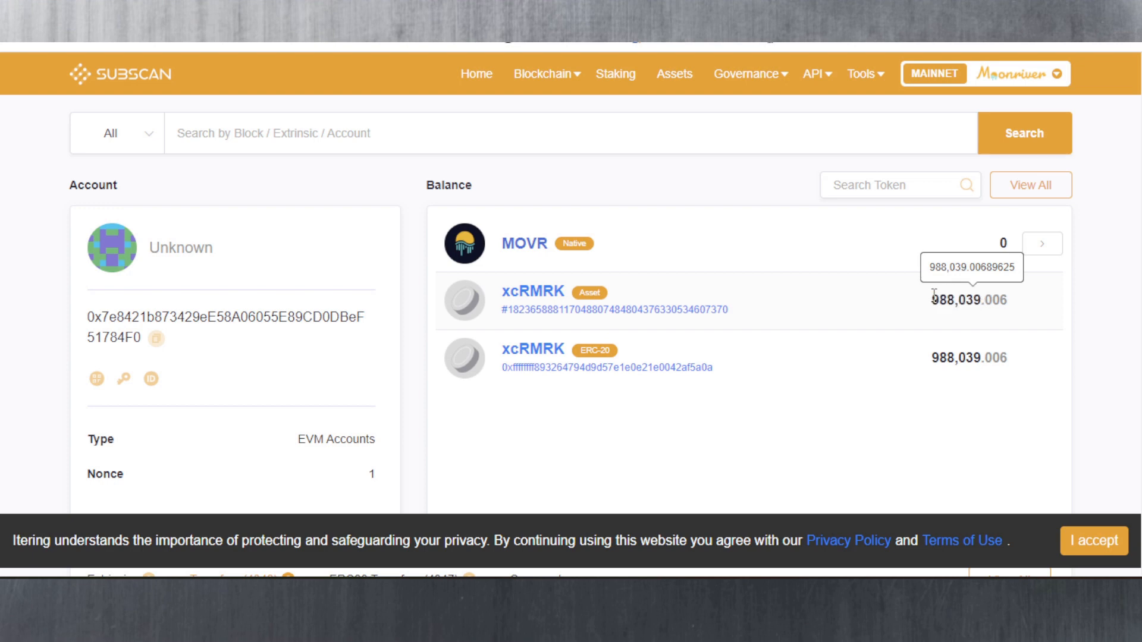
# Step: Reach the team wallet's Transfers list showing its 4,046 xcRMRK transfers
pyautogui.scroll(-3)
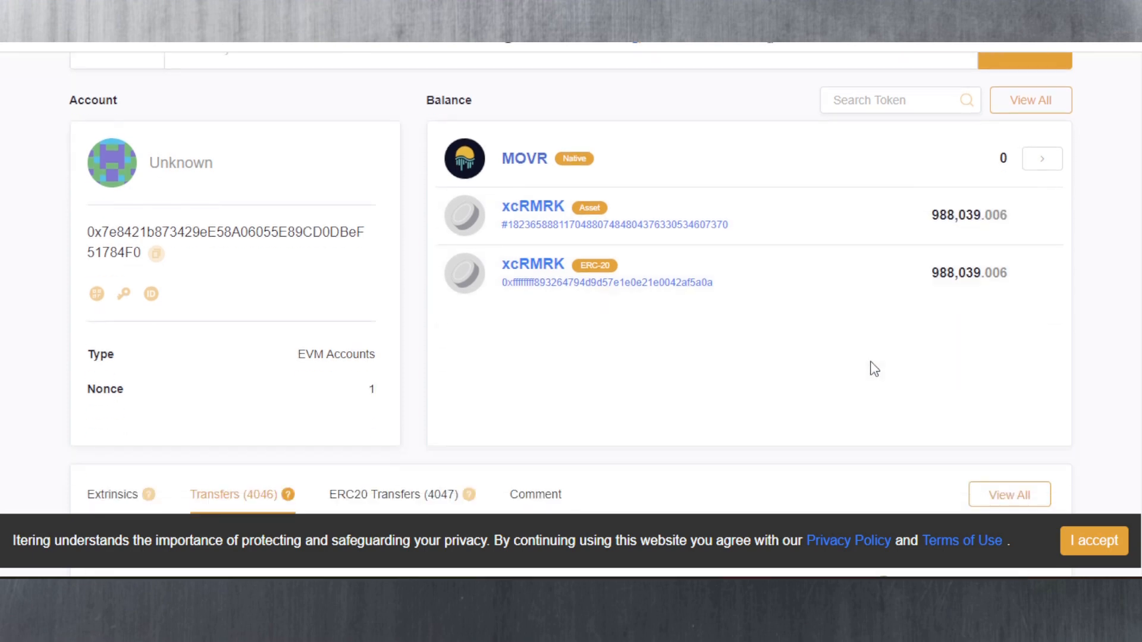
pyautogui.scroll(3)
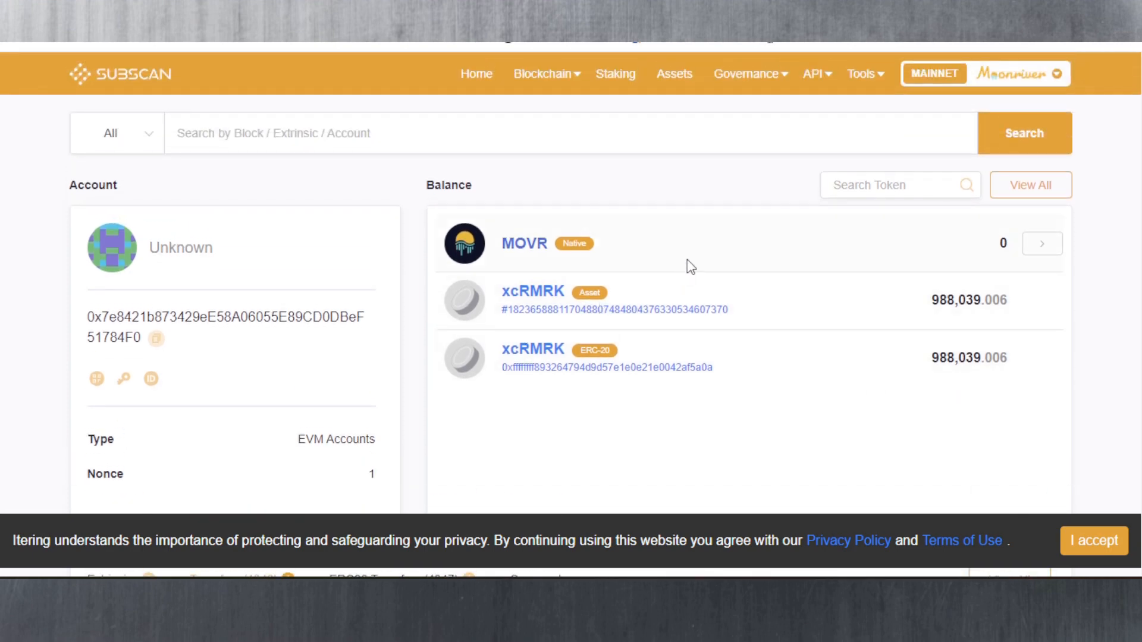
pyautogui.moveTo(1019, 226)
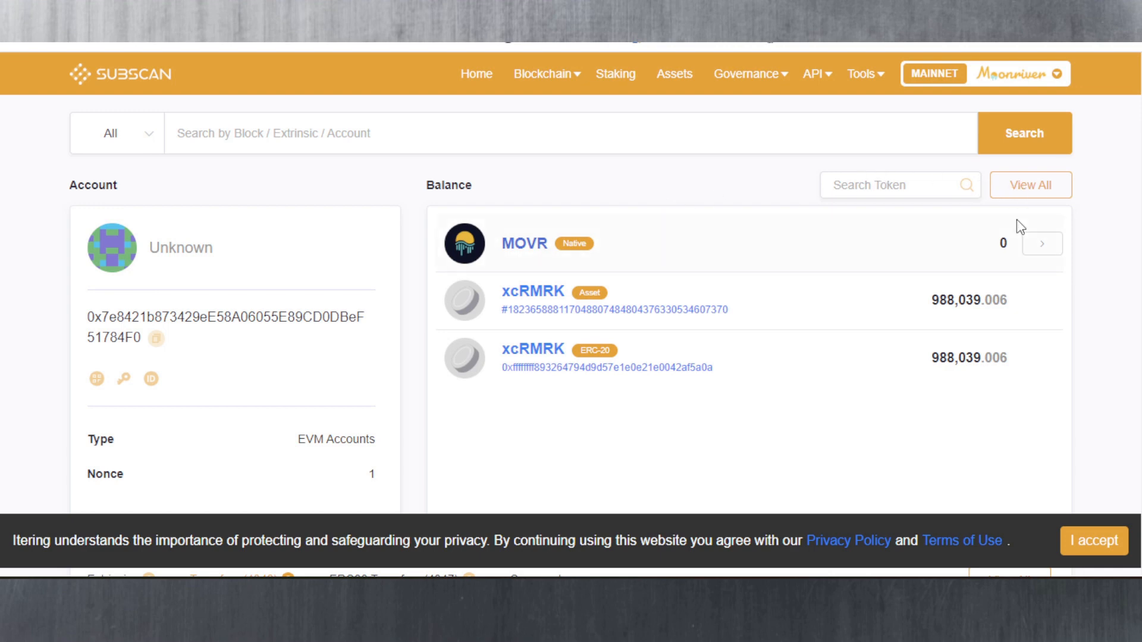
pyautogui.scroll(-3)
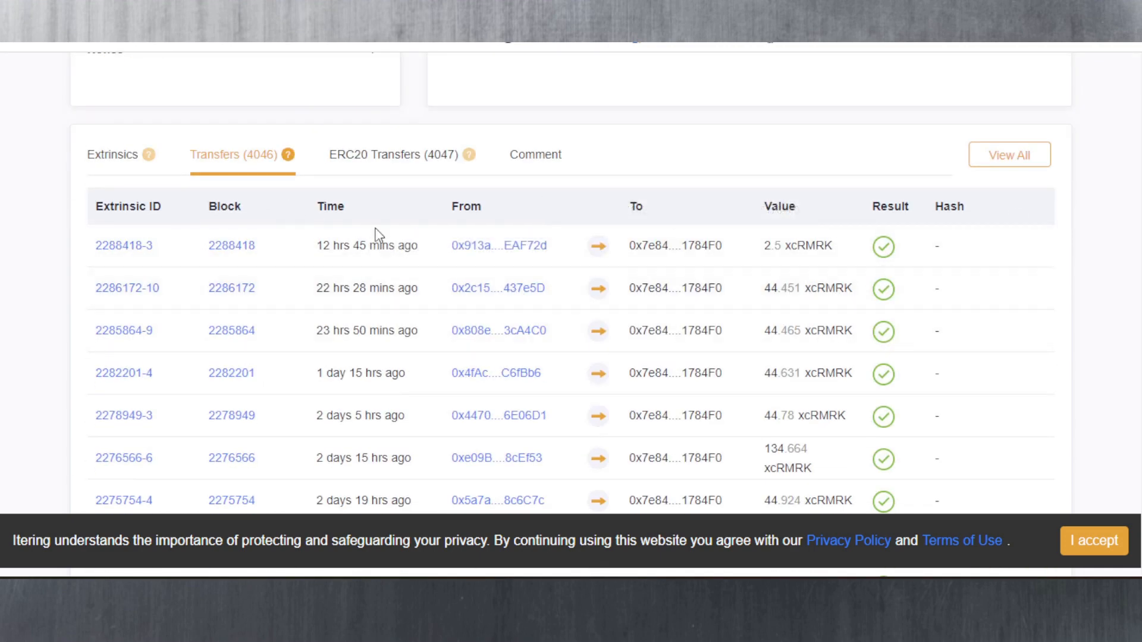
pyautogui.moveTo(491, 262)
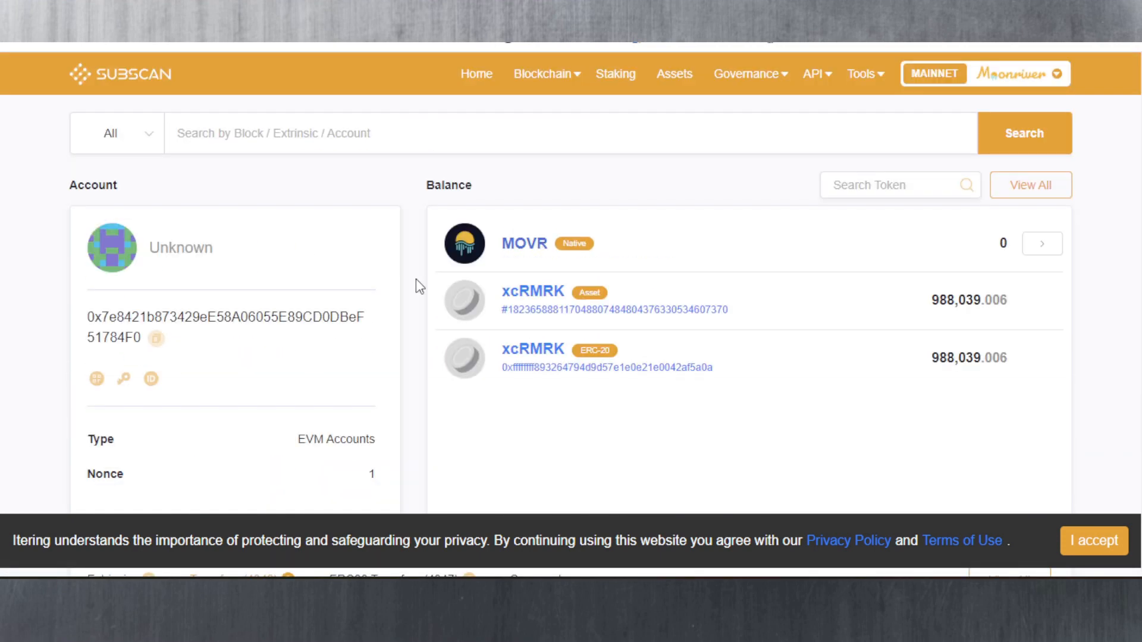
pyautogui.scroll(-3)
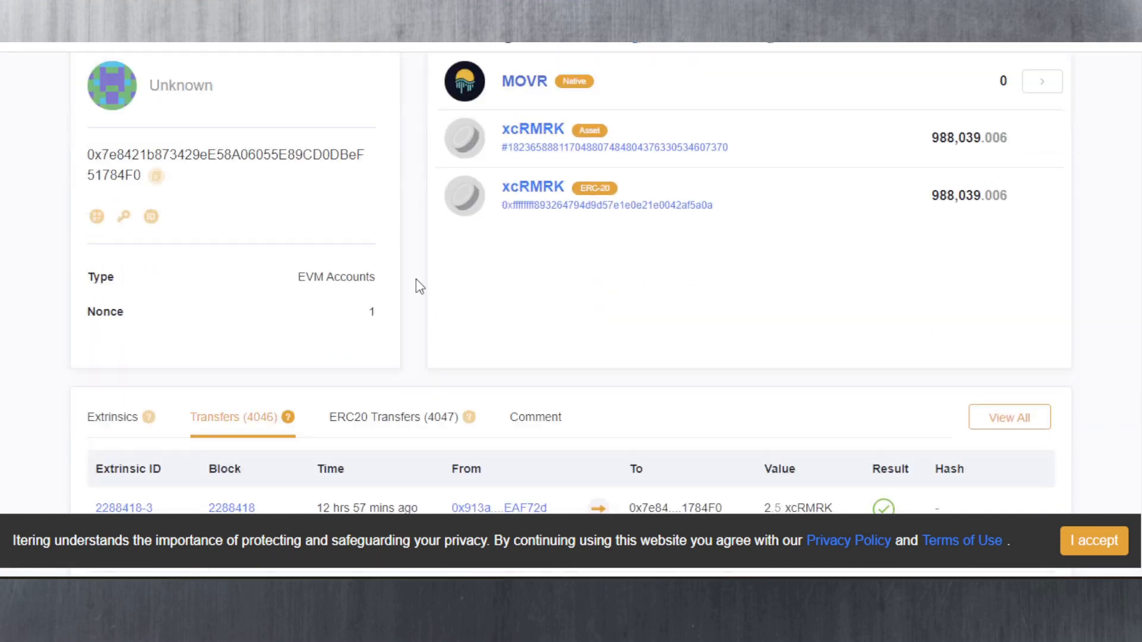
pyautogui.scroll(-3)
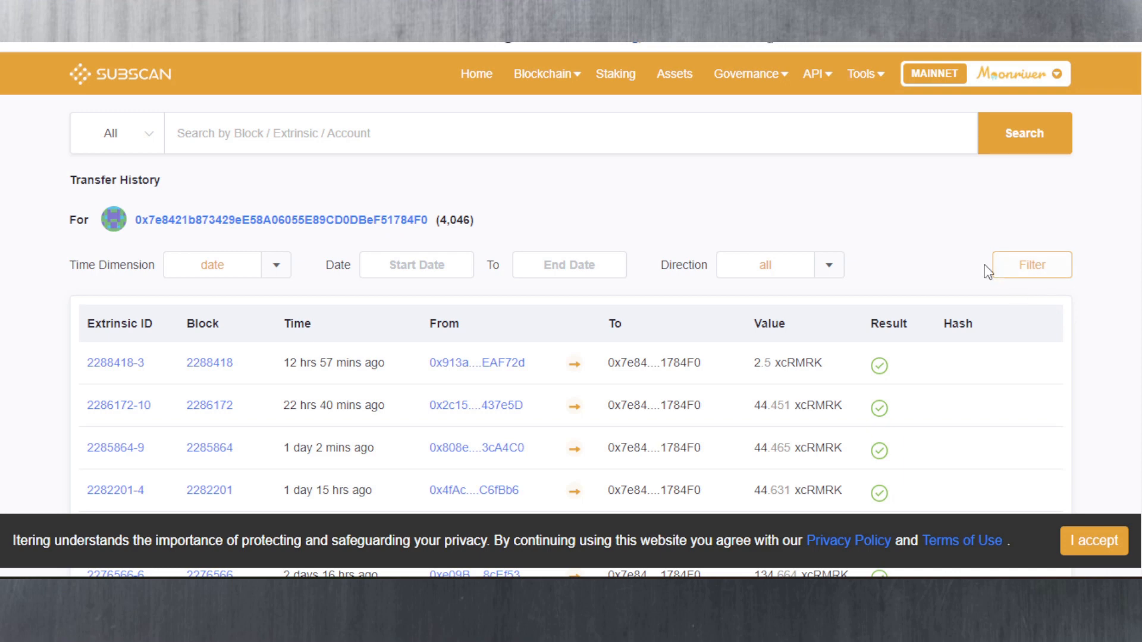
# Step: Filter the transfer history by Direction 'Sent', leaving the 555.55 and 69 xcRMRK transfers
pyautogui.click(829, 264)
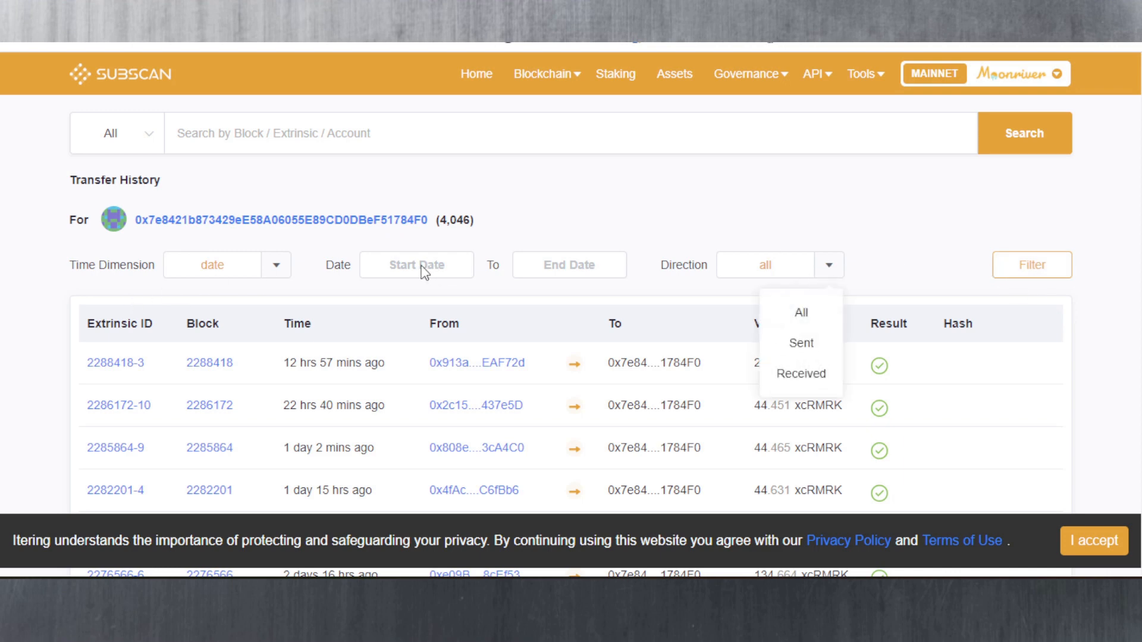
pyautogui.moveTo(800, 374)
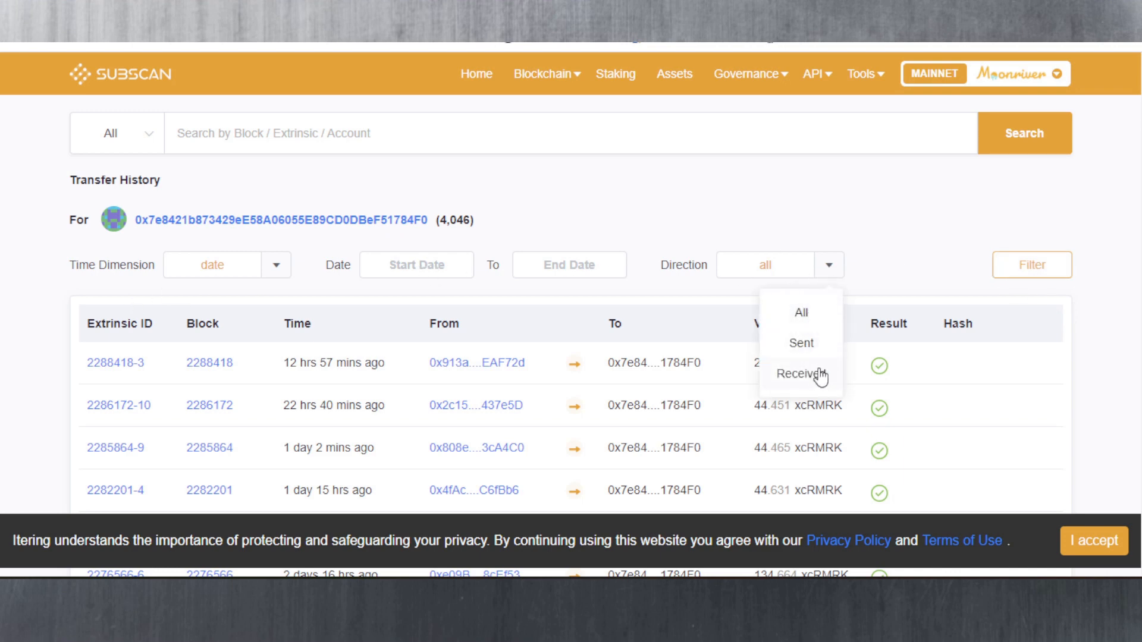
pyautogui.click(799, 343)
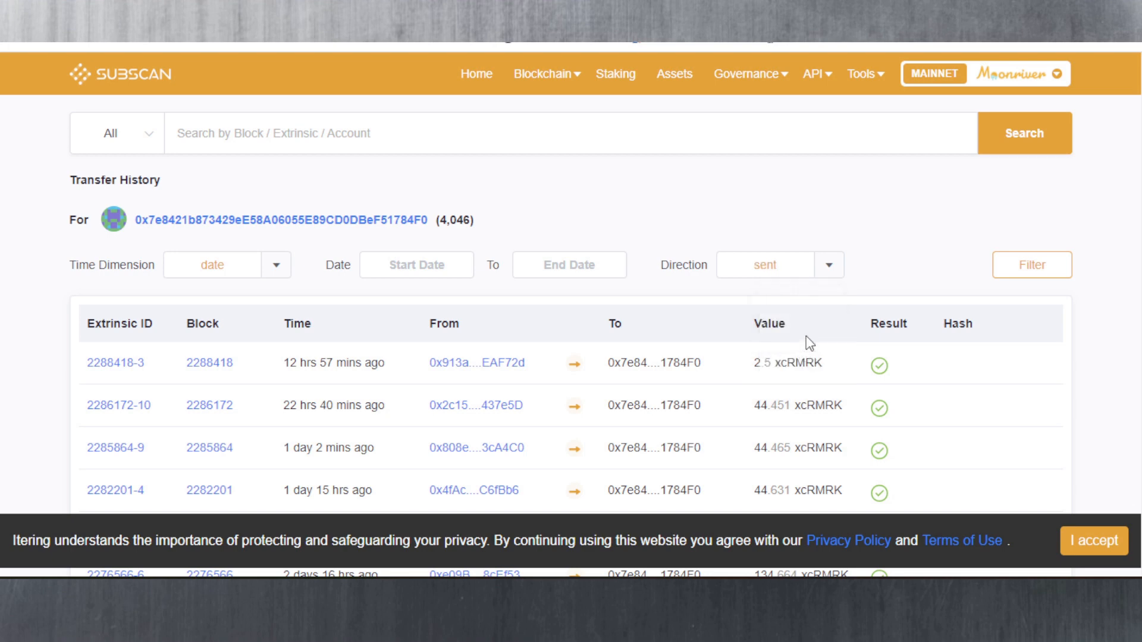
pyautogui.click(1031, 264)
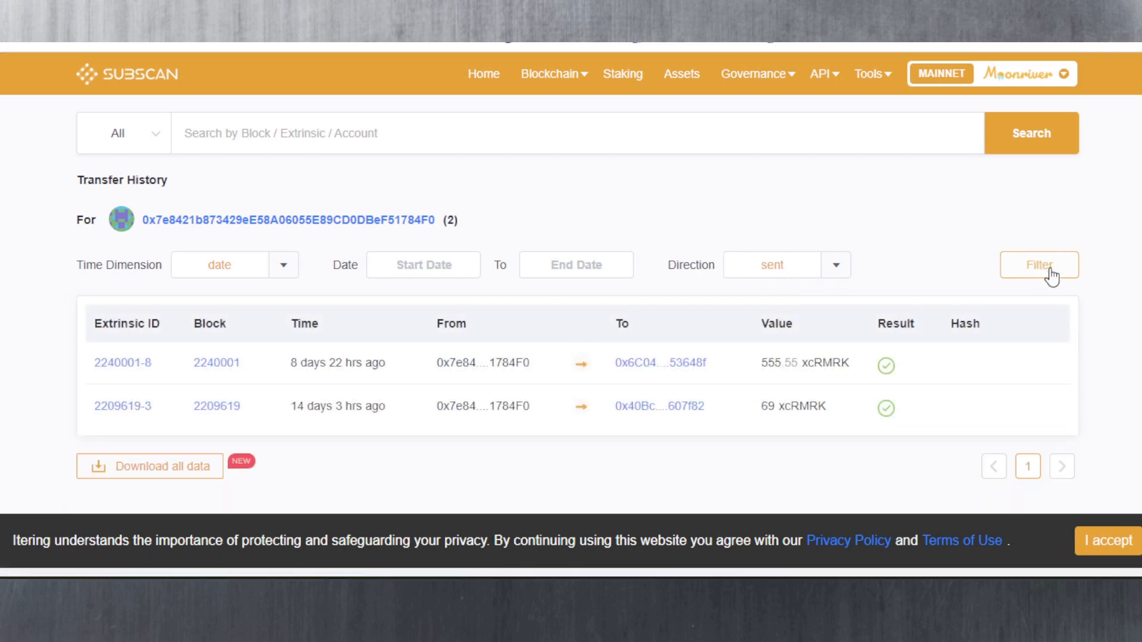
pyautogui.moveTo(1085, 296)
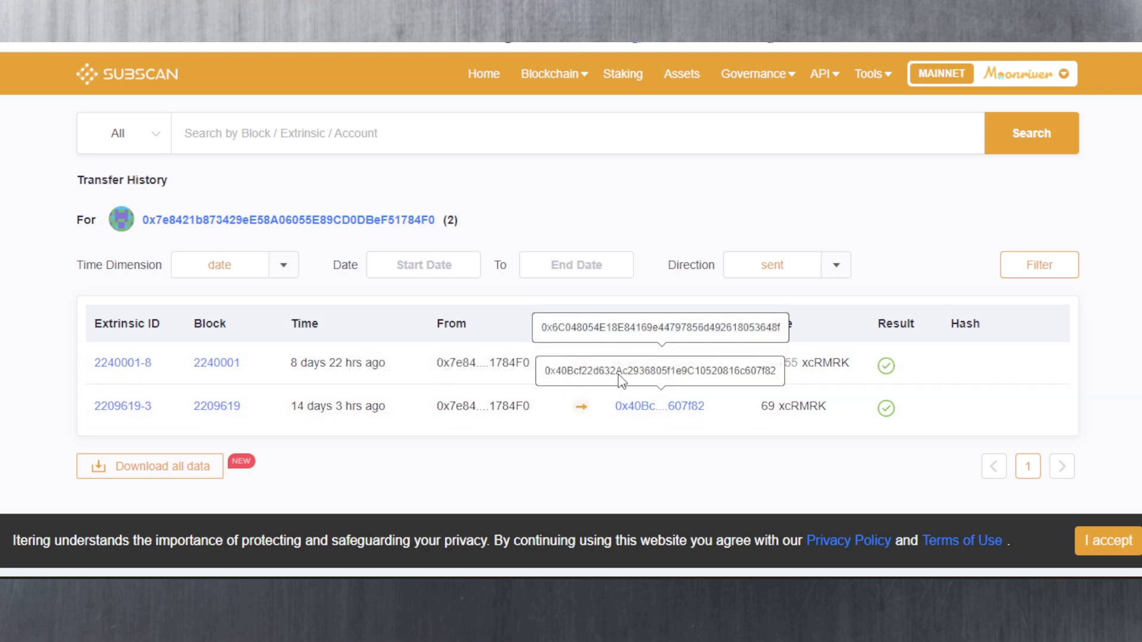
pyautogui.moveTo(564, 430)
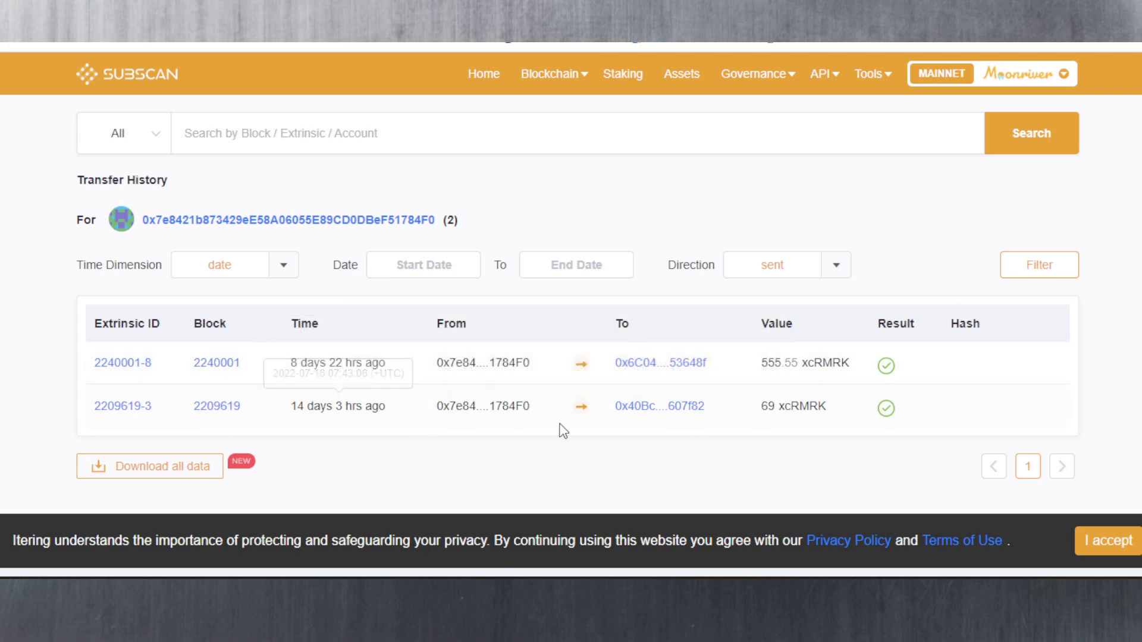
pyautogui.moveTo(765, 364)
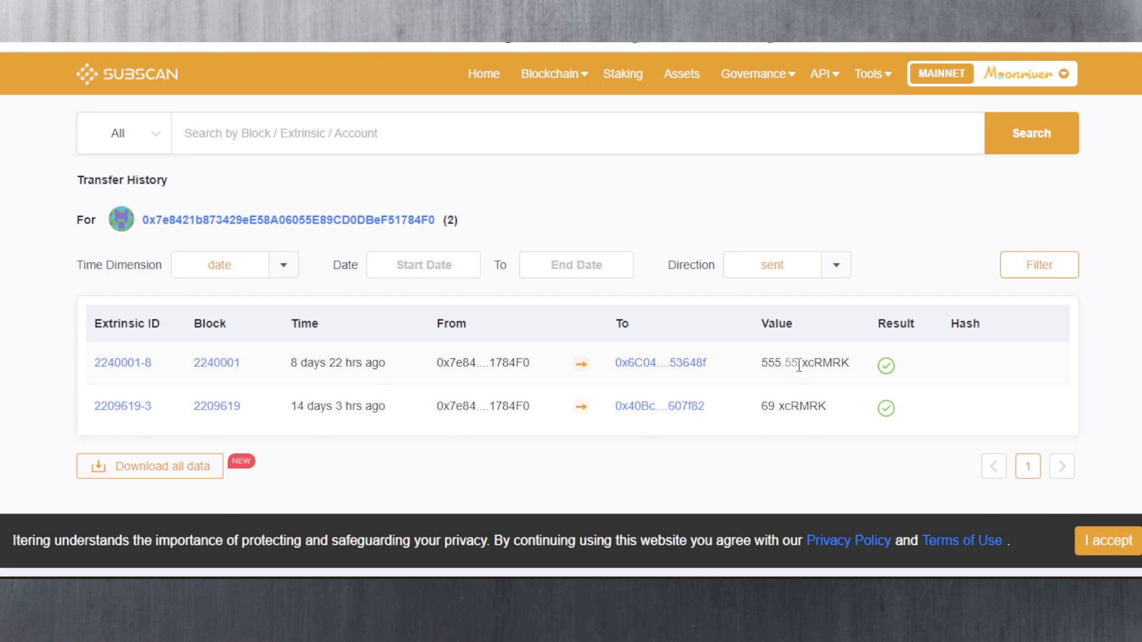
pyautogui.doubleClick(777, 364)
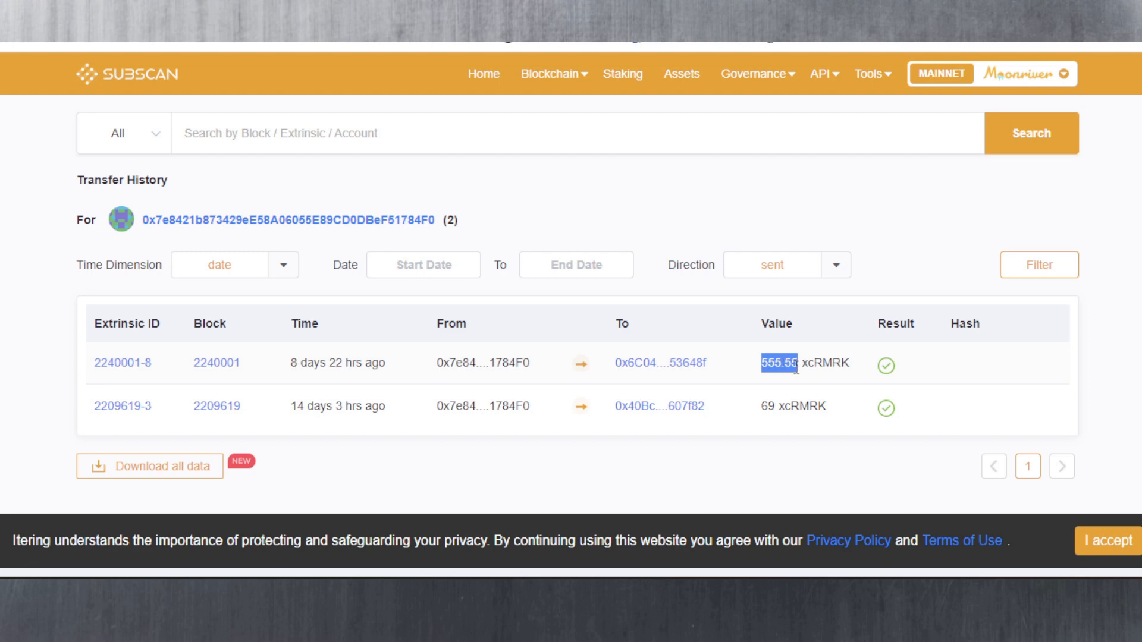
pyautogui.moveTo(663, 406)
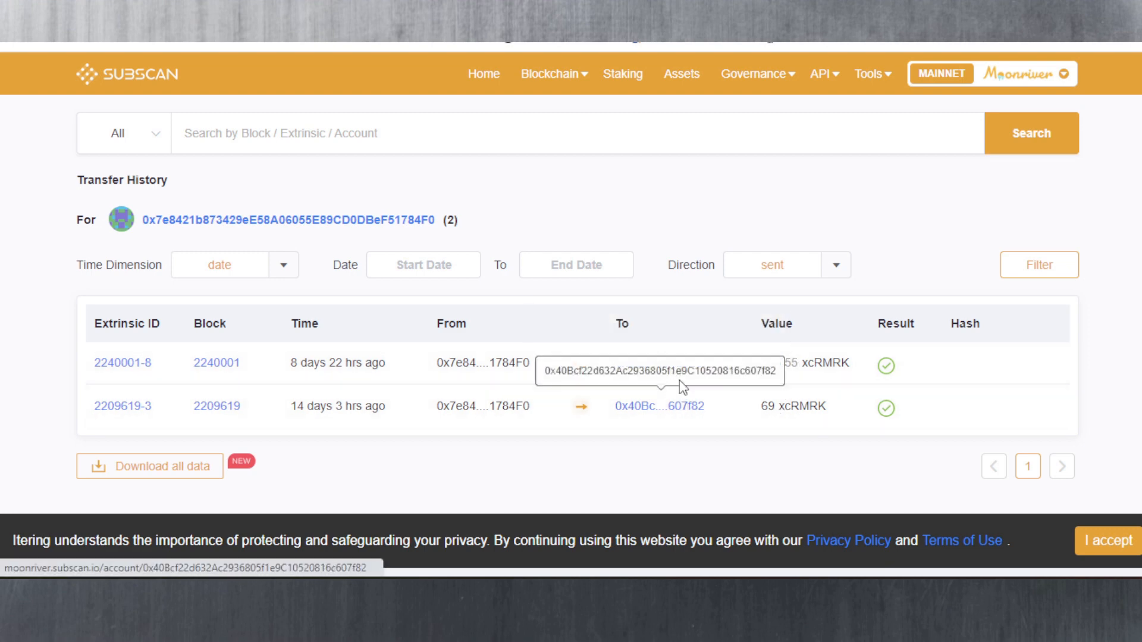
pyautogui.moveTo(796, 365)
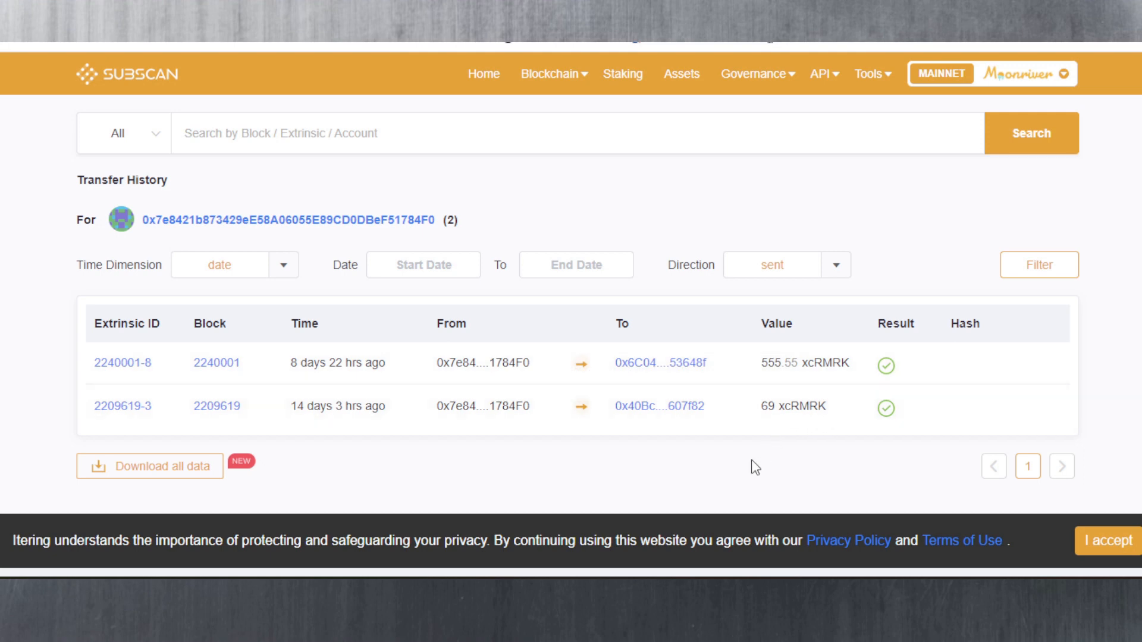
pyautogui.moveTo(738, 449)
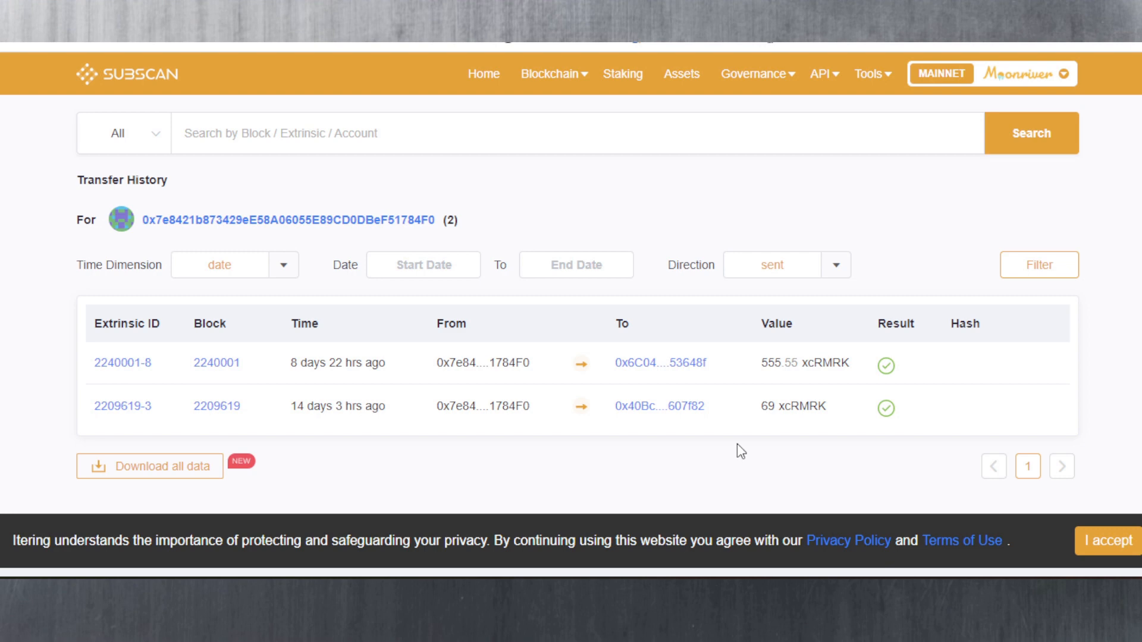
pyautogui.moveTo(666, 203)
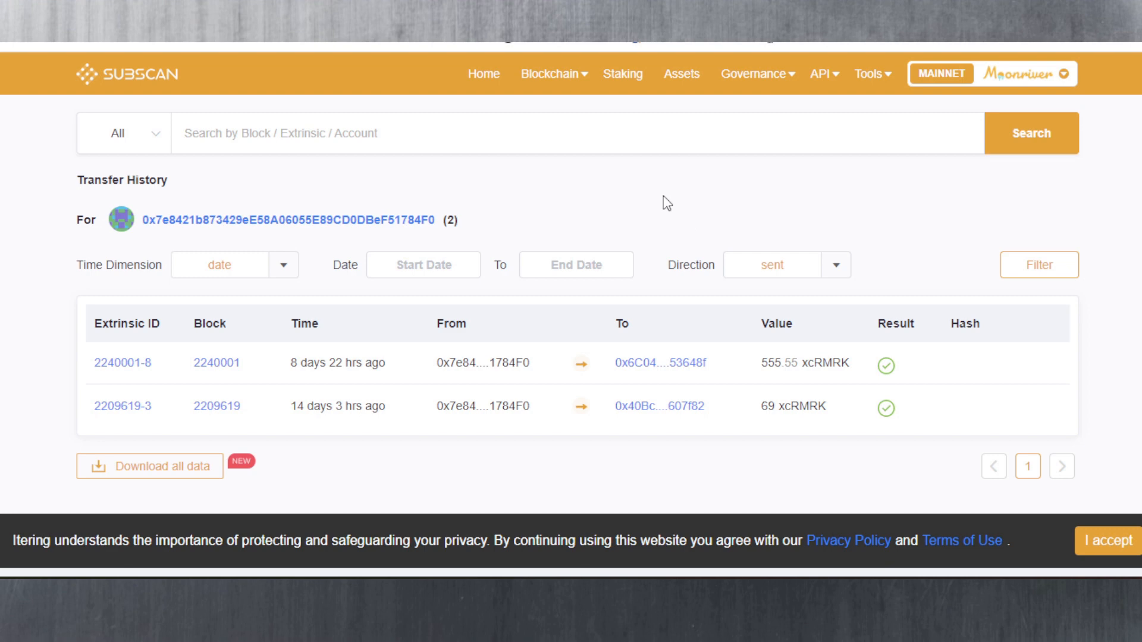